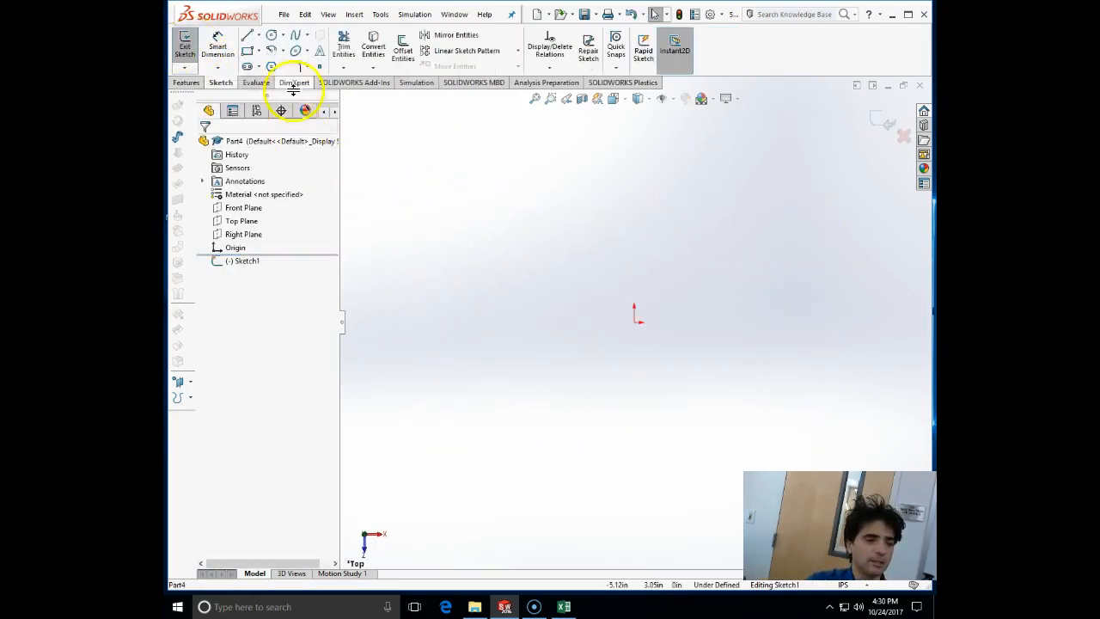
{"action": "mouse_move", "coordinate": [251, 54]}
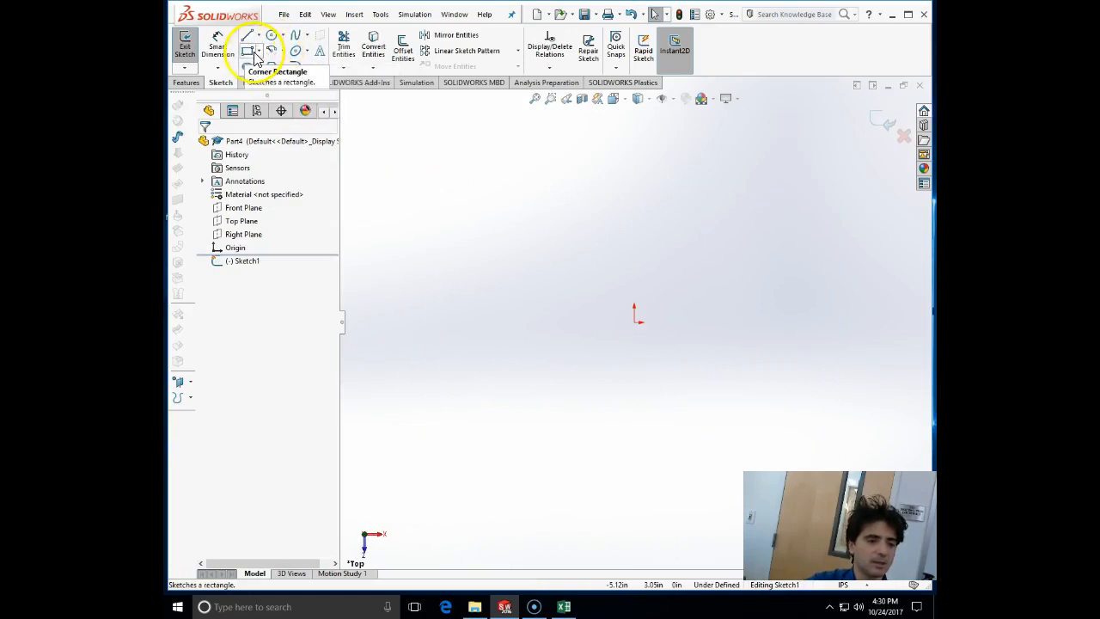
- Sketch a corner rectangle and extrude it into the solid support-plate block
{"action": "left_click", "coordinate": [251, 43]}
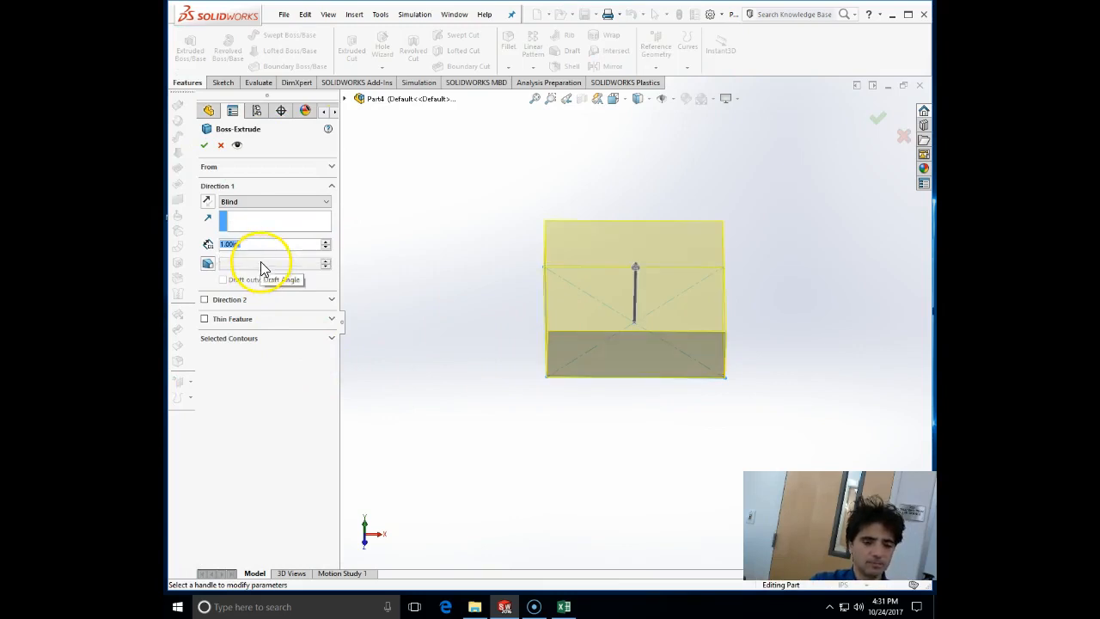
{"action": "left_click", "coordinate": [204, 144]}
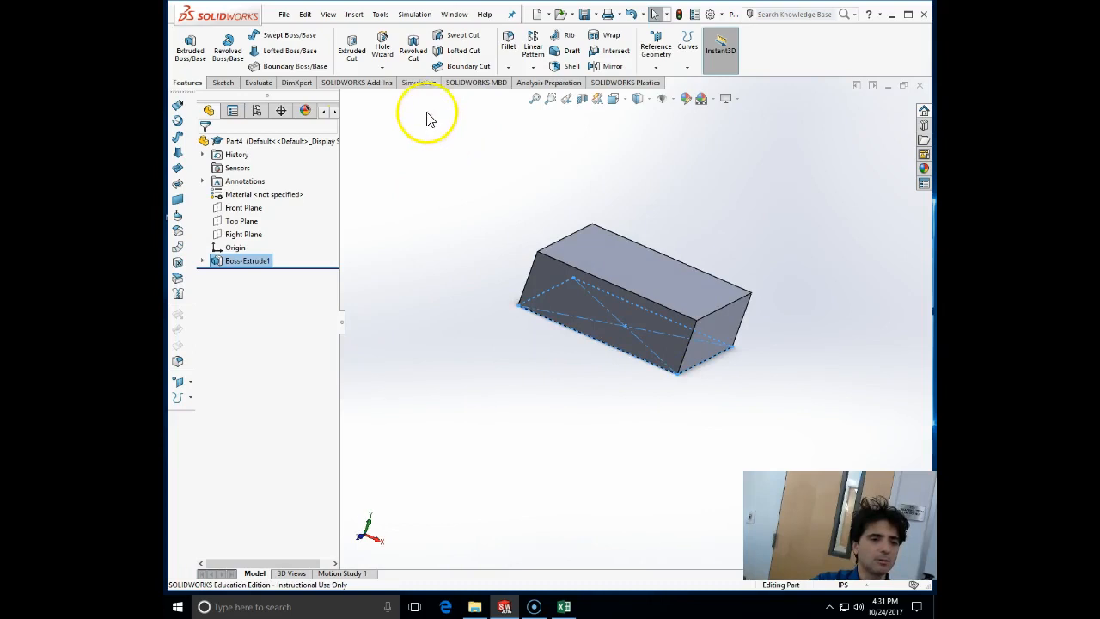
- Add a 1-inch drilled Through All hole centred on the block's top face with Hole Wizard
{"action": "left_click", "coordinate": [382, 44]}
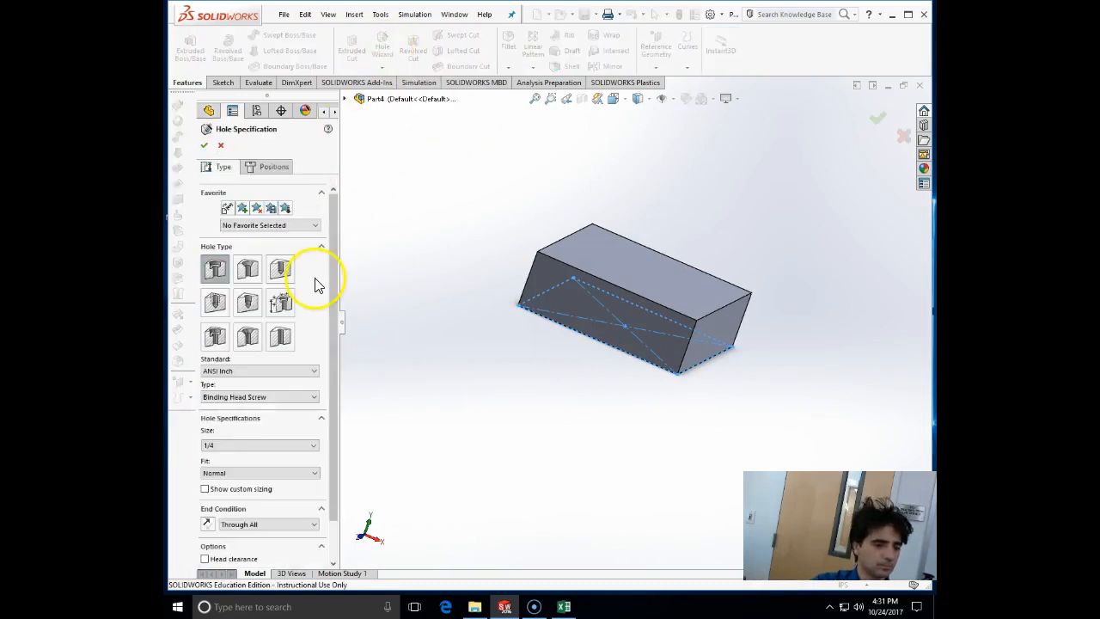
{"action": "left_click", "coordinate": [281, 268]}
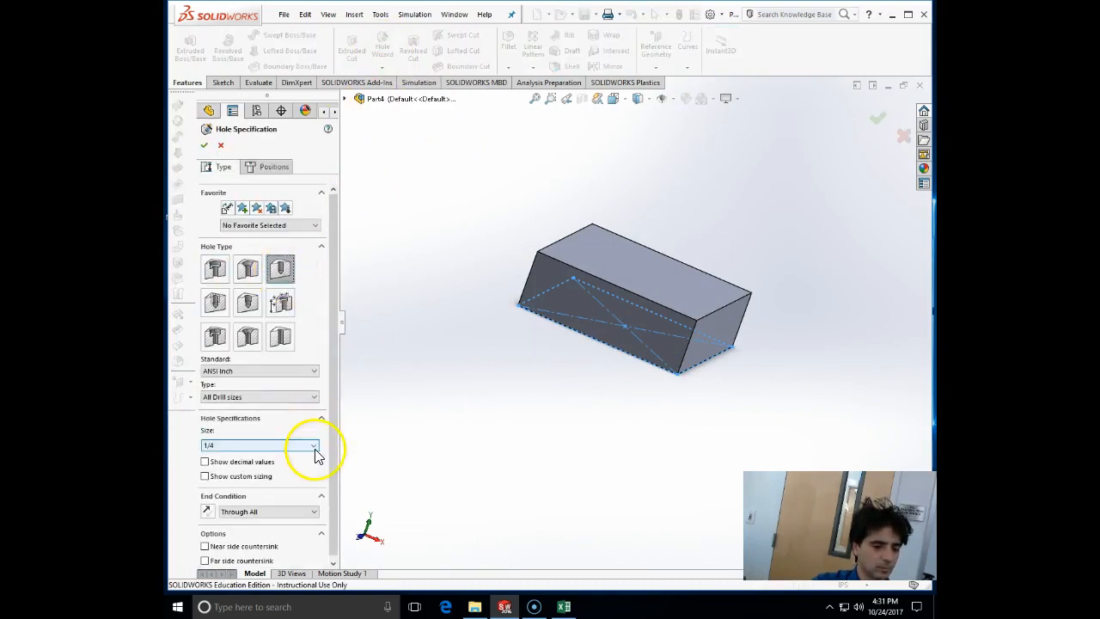
{"action": "left_click", "coordinate": [314, 443]}
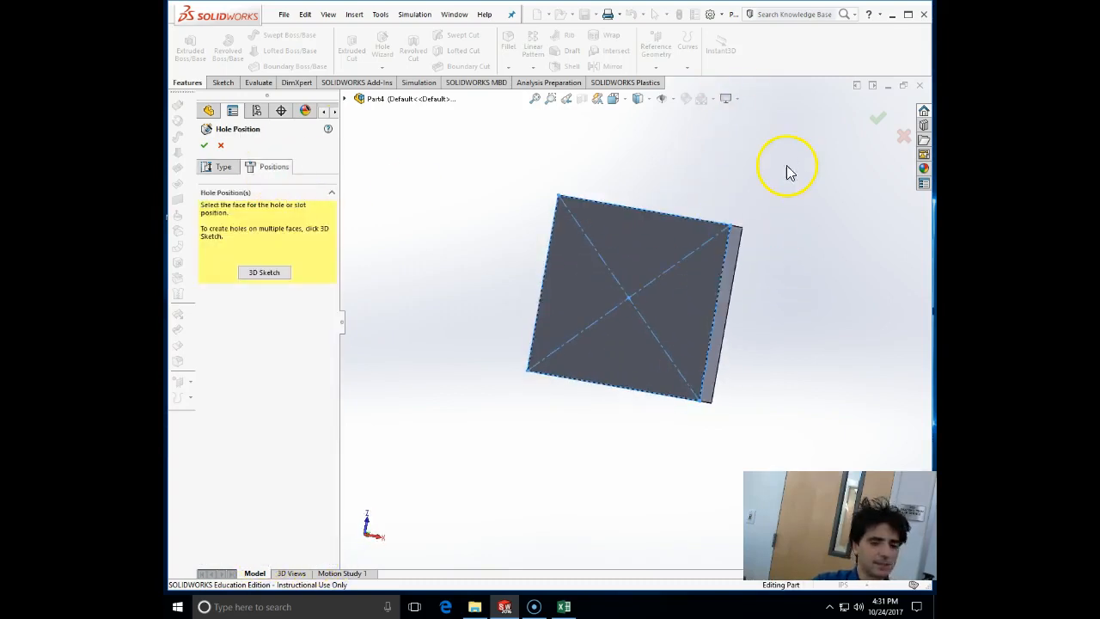
{"action": "left_click", "coordinate": [627, 301]}
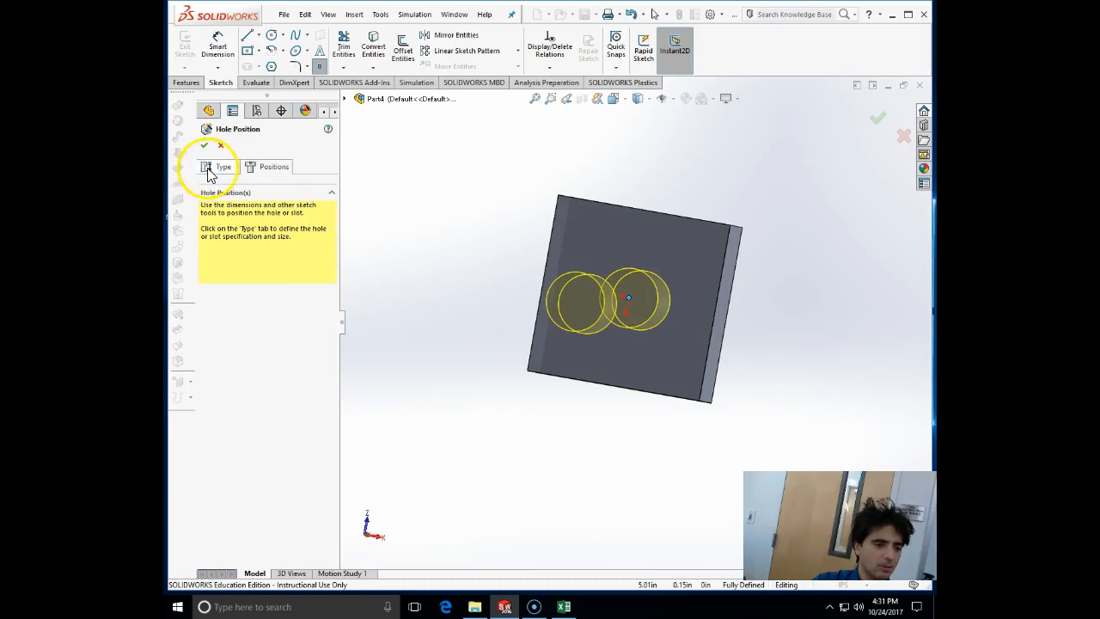
{"action": "left_click", "coordinate": [223, 165]}
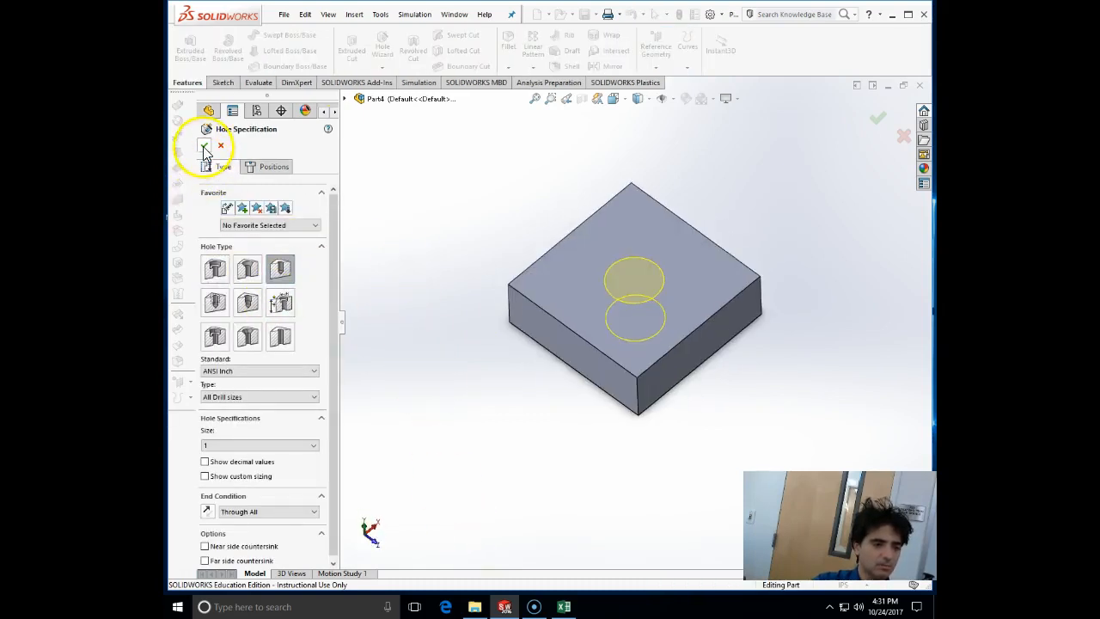
{"action": "left_click", "coordinate": [876, 117]}
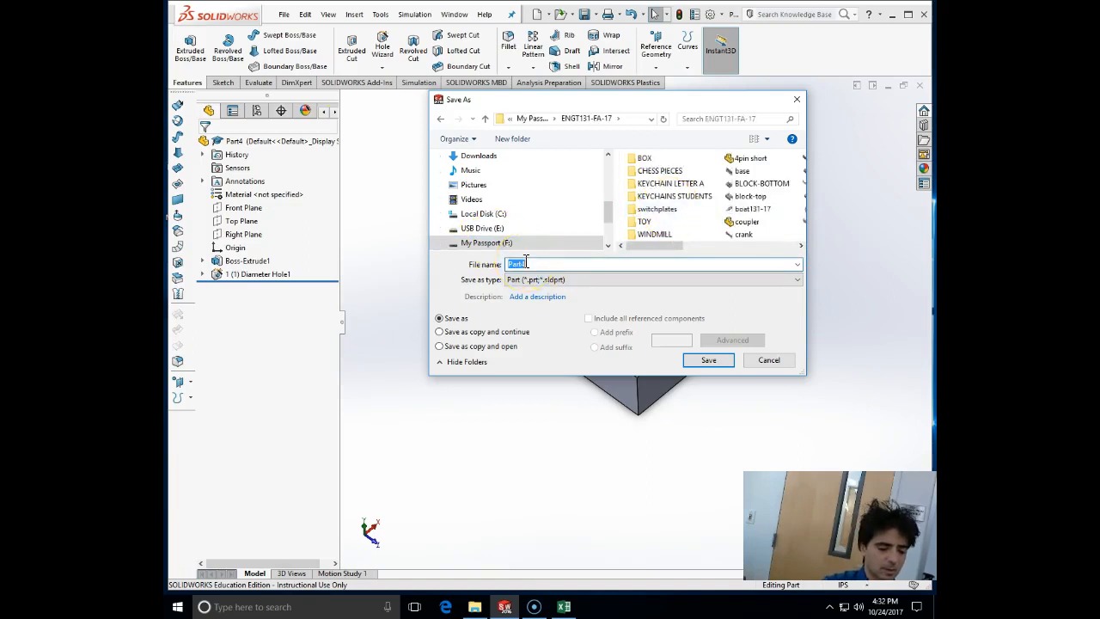
- Save the part as support-plate-sleeve-bearing
{"action": "type", "text": "support-plate-"}
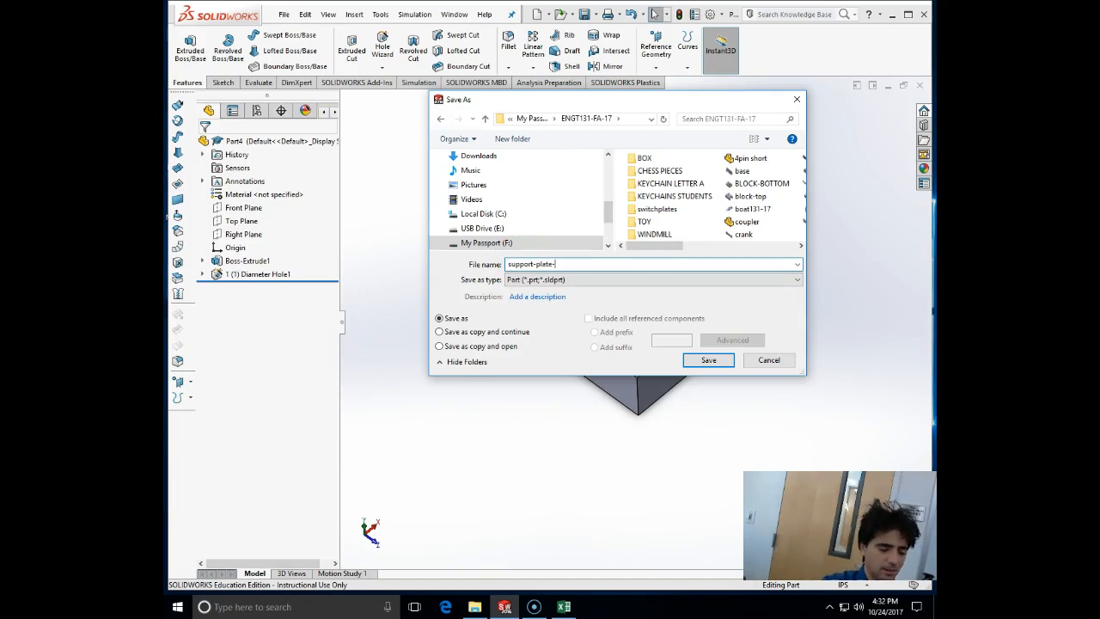
{"action": "type", "text": "sleeve-bearing"}
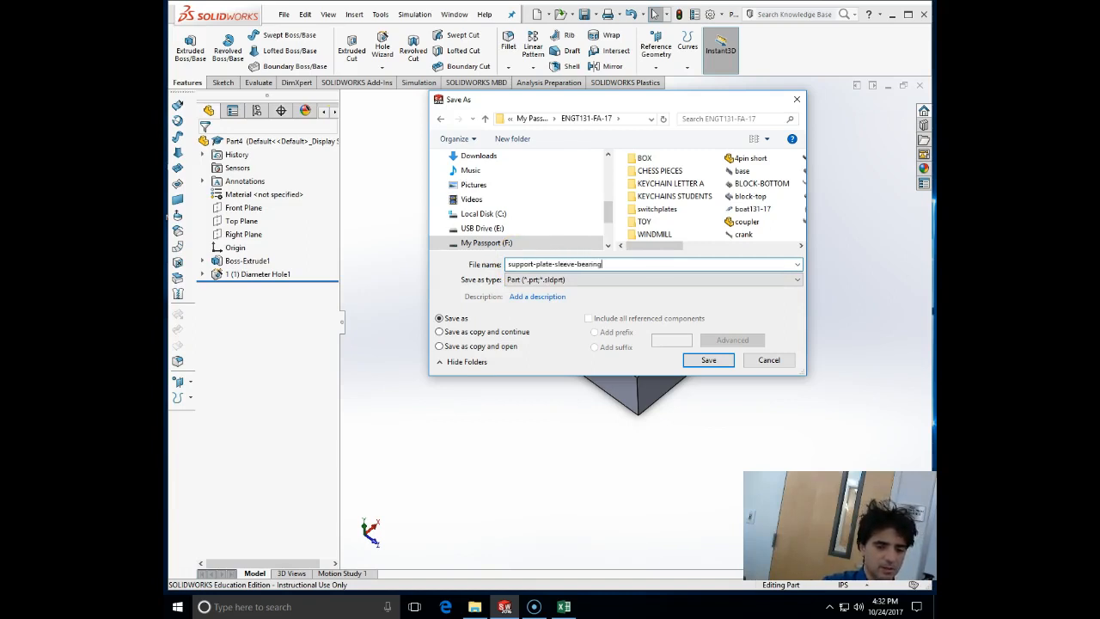
{"action": "left_click", "coordinate": [708, 361]}
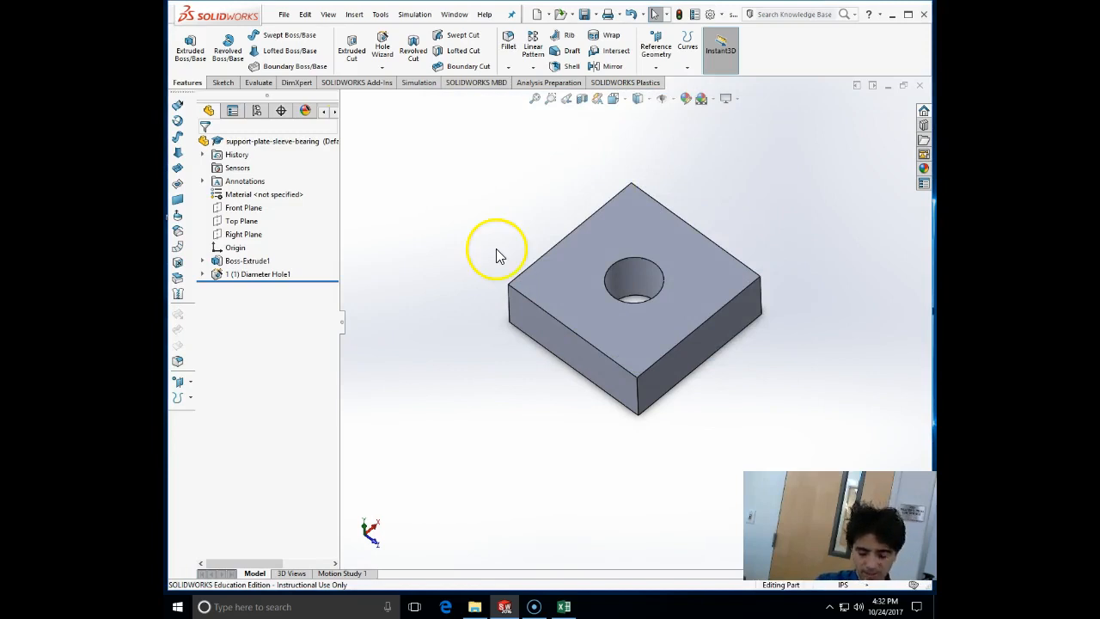
- Assign Alloy Steel as the plate's material and save the part again
{"action": "right_click", "coordinate": [264, 194]}
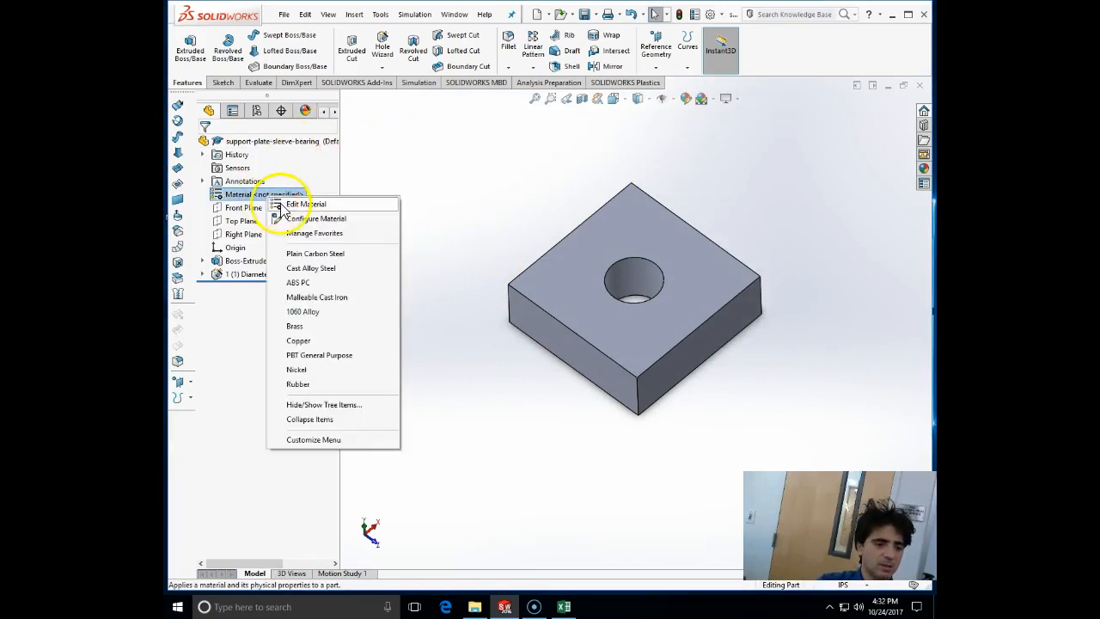
{"action": "left_click", "coordinate": [305, 203]}
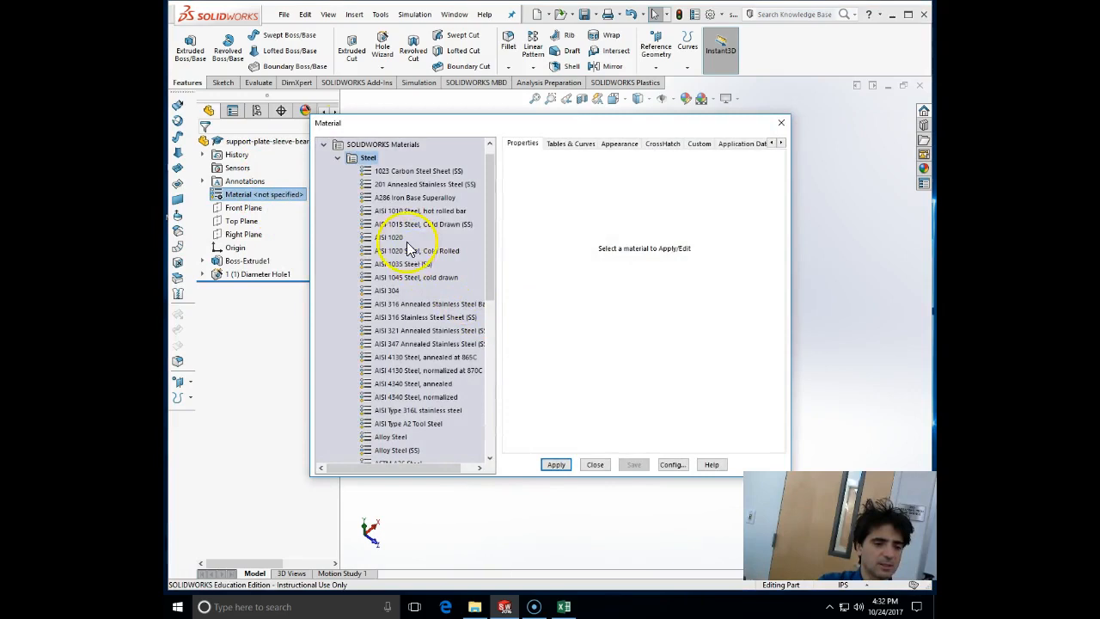
{"action": "left_click", "coordinate": [390, 437]}
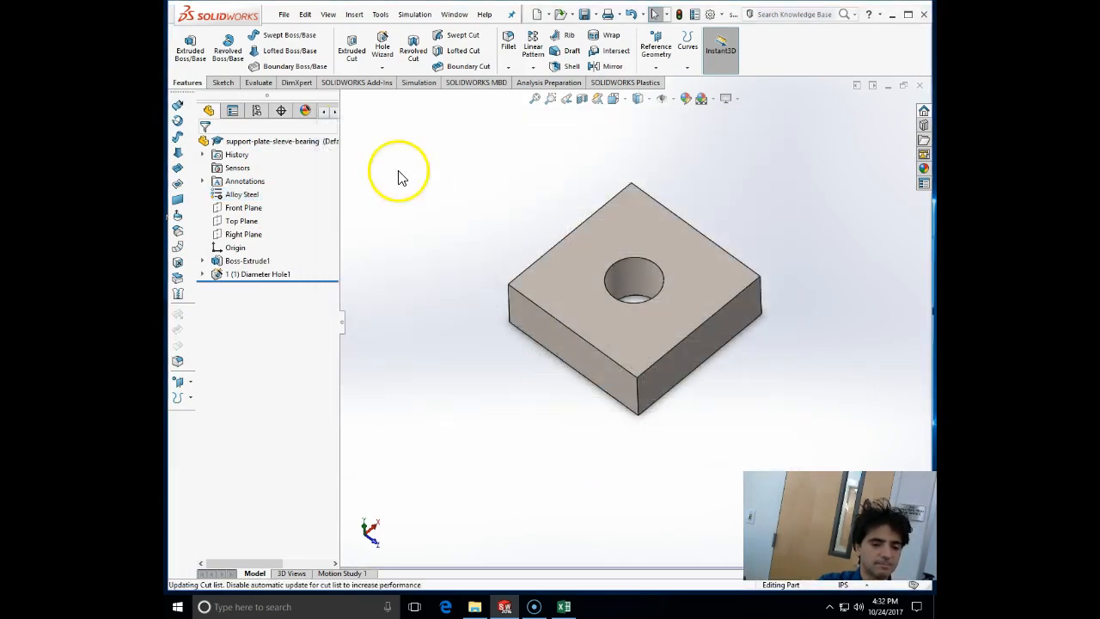
{"action": "left_click", "coordinate": [284, 13]}
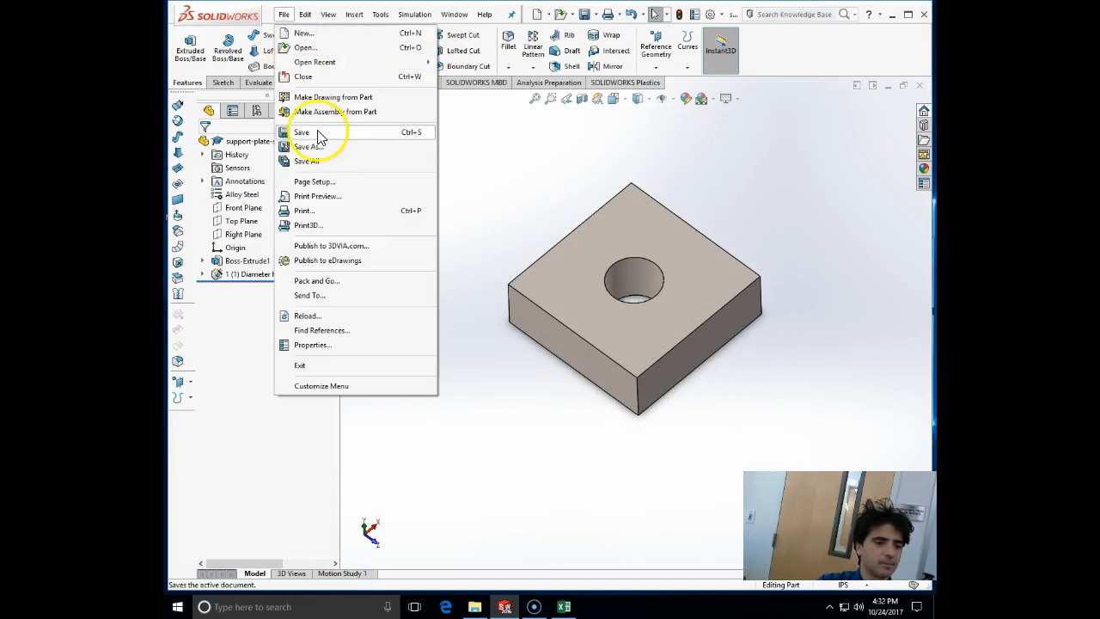
{"action": "left_click", "coordinate": [302, 131]}
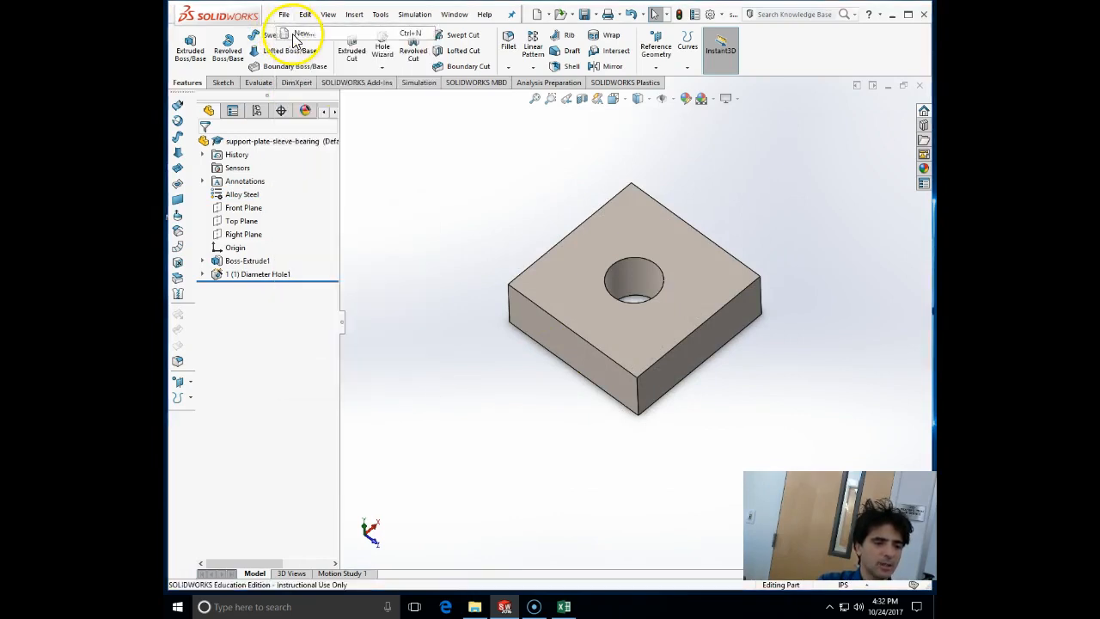
- Start a new part and sketch a tall thin rectangle with a centerline on the Front Plane
{"action": "left_click", "coordinate": [303, 35]}
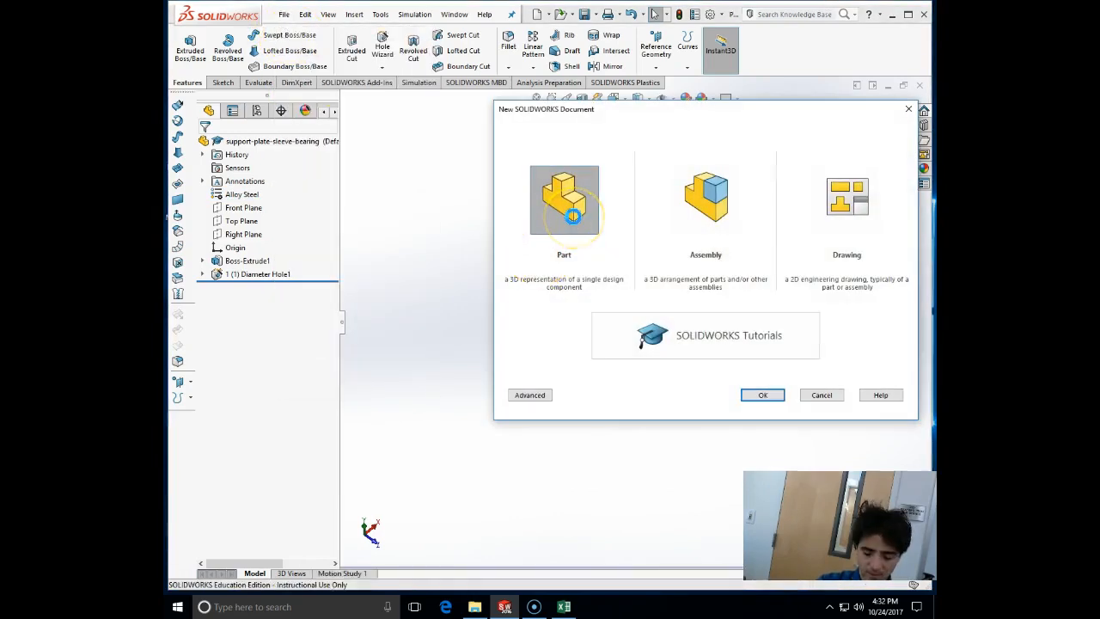
{"action": "left_click", "coordinate": [763, 394]}
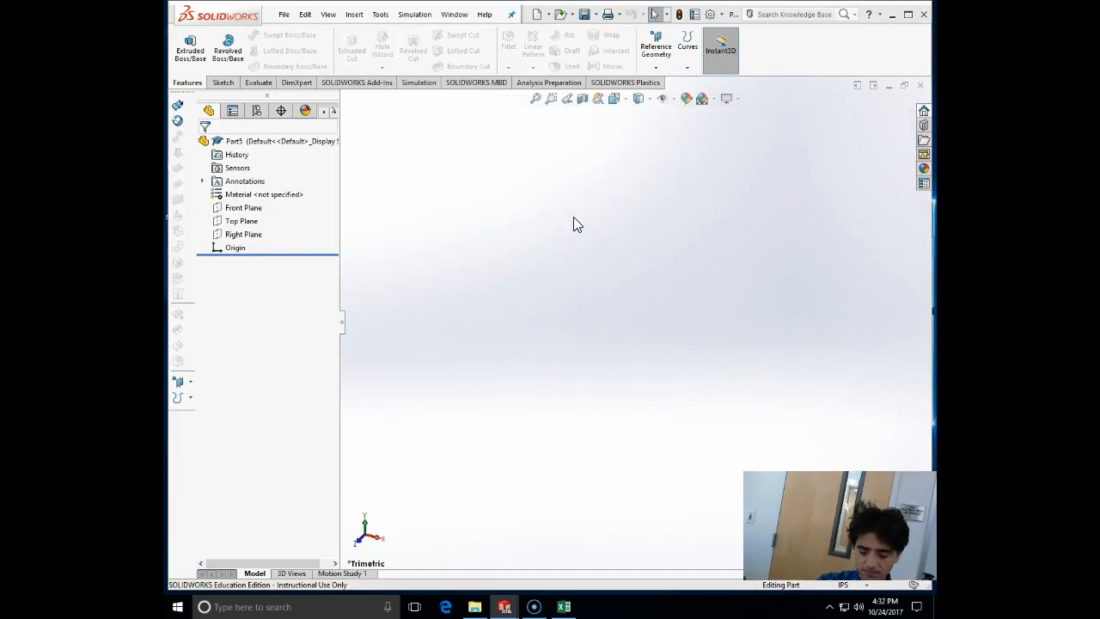
{"action": "left_click", "coordinate": [221, 82]}
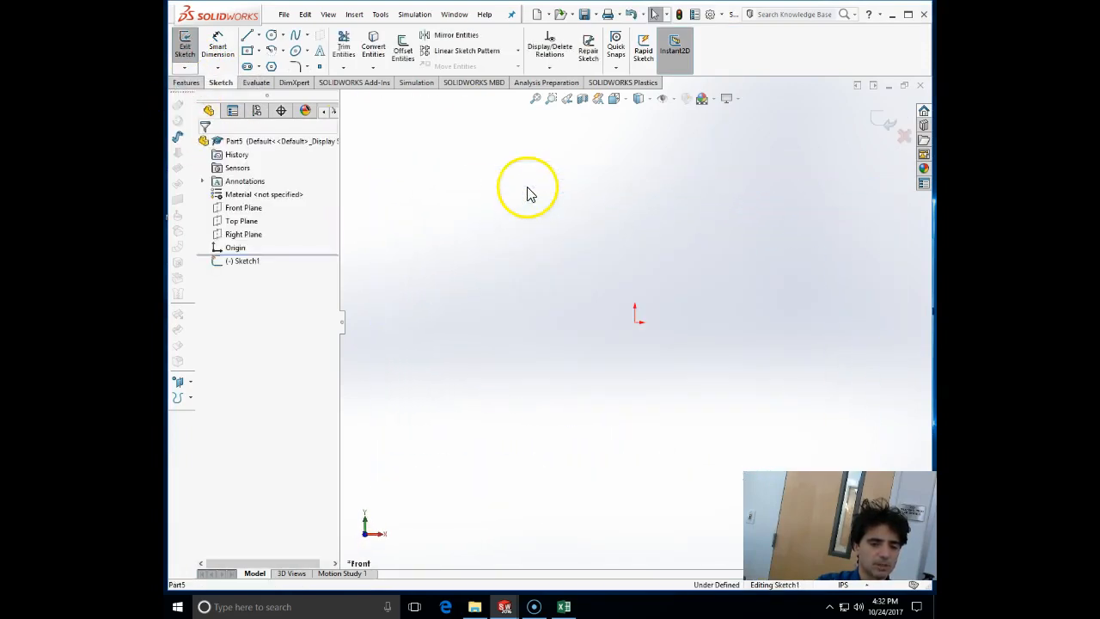
{"action": "left_click", "coordinate": [247, 52]}
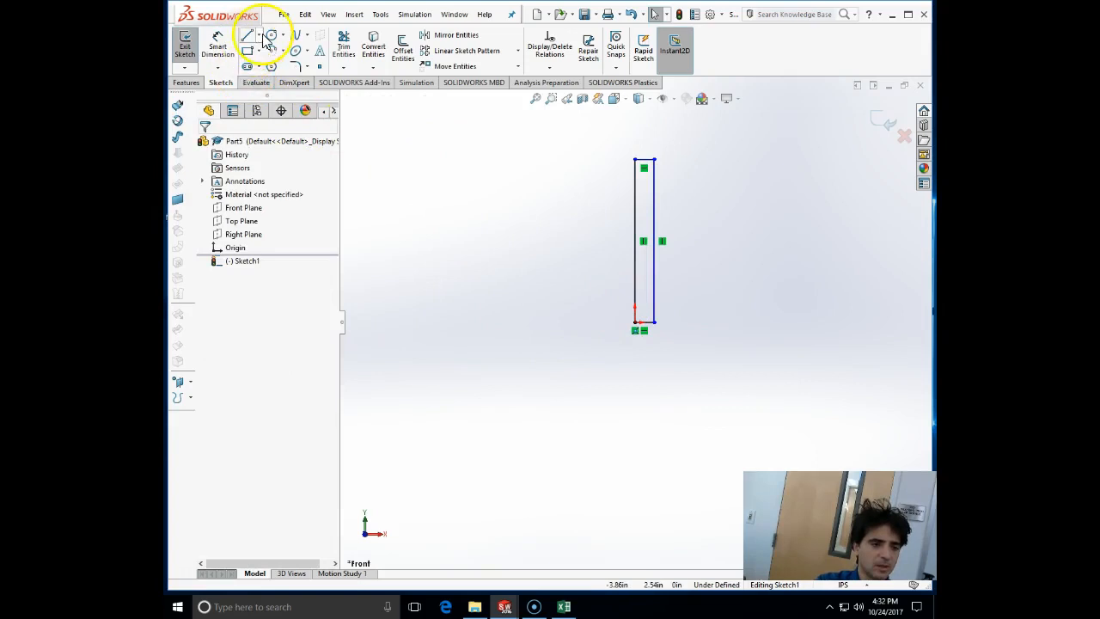
{"action": "left_click", "coordinate": [248, 35]}
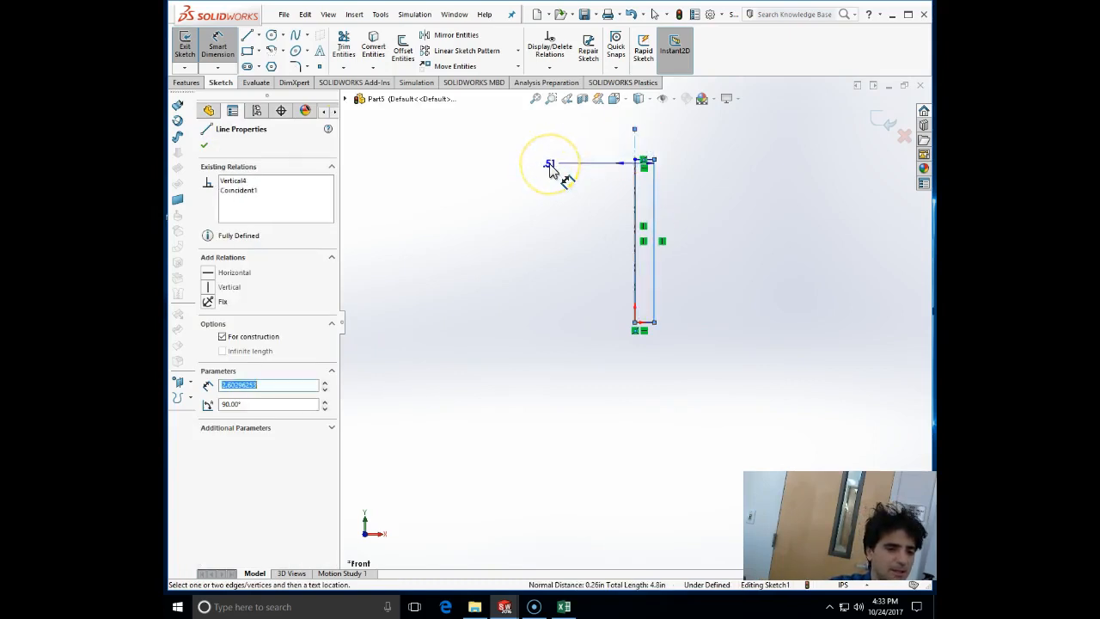
- Fully define the sleeve profile with two Smart Dimensions against the centerline
{"action": "left_click", "coordinate": [550, 165]}
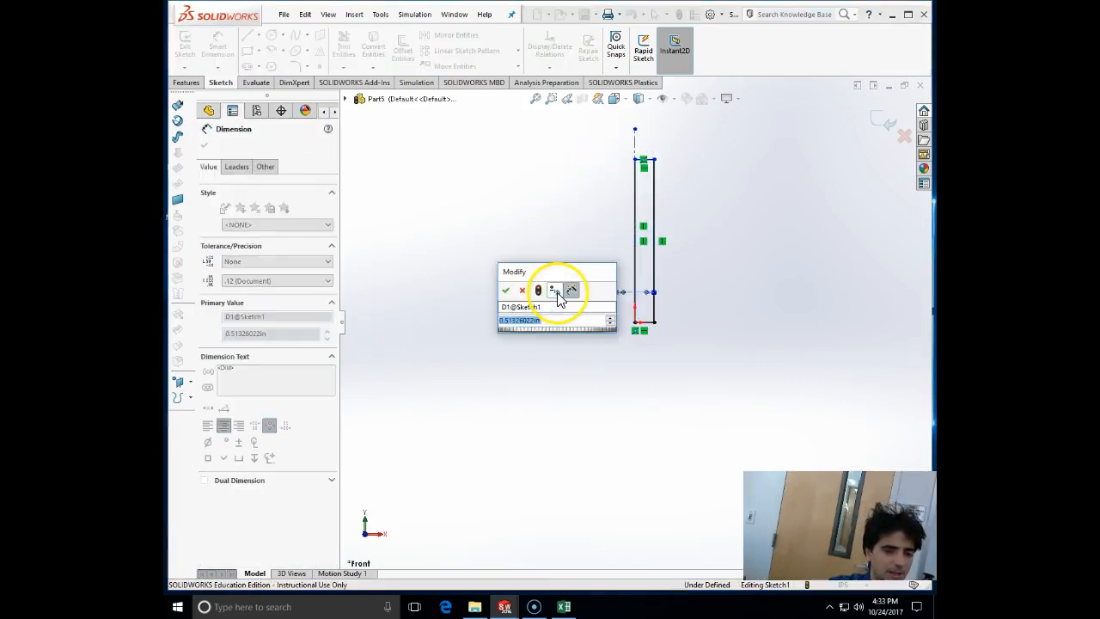
{"action": "left_click", "coordinate": [505, 288]}
{"action": "type", "text": "2.5"}
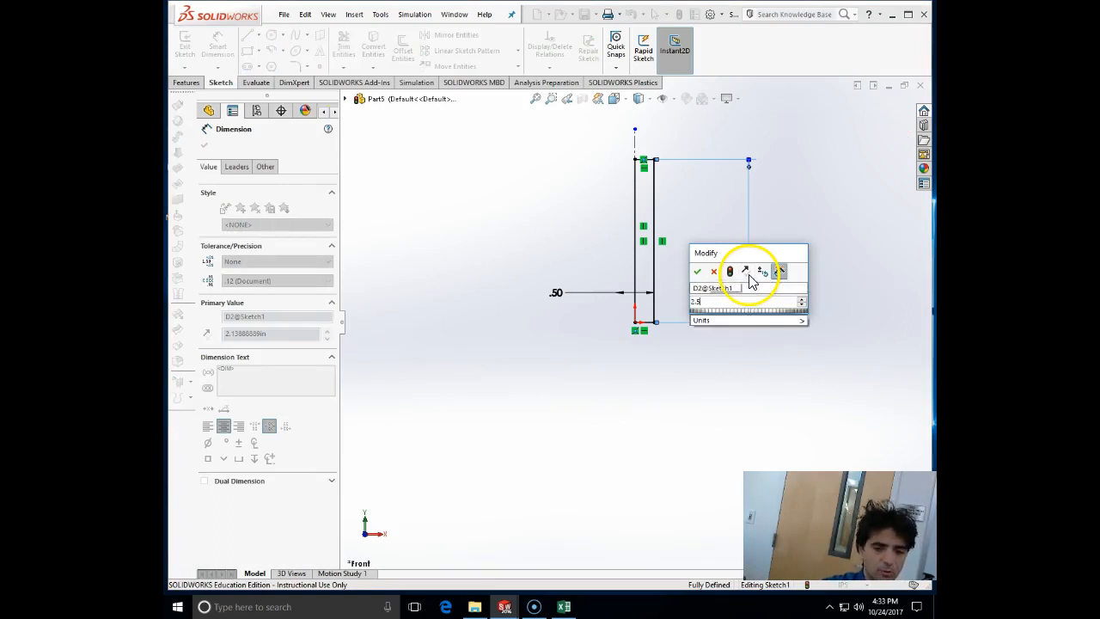
{"action": "left_click", "coordinate": [698, 271]}
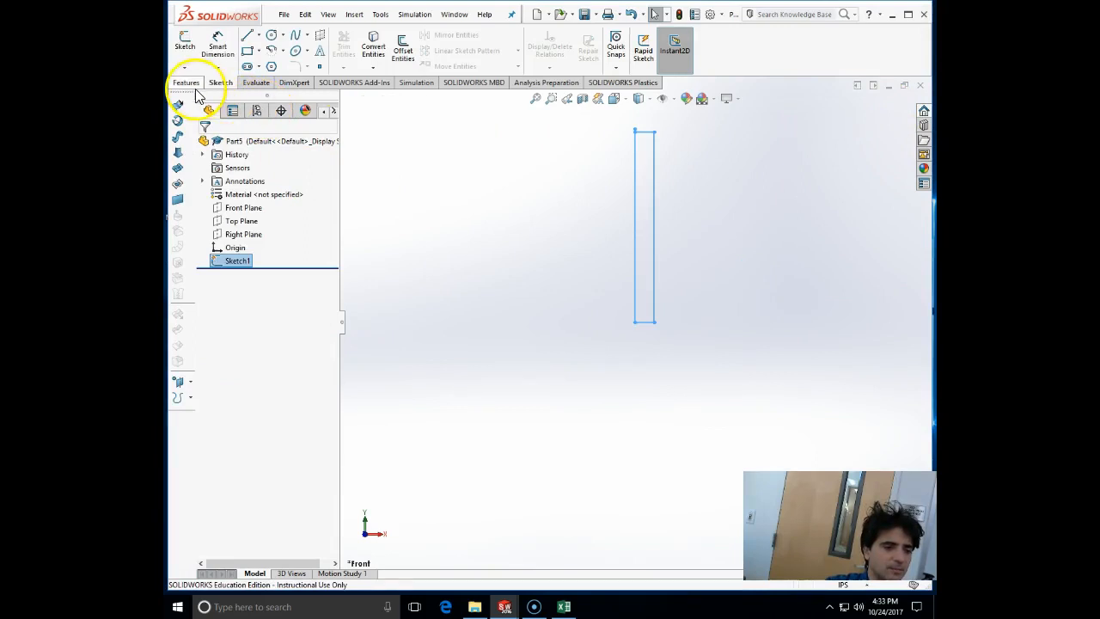
- Revolve the profile about the centerline into a cylinder and assign Alloy Steel
{"action": "left_click", "coordinate": [186, 83]}
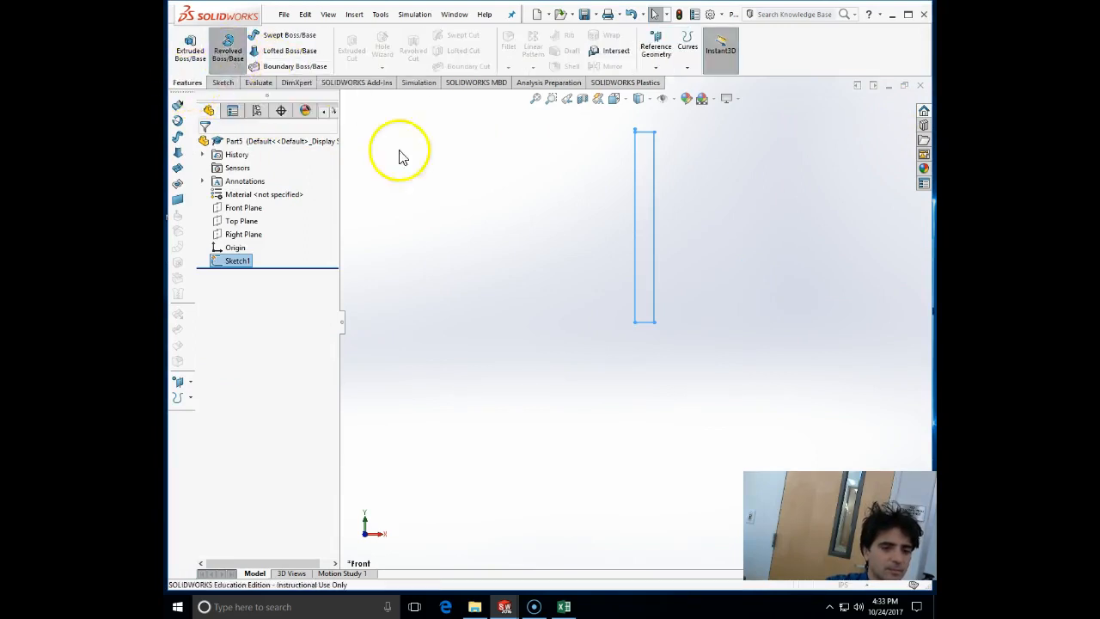
{"action": "left_click", "coordinate": [227, 48]}
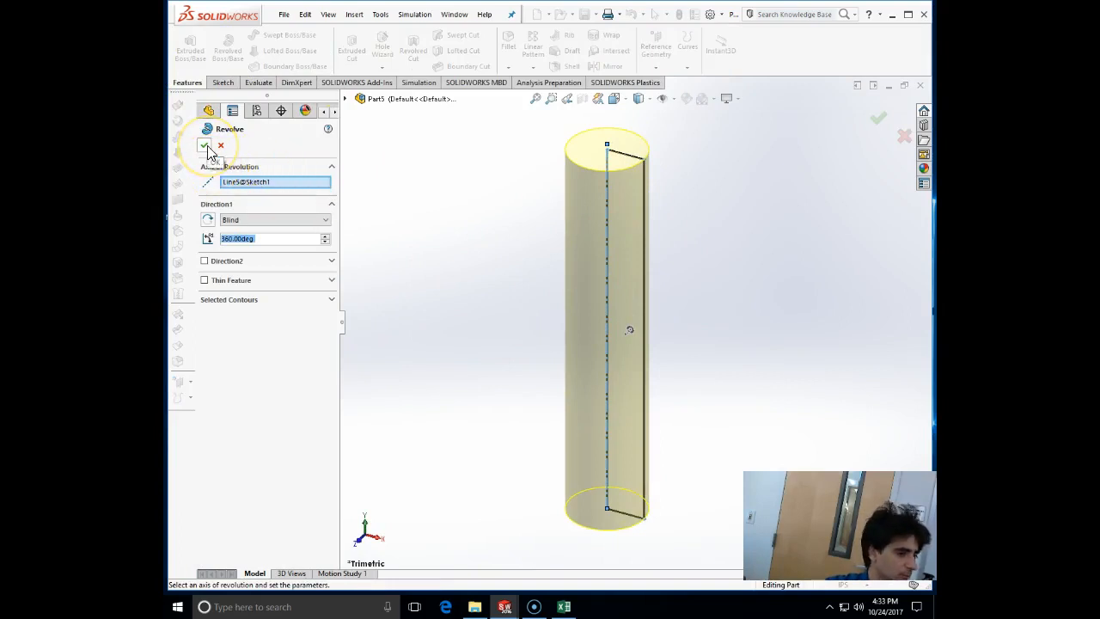
{"action": "left_click", "coordinate": [205, 144]}
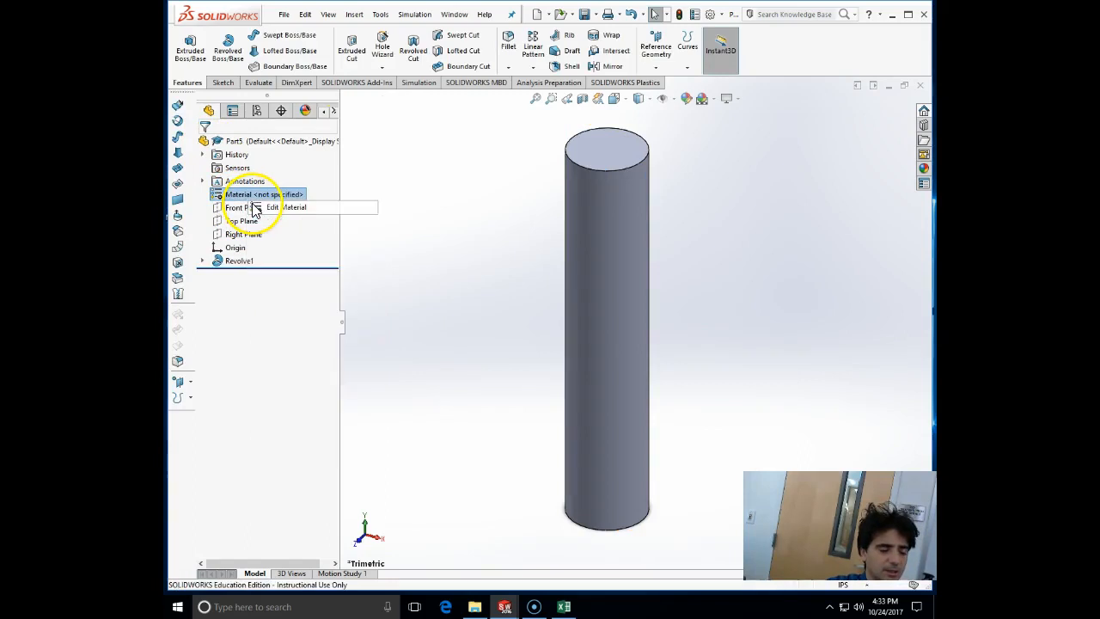
{"action": "left_click", "coordinate": [275, 206]}
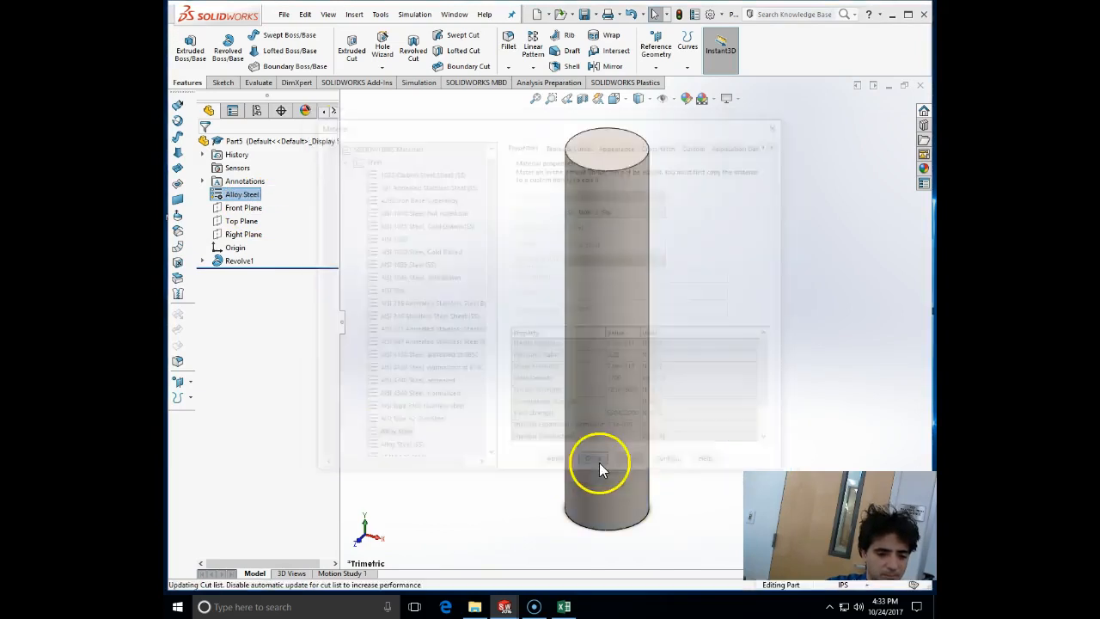
{"action": "left_click", "coordinate": [594, 457]}
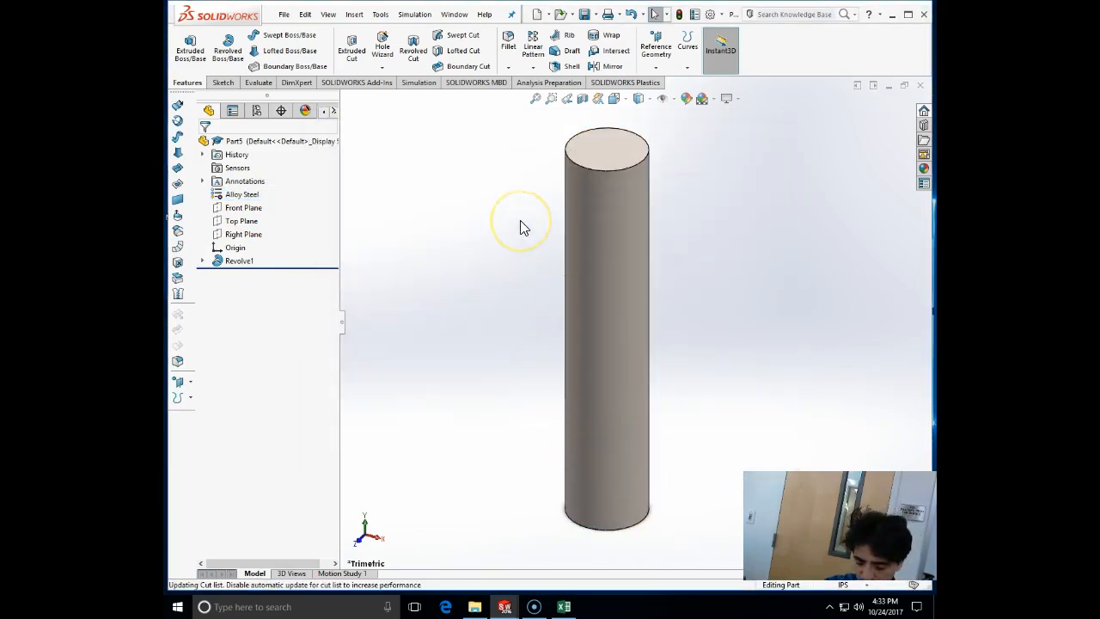
{"action": "mouse_move", "coordinate": [531, 154]}
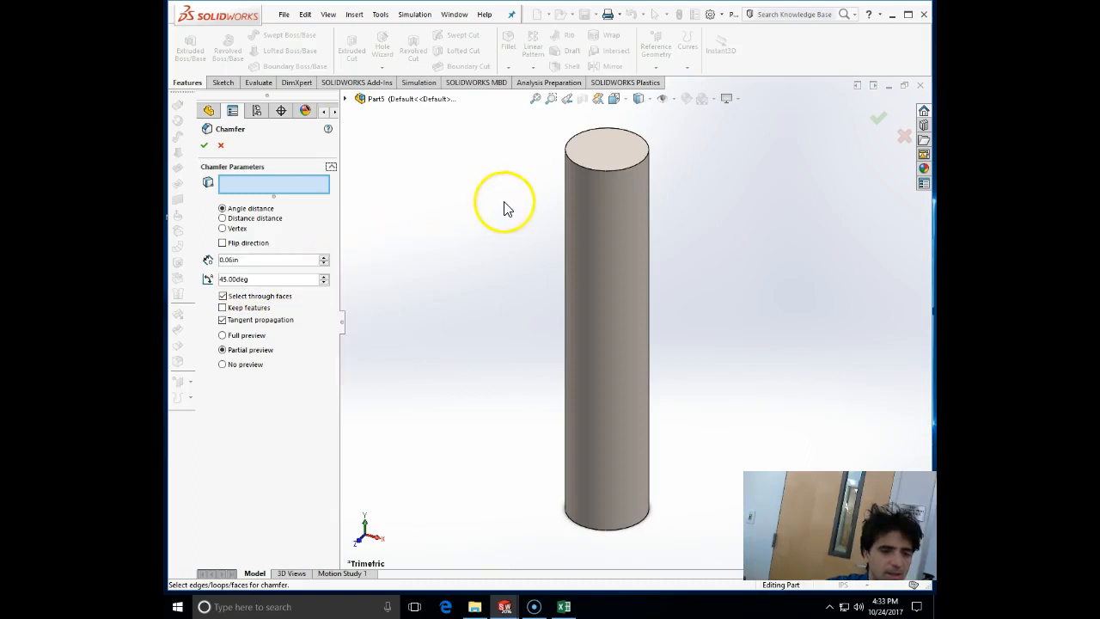
- Chamfer both circular end edges of the pin at 0.06in and 45 degrees
{"action": "left_click", "coordinate": [605, 141]}
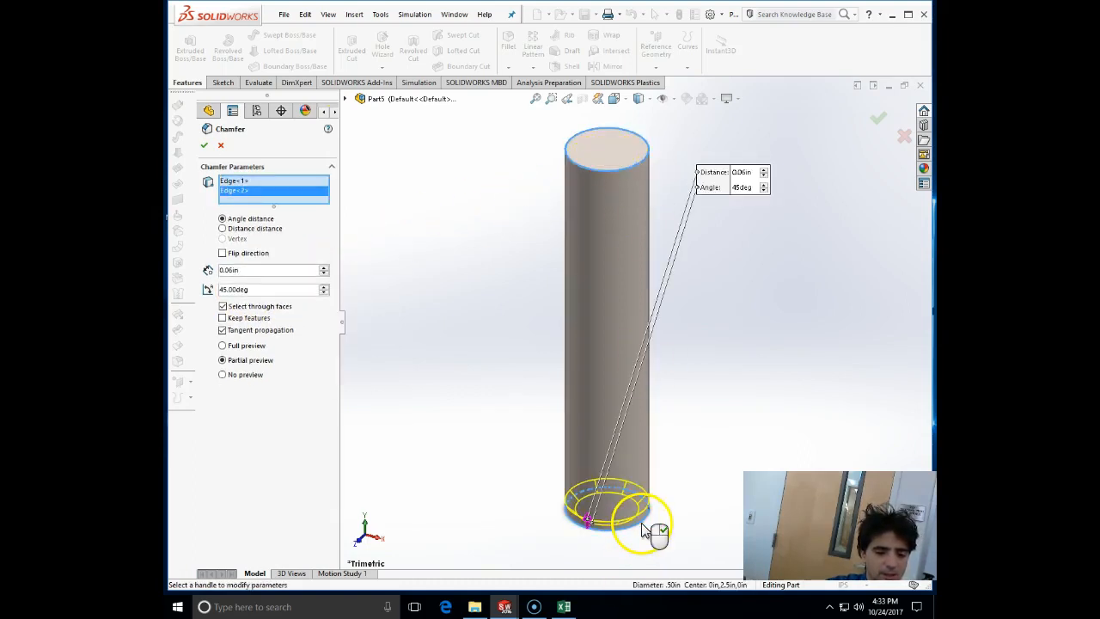
{"action": "left_click", "coordinate": [876, 119]}
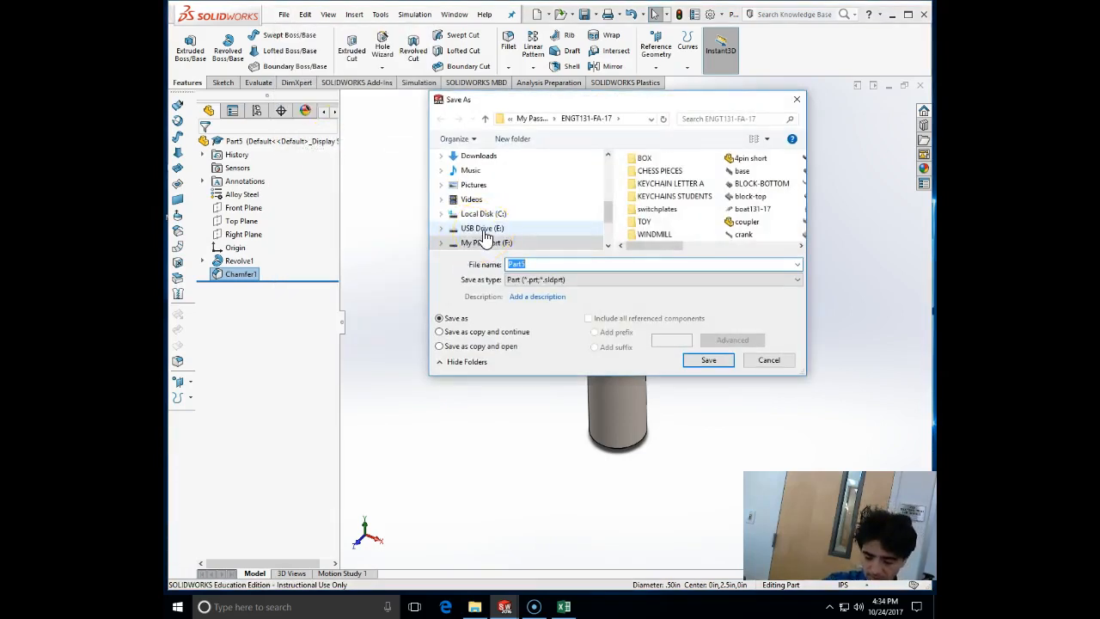
- Save the chamfered pin as pin-sleeve bearing in the class folder
{"action": "type", "text": "pin-sleeve bear"}
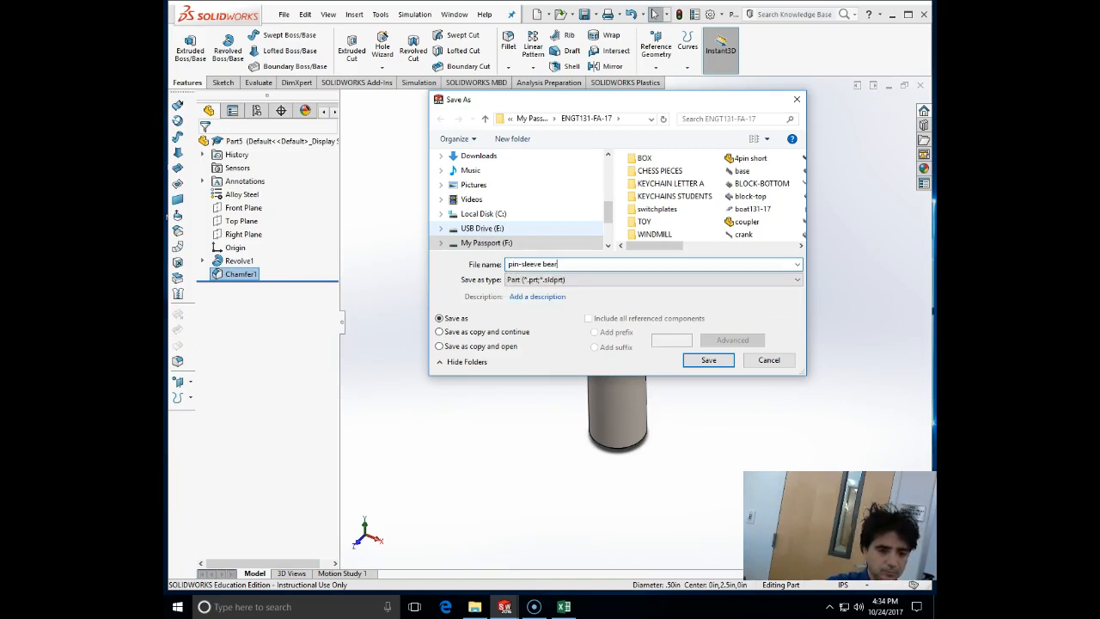
{"action": "left_click", "coordinate": [708, 359]}
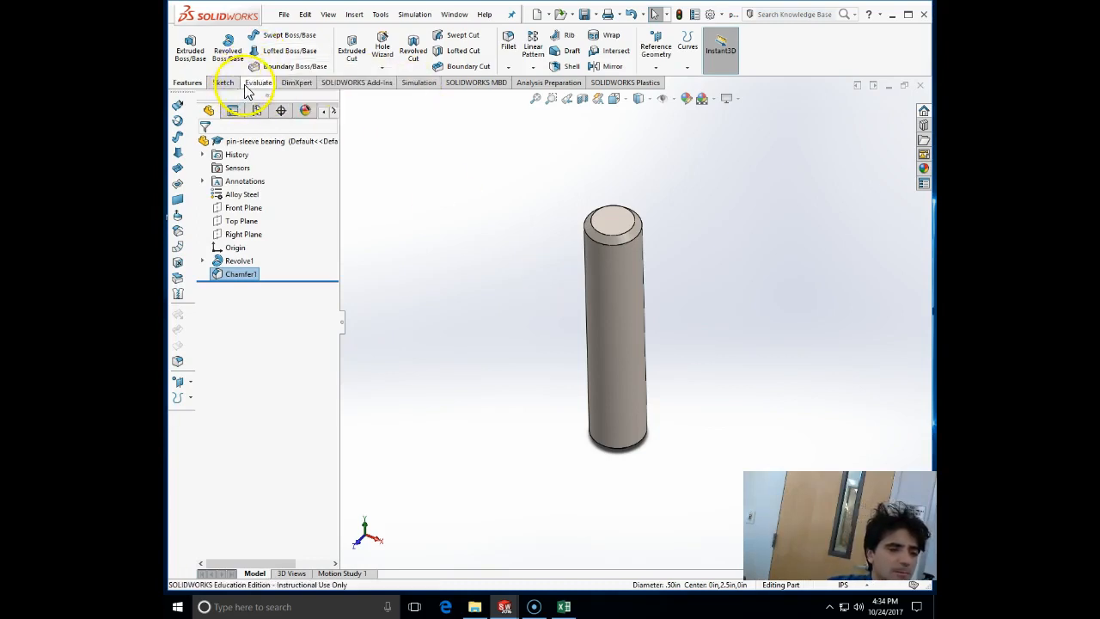
- Make a new assembly with support-plate-sleeve-bearing placed as the base component
{"action": "left_click", "coordinate": [283, 14]}
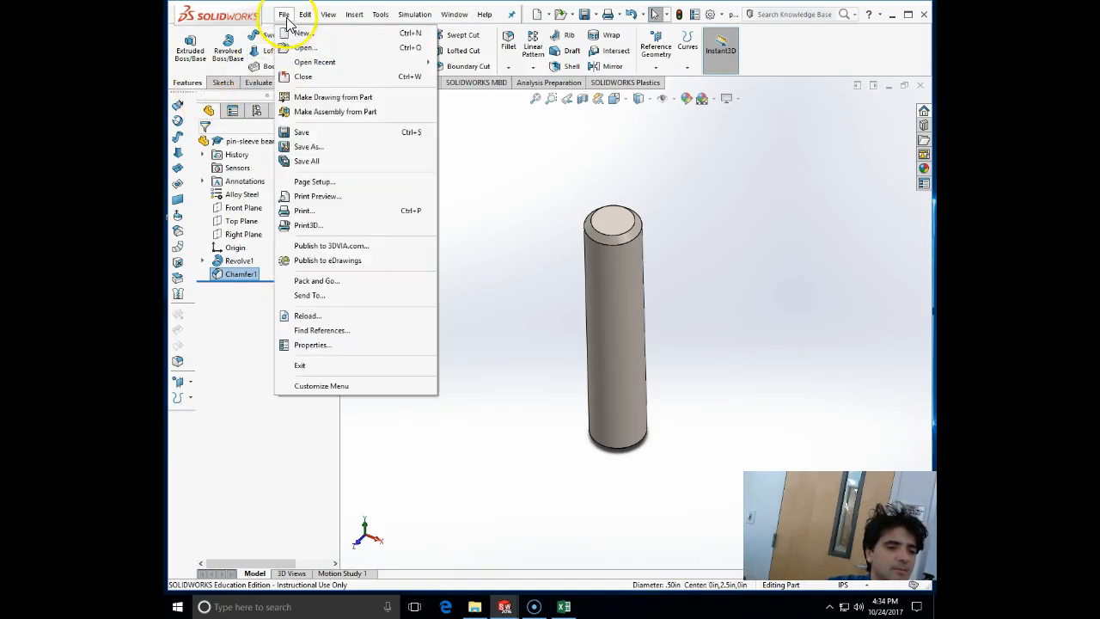
{"action": "mouse_move", "coordinate": [327, 112]}
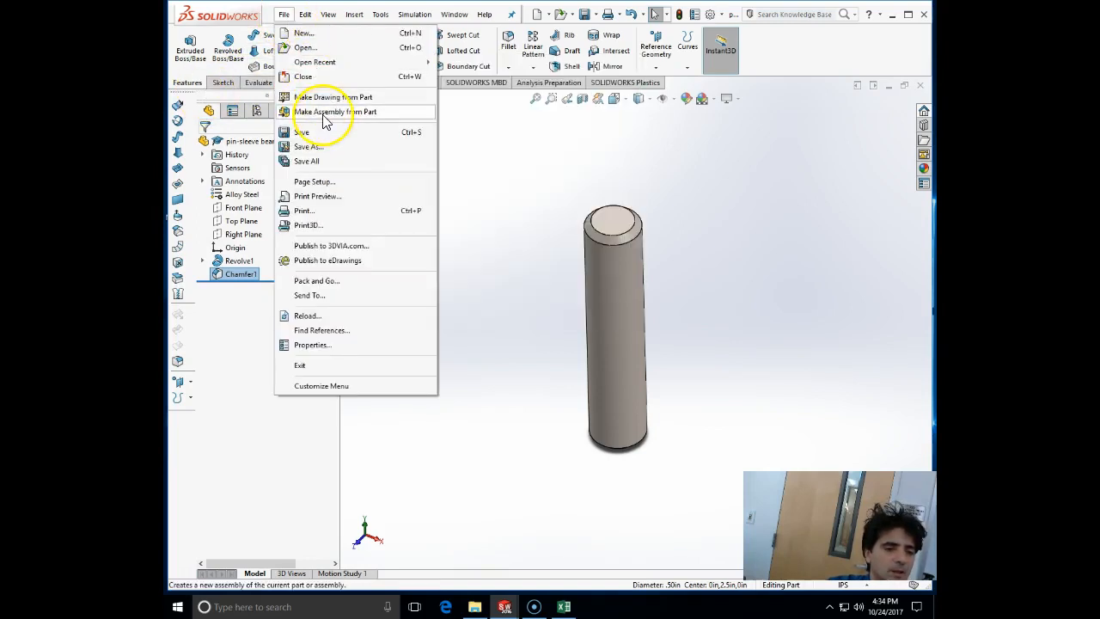
{"action": "left_click", "coordinate": [333, 112]}
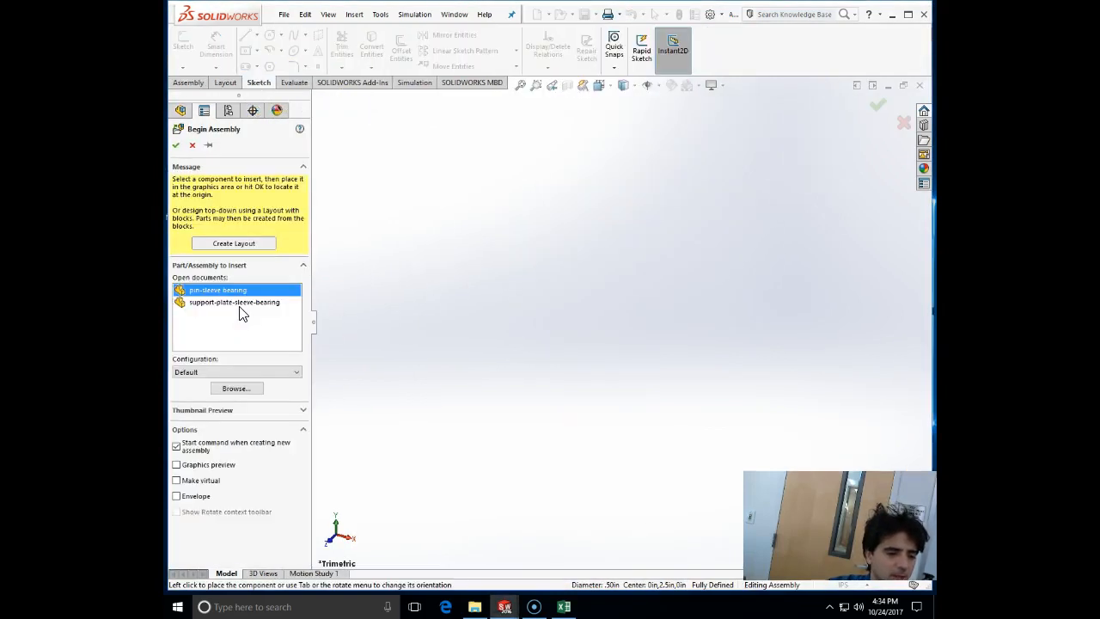
{"action": "left_click", "coordinate": [234, 303]}
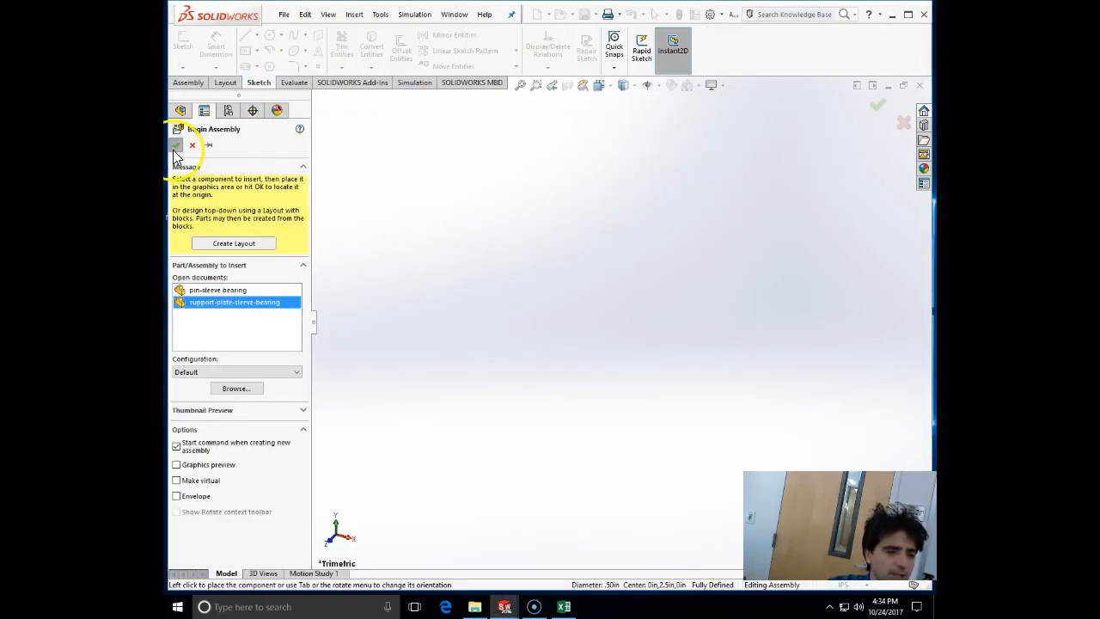
{"action": "left_click", "coordinate": [176, 145]}
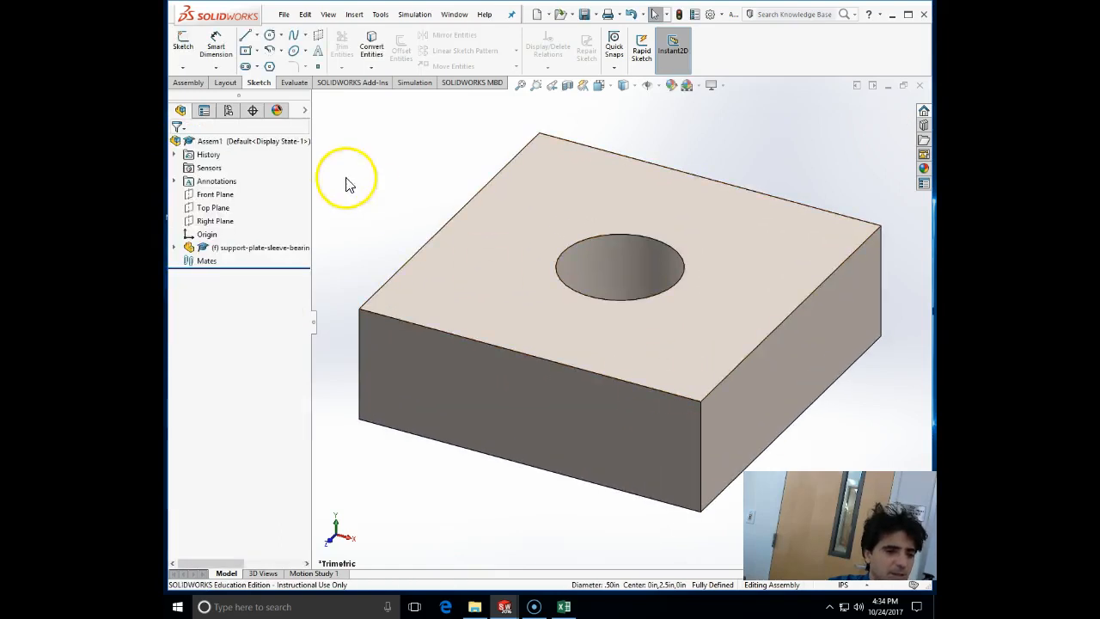
- Insert the pin-sleeve bearing part into the assembly as a second component
{"action": "left_click", "coordinate": [354, 14]}
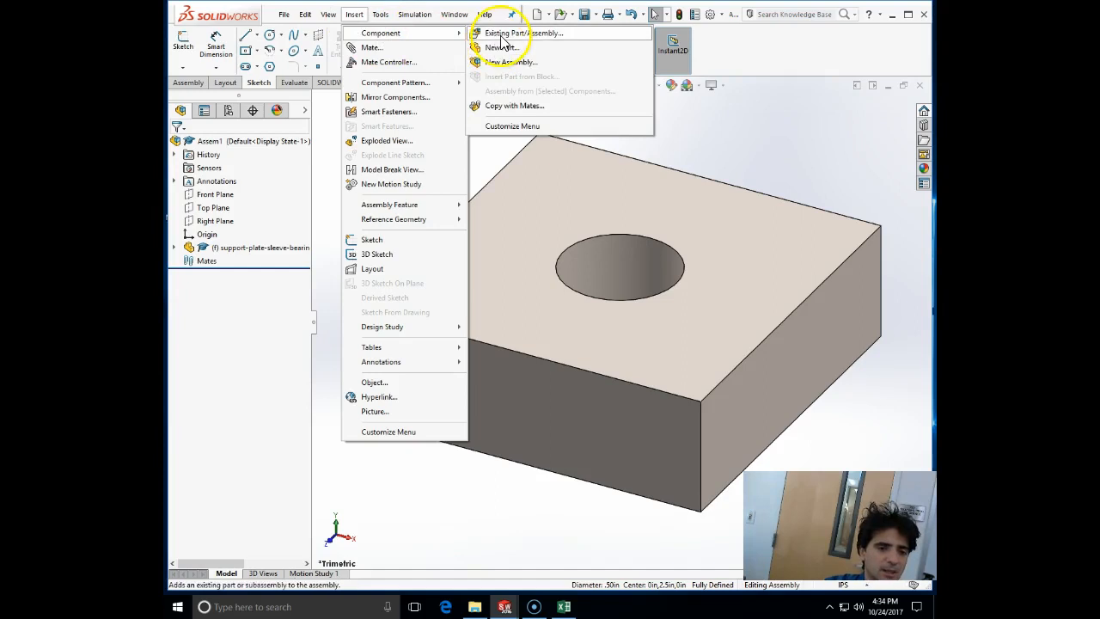
{"action": "left_click", "coordinate": [522, 33]}
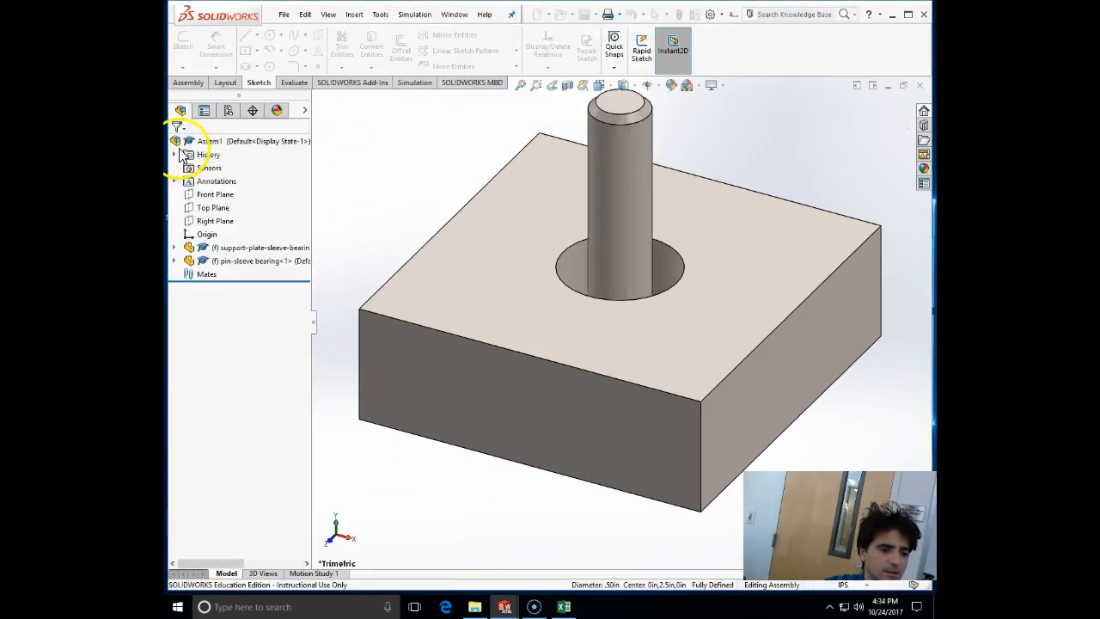
{"action": "right_click", "coordinate": [232, 261]}
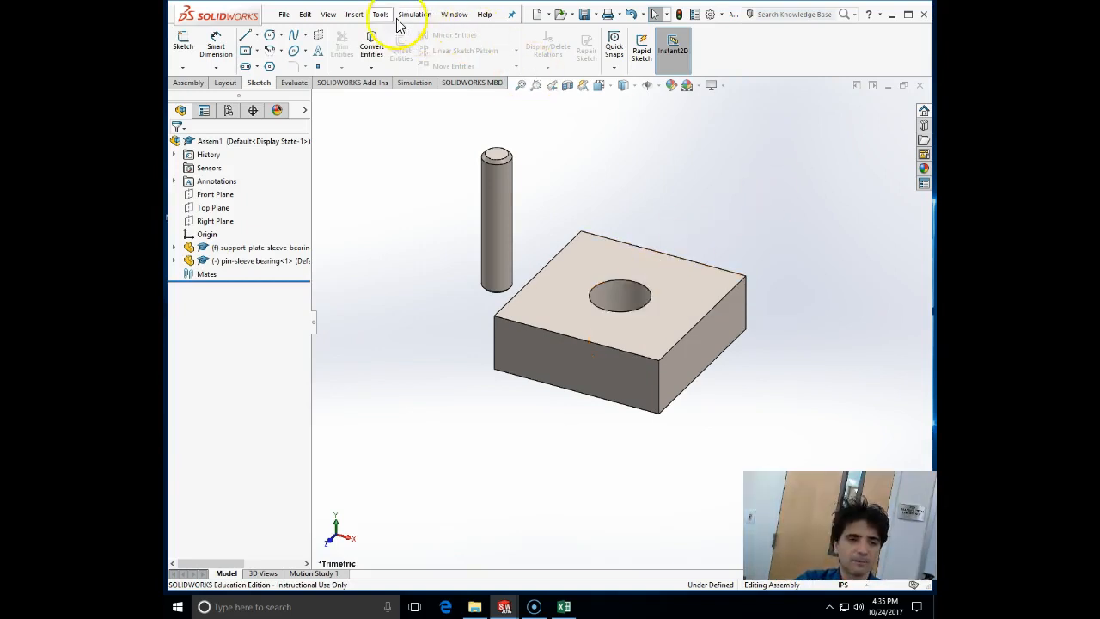
- Enable the SOLIDWORKS Toolbox Library and Toolbox Utilities add-ins
{"action": "left_click", "coordinate": [379, 14]}
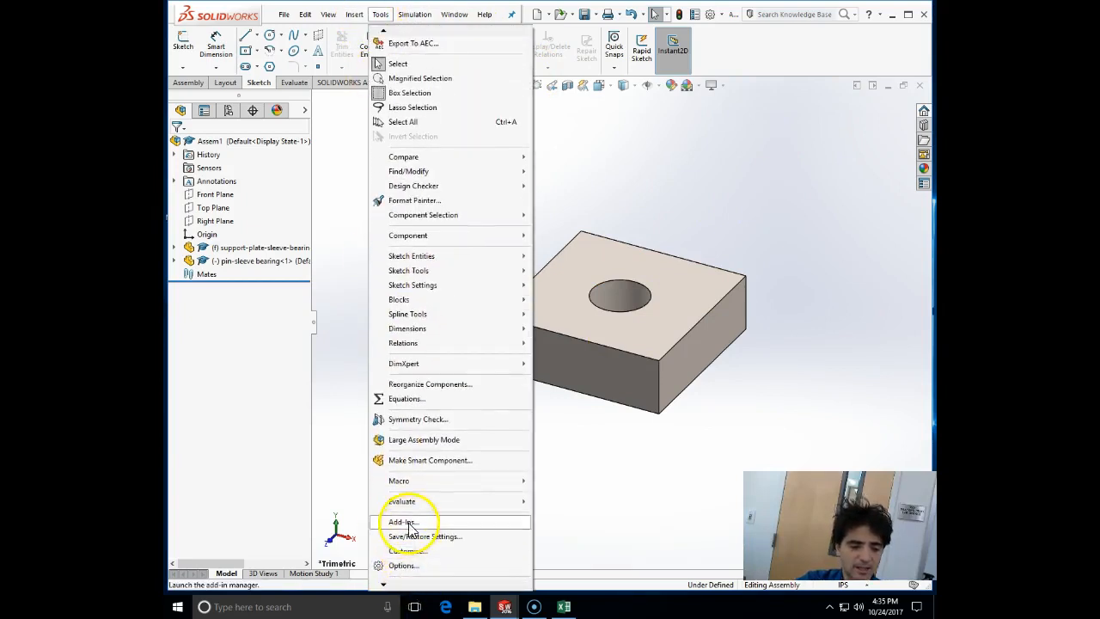
{"action": "left_click", "coordinate": [402, 522]}
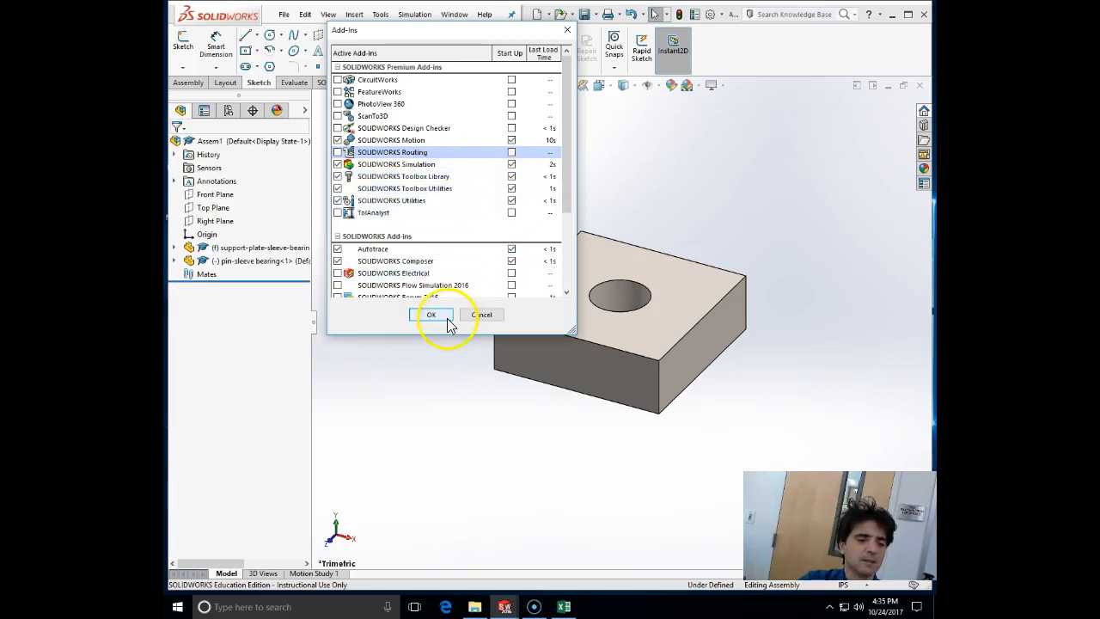
{"action": "left_click", "coordinate": [431, 315]}
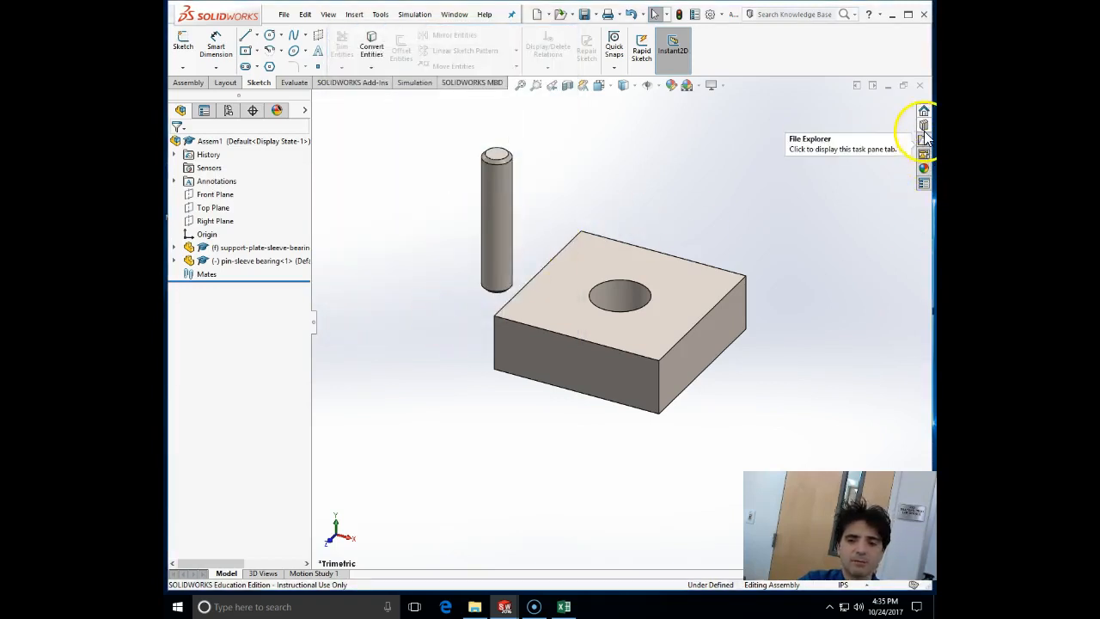
{"action": "mouse_move", "coordinate": [923, 111]}
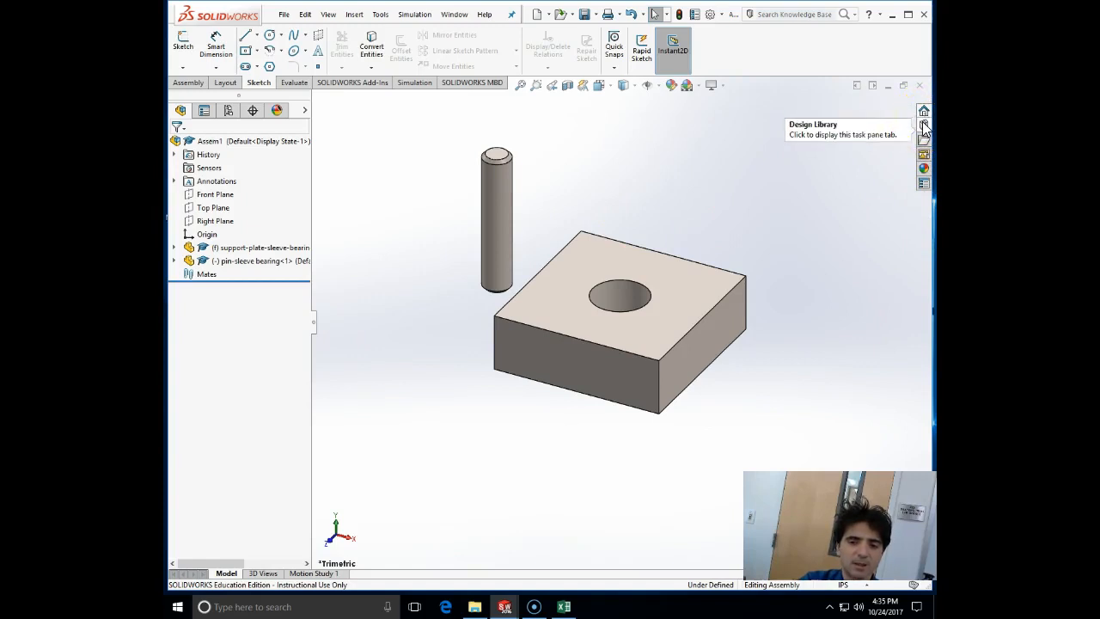
- Browse the Design Library to Toolbox > ANSI Inch > Jig Bushings for the plate hole
{"action": "left_click", "coordinate": [924, 123]}
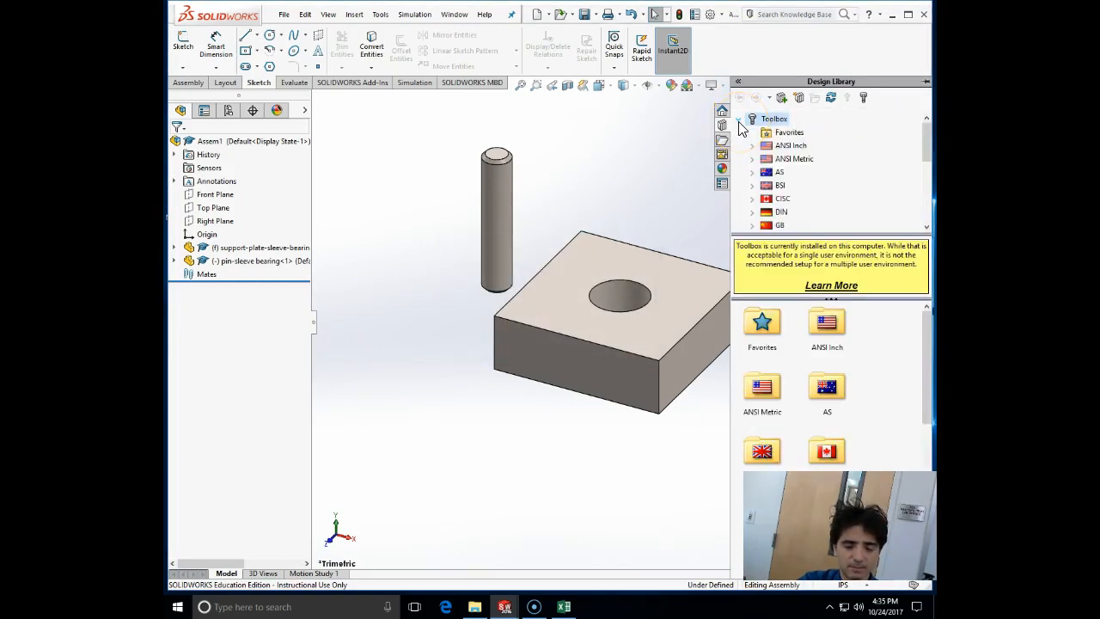
{"action": "mouse_move", "coordinate": [826, 386]}
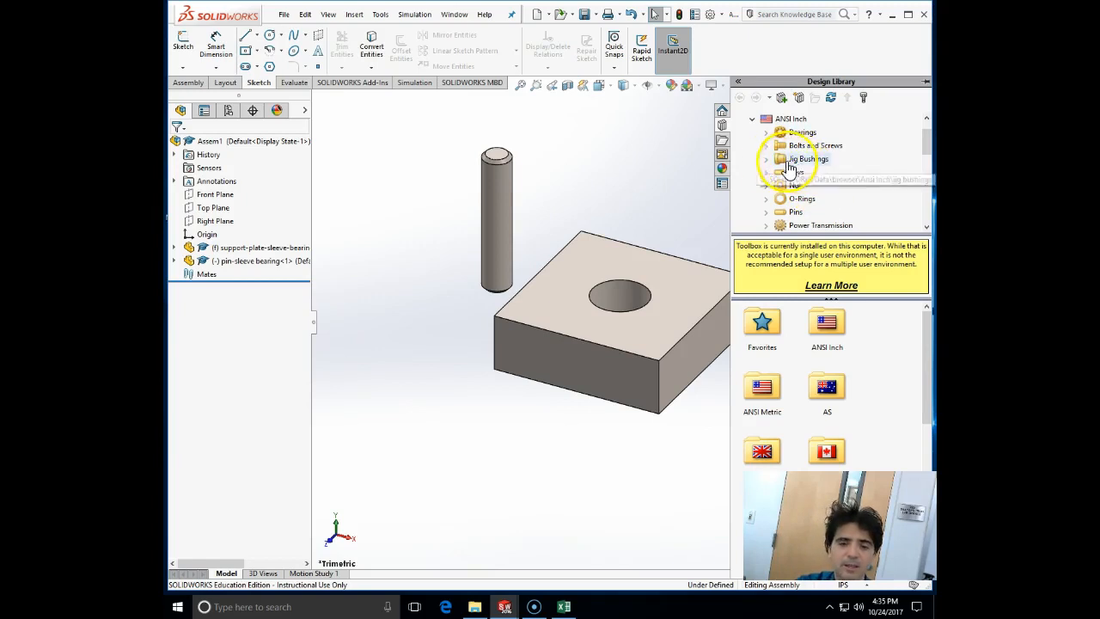
{"action": "left_click", "coordinate": [766, 158]}
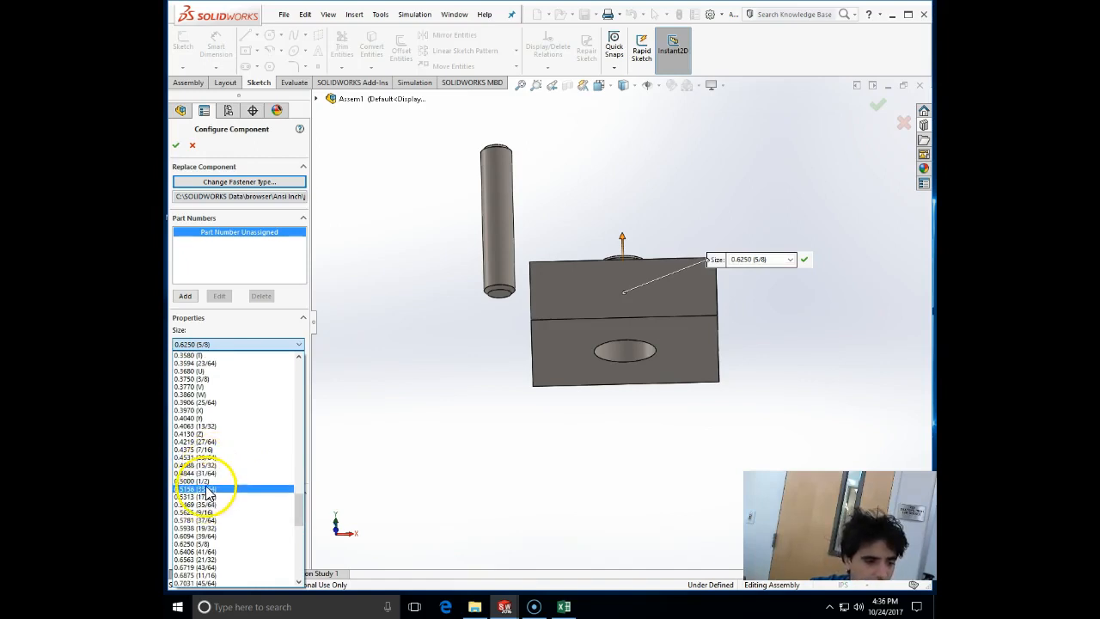
- Choose the jig bushing size in Configure Component so it seats in the plate hole
{"action": "left_click", "coordinate": [206, 481]}
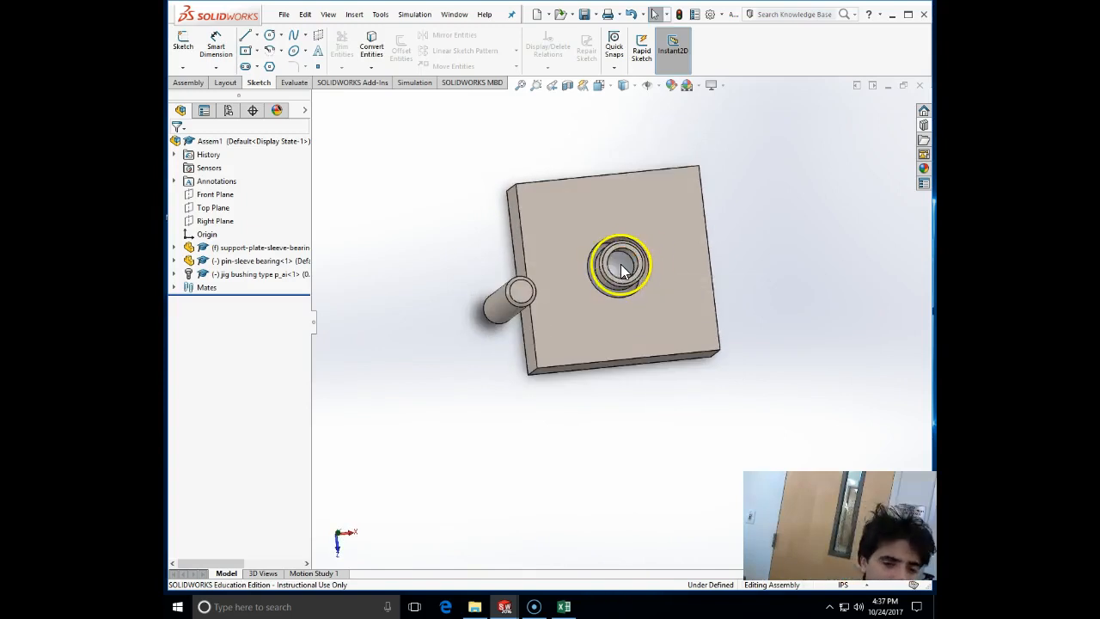
{"action": "mouse_move", "coordinate": [623, 238]}
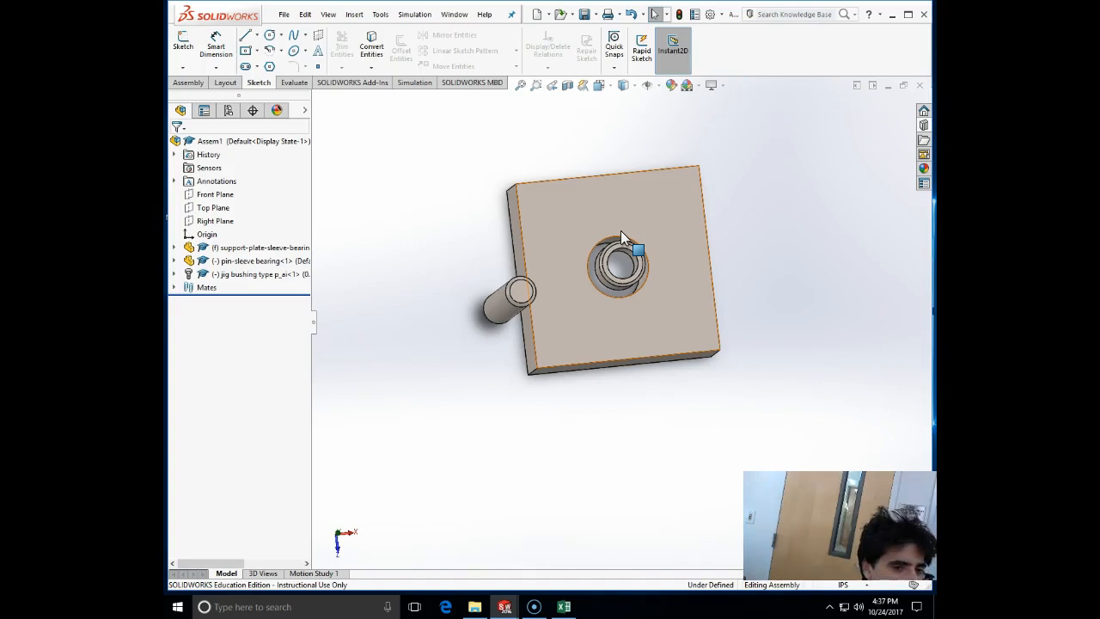
{"action": "left_click", "coordinate": [618, 249]}
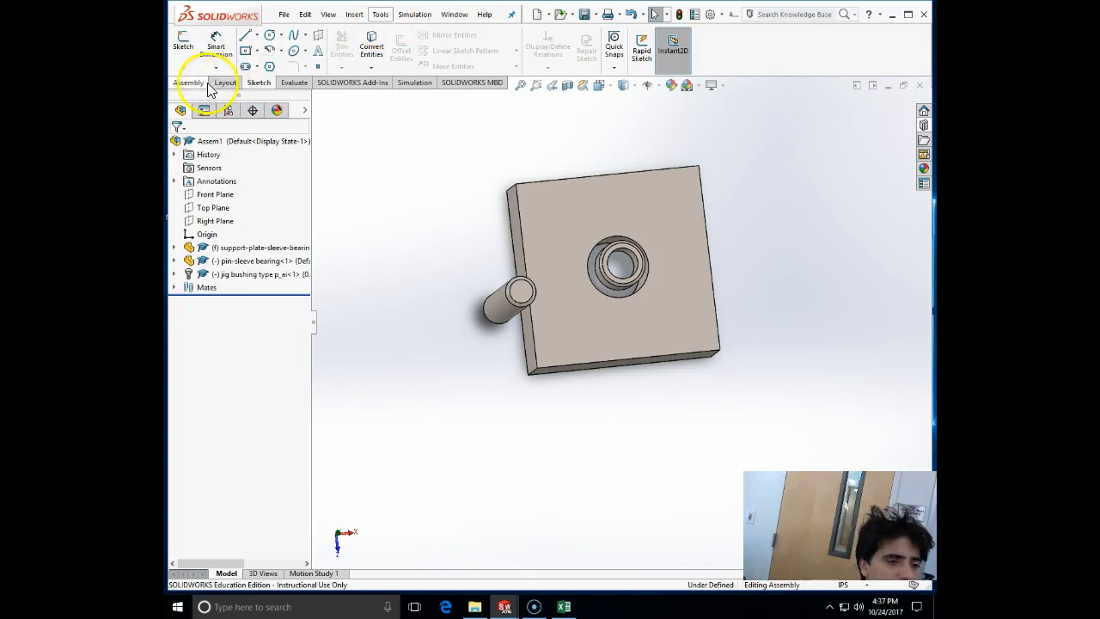
{"action": "left_click", "coordinate": [294, 82]}
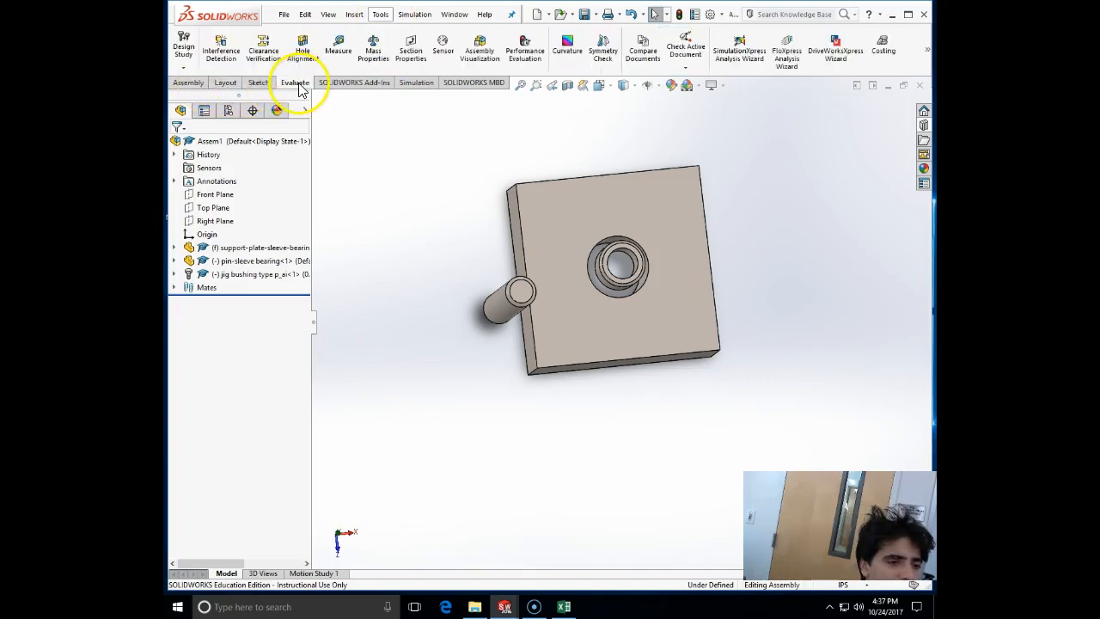
{"action": "left_click", "coordinate": [337, 48]}
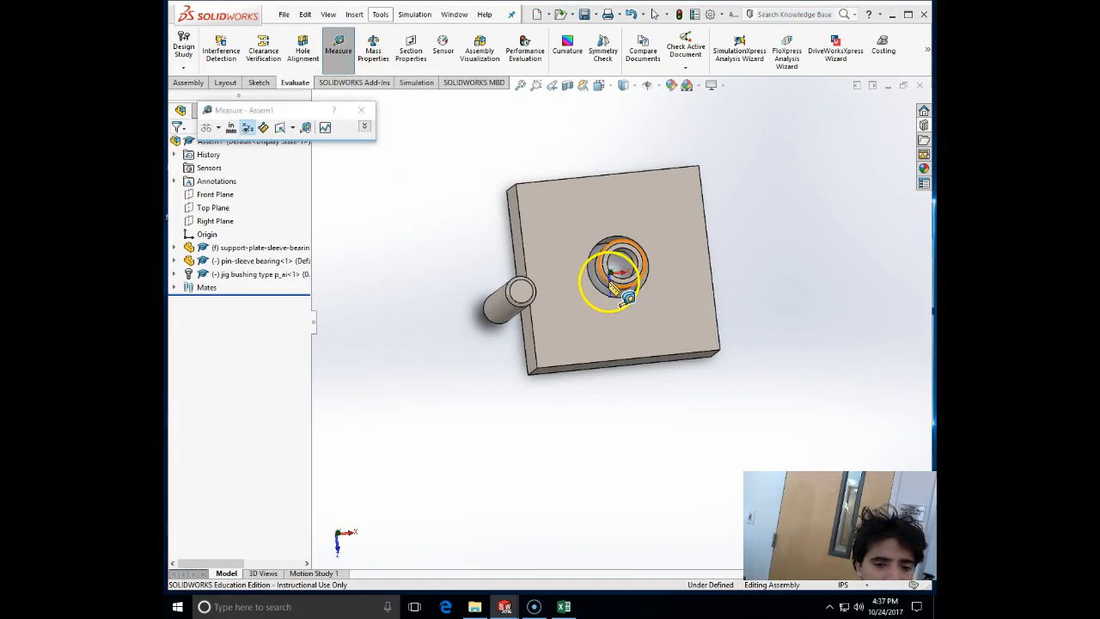
{"action": "left_click", "coordinate": [612, 273]}
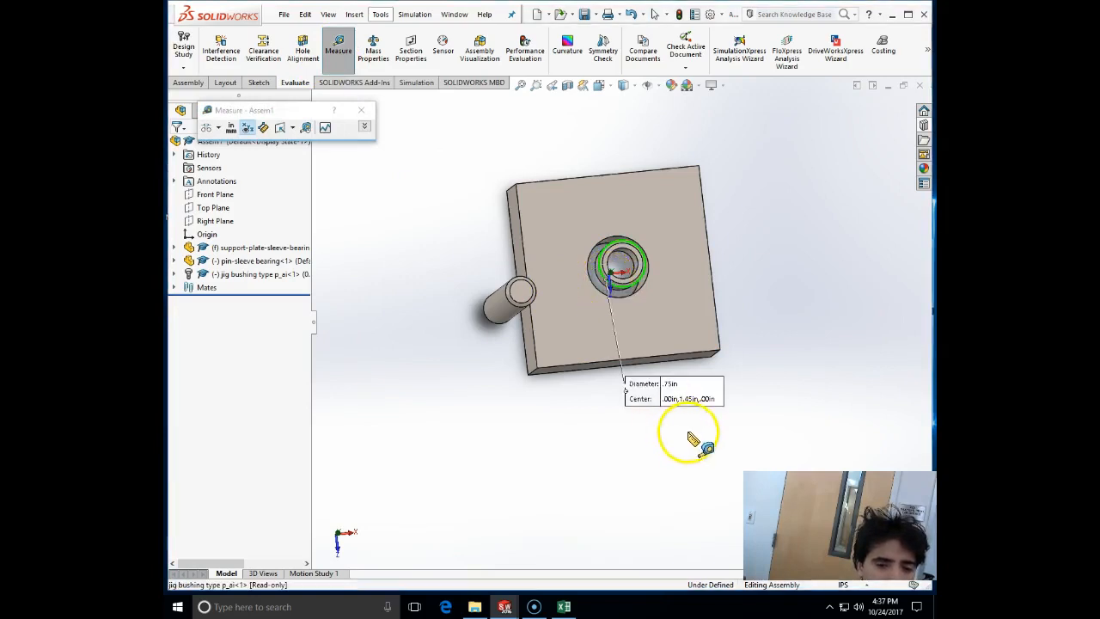
{"action": "left_click", "coordinate": [361, 110]}
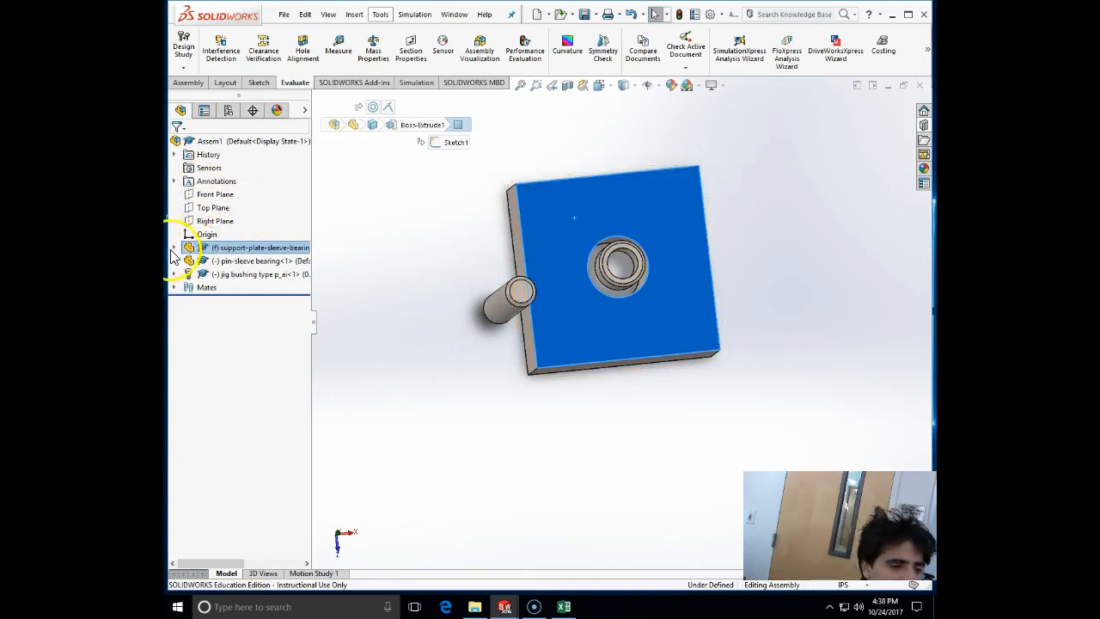
- Start editing the support plate's hole feature from the assembly tree
{"action": "left_click", "coordinate": [175, 247]}
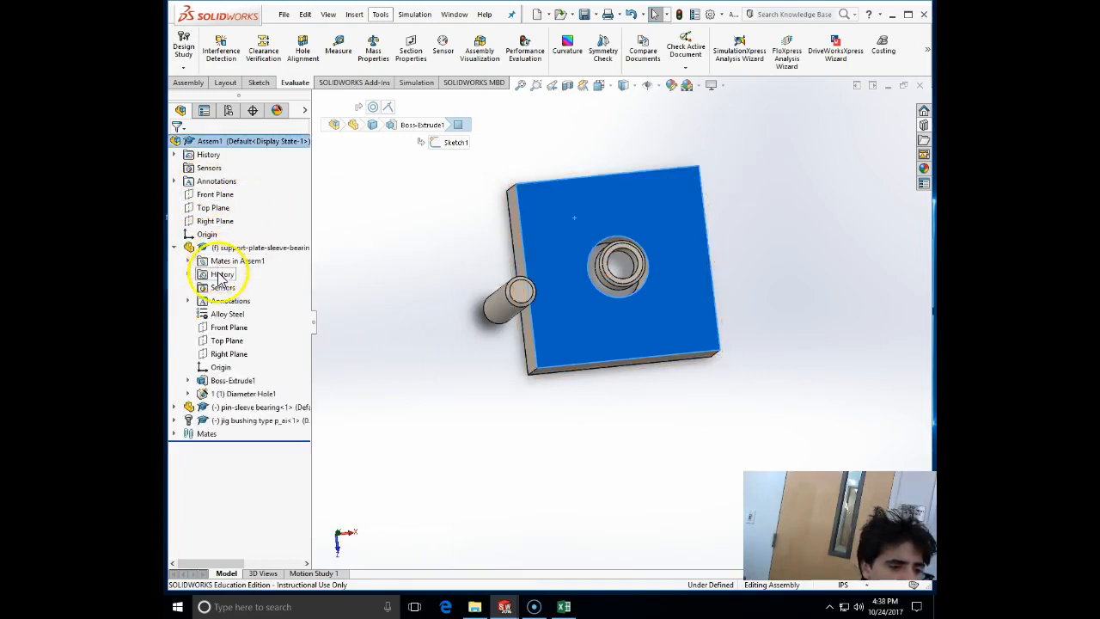
{"action": "right_click", "coordinate": [228, 299]}
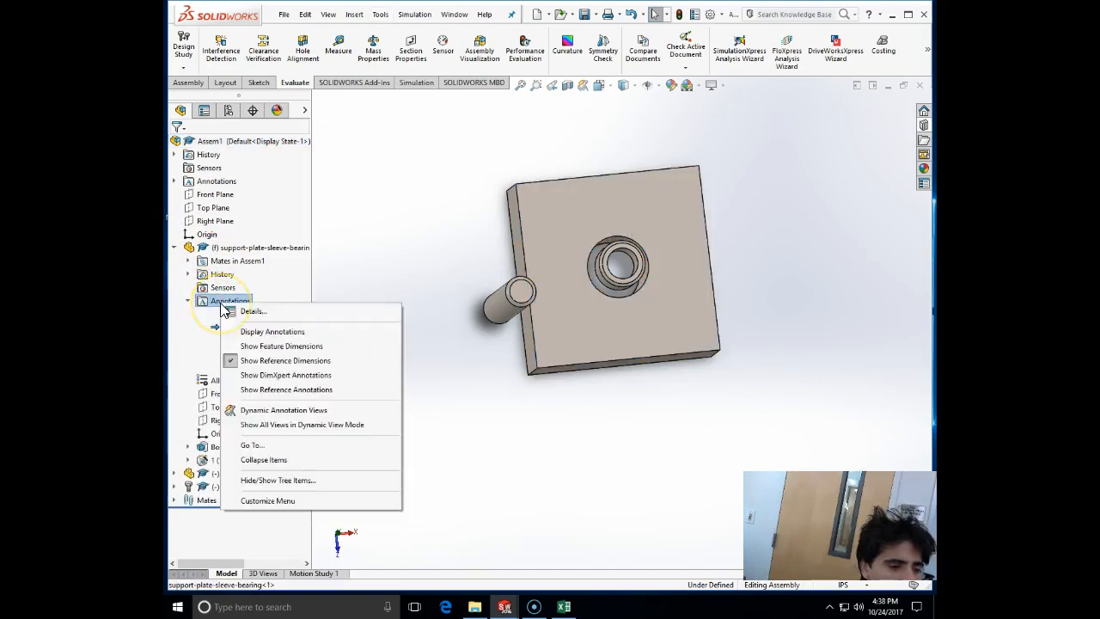
{"action": "mouse_move", "coordinate": [282, 346]}
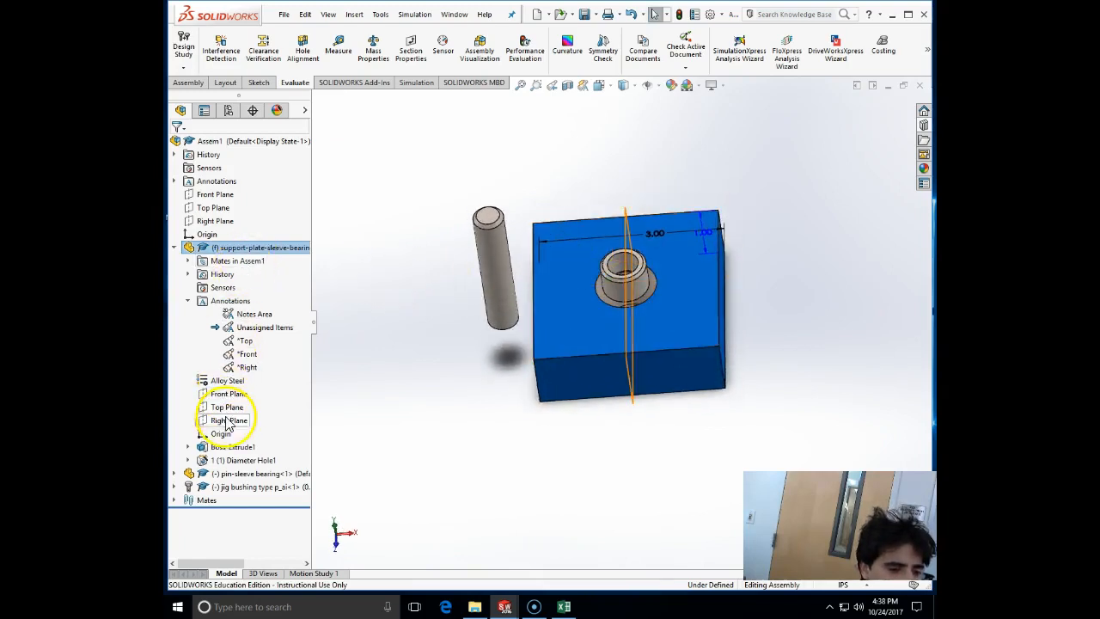
{"action": "right_click", "coordinate": [219, 460]}
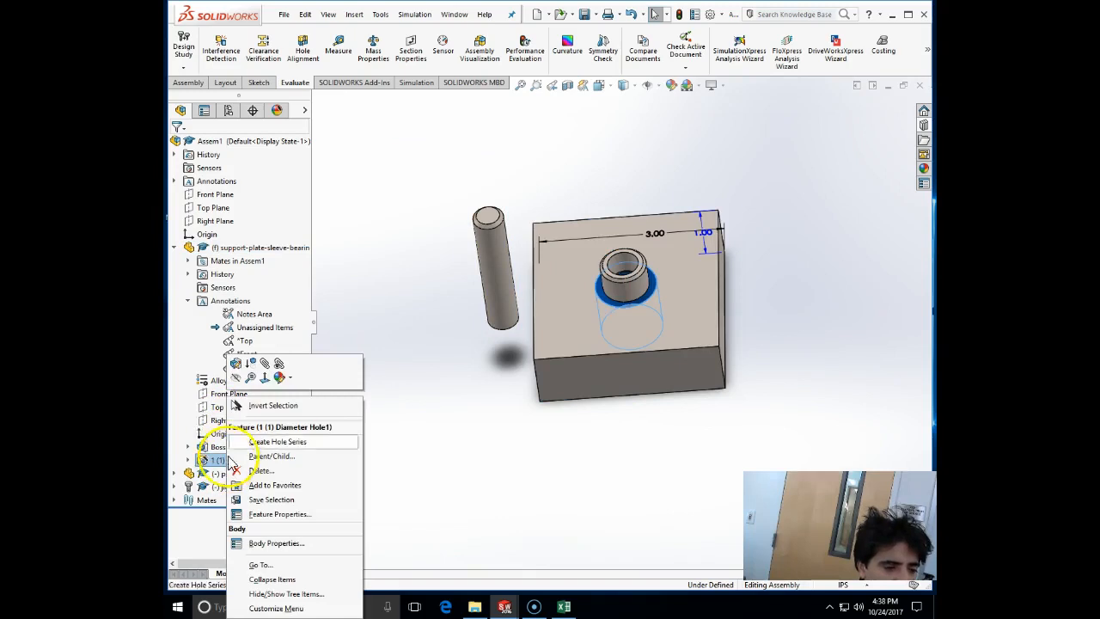
{"action": "left_click", "coordinate": [278, 440]}
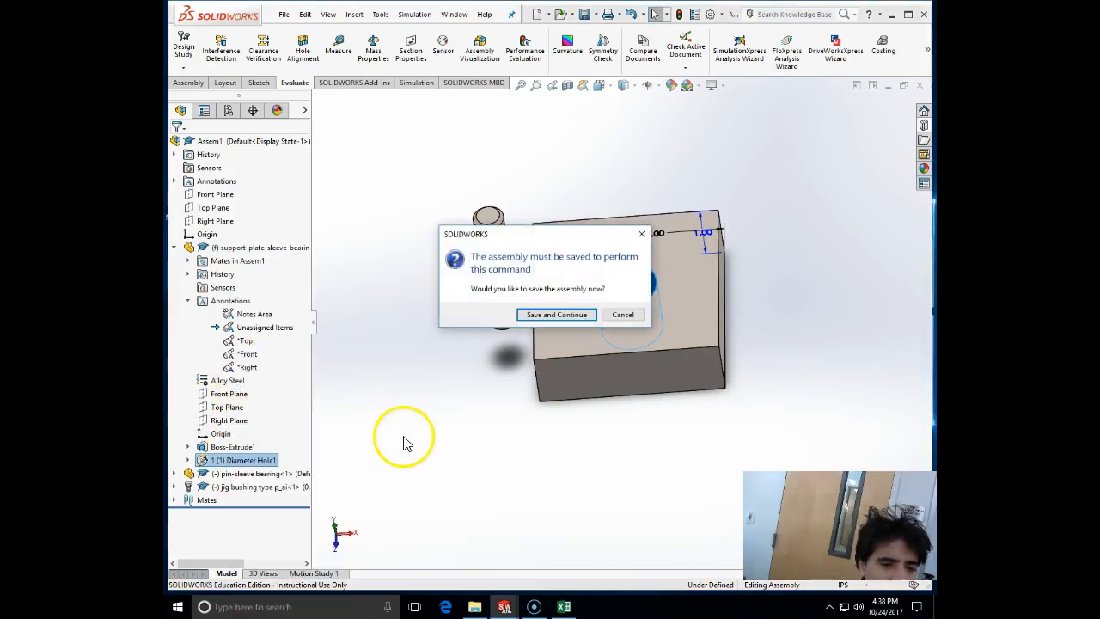
- Save the assembly as SLEEVE BEARING ASSEMBLY when prompted by the command
{"action": "left_click", "coordinate": [556, 313]}
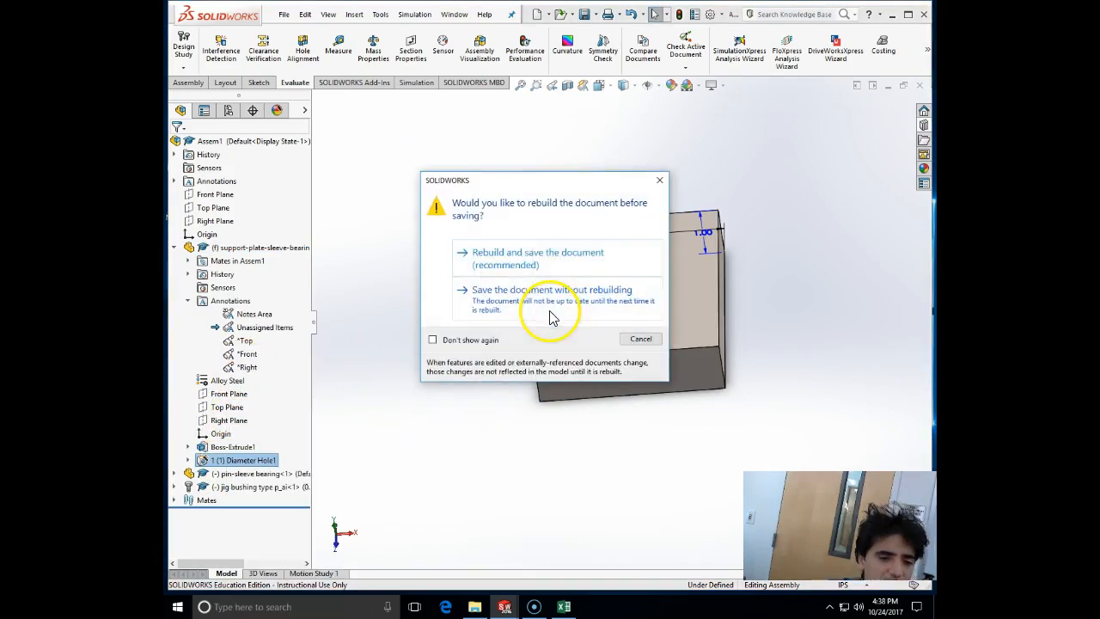
{"action": "left_click", "coordinate": [536, 258]}
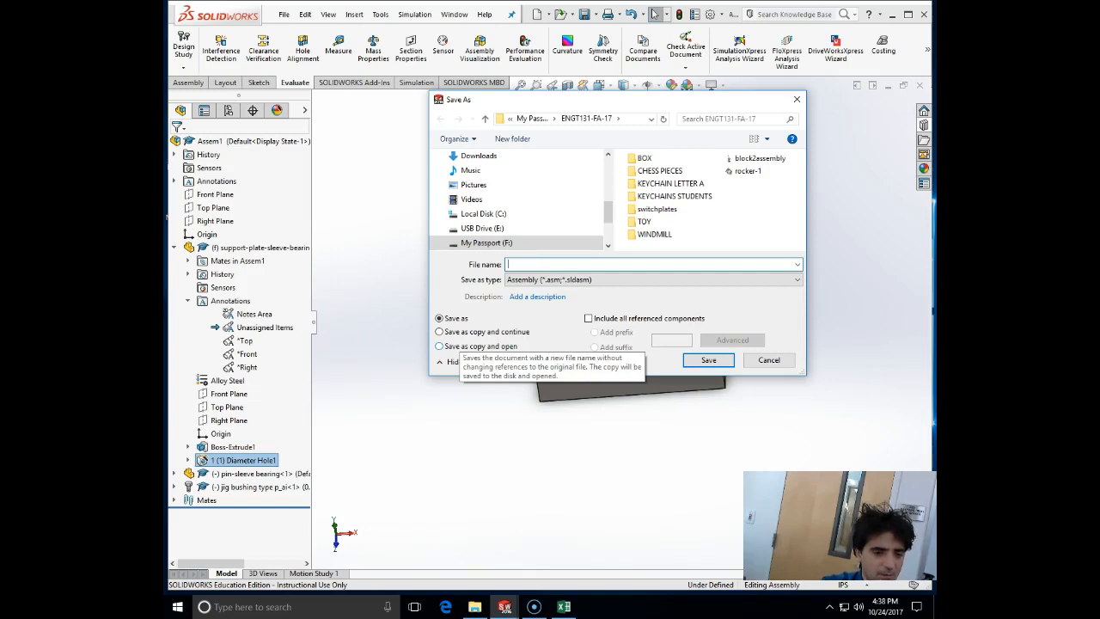
{"action": "type", "text": "SLEEVE BEARING ASSEMB"}
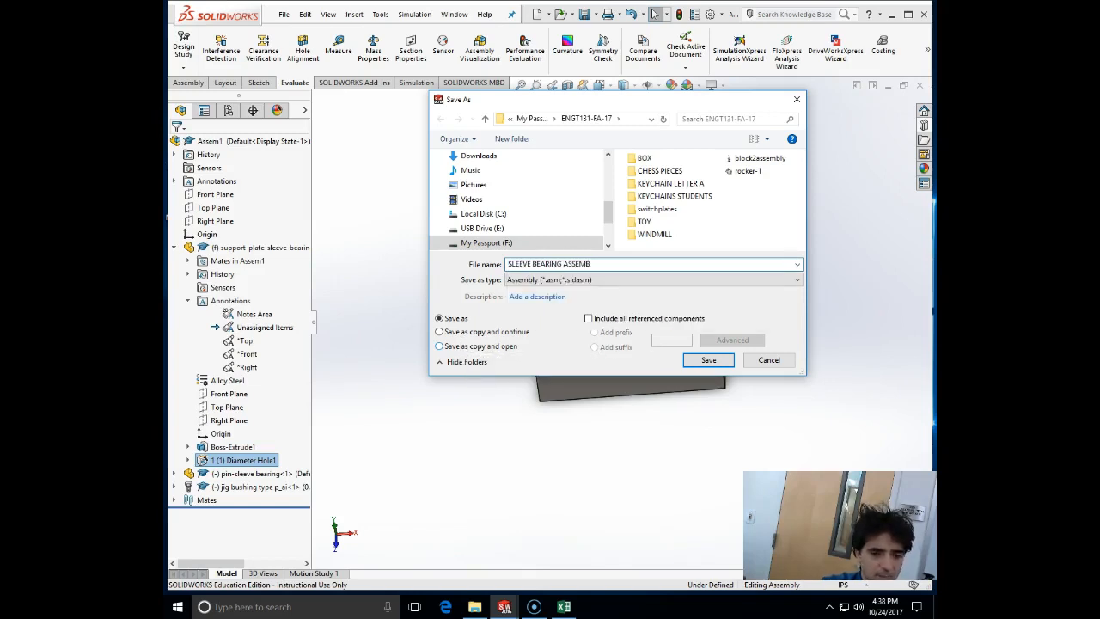
{"action": "left_click", "coordinate": [708, 359]}
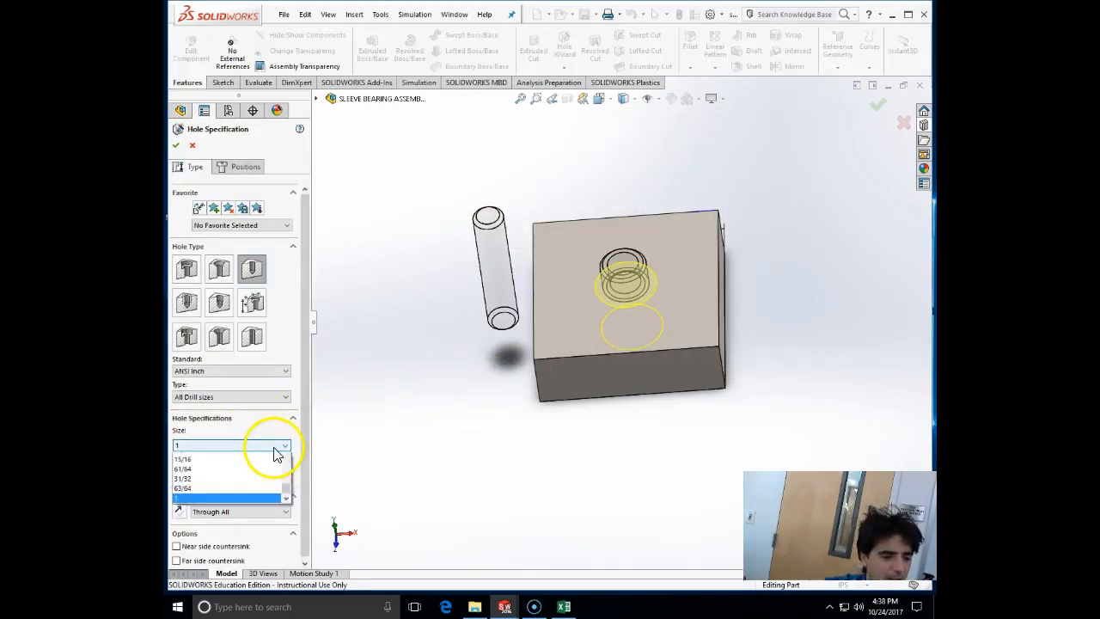
- Set the plate hole to the 3/4 inch drill size and apply the change
{"action": "scroll", "scroll_direction": "down", "scroll_amount": 3}
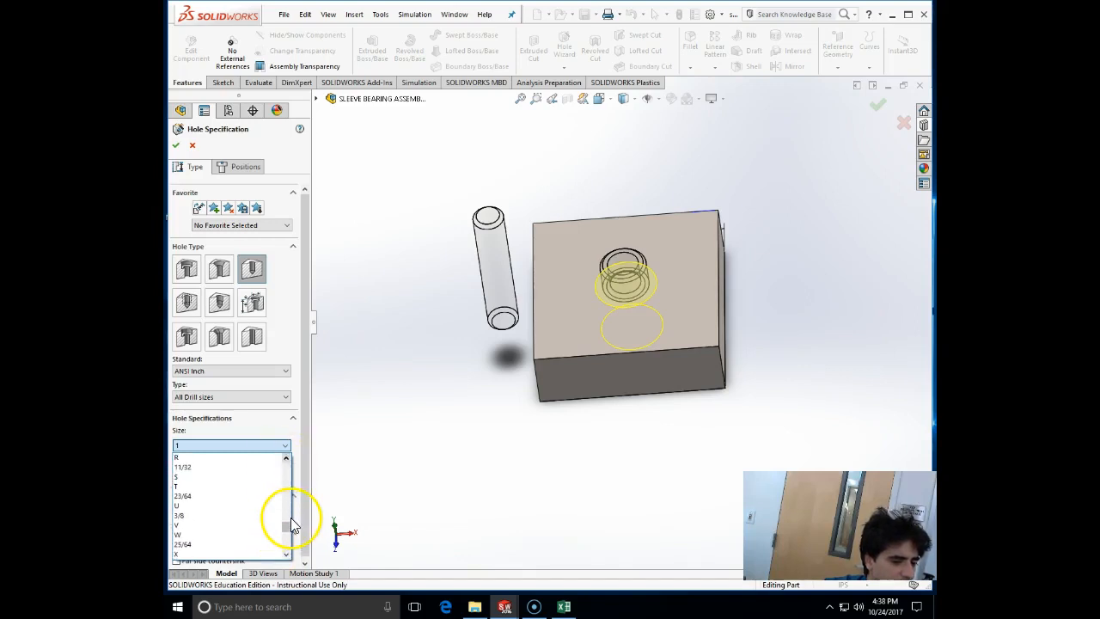
{"action": "scroll", "scroll_direction": "down", "scroll_amount": 3}
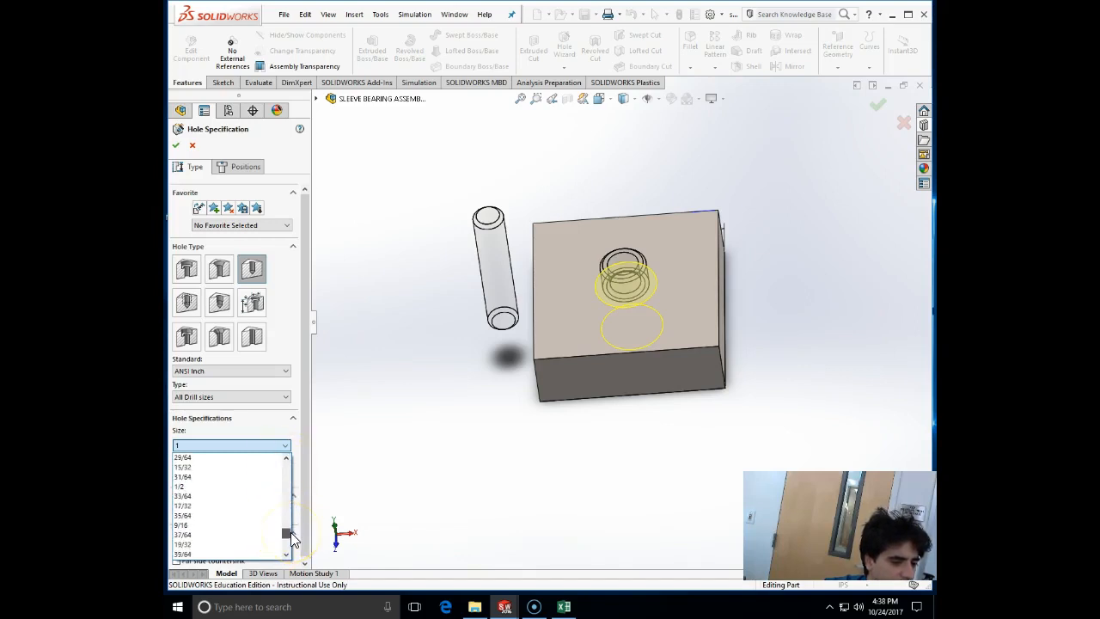
{"action": "scroll", "scroll_direction": "down", "scroll_amount": 3}
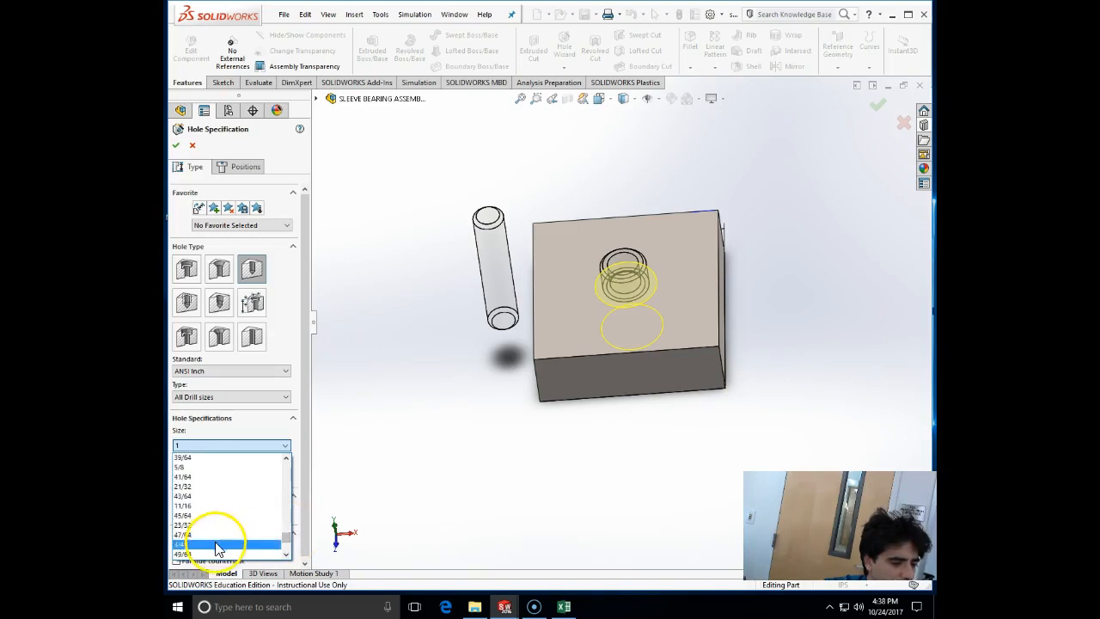
{"action": "left_click", "coordinate": [215, 547]}
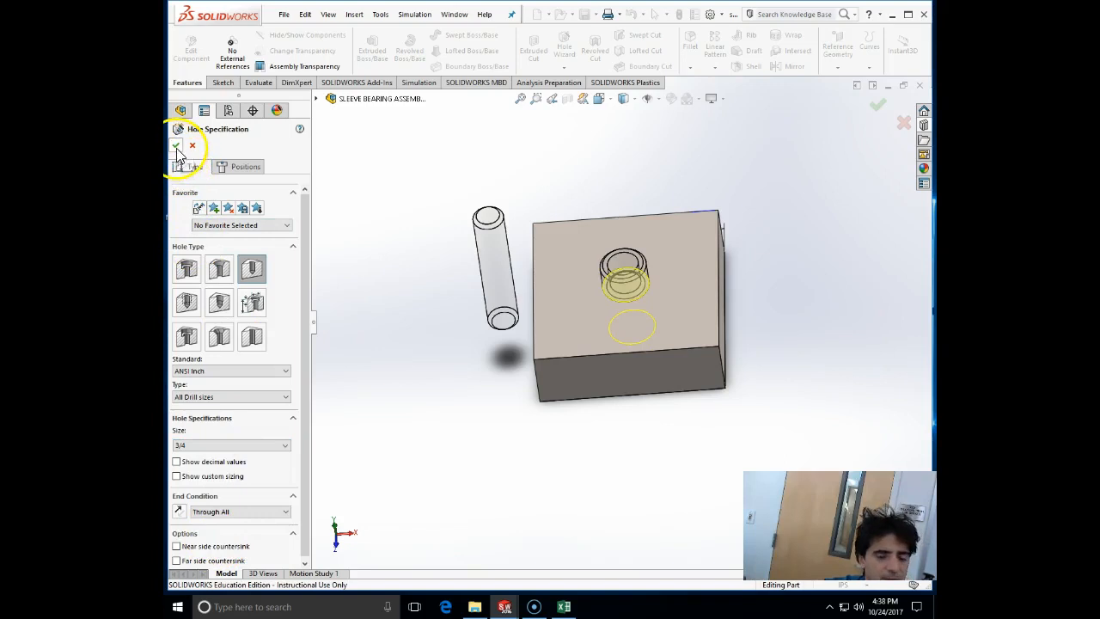
{"action": "left_click", "coordinate": [176, 144]}
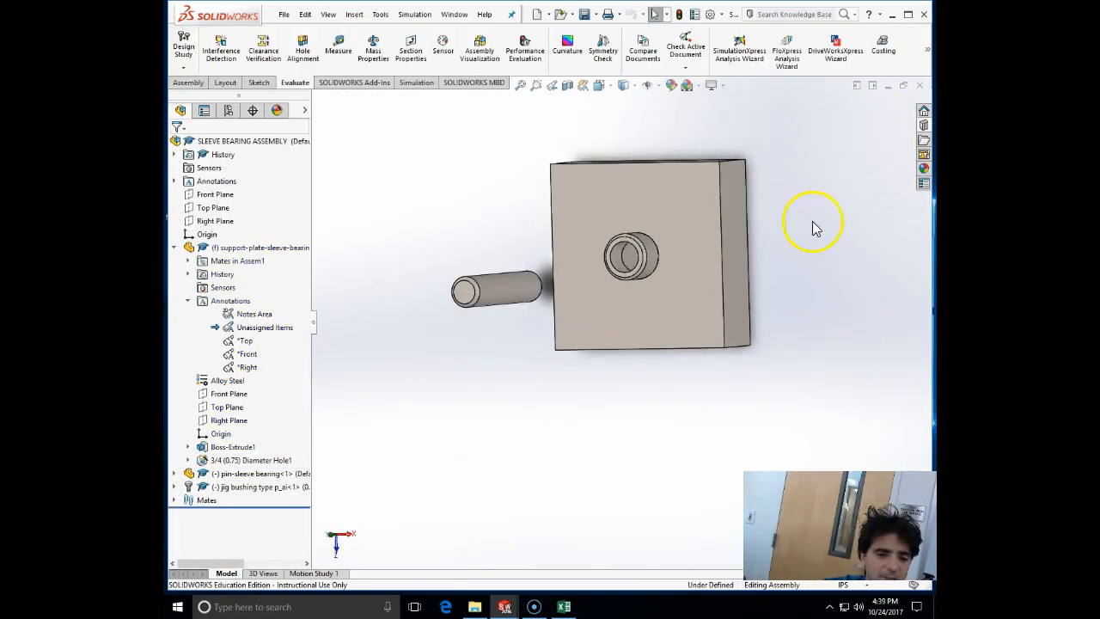
{"action": "left_click_drag", "start_coordinate": [811, 223], "coordinate": [719, 215]}
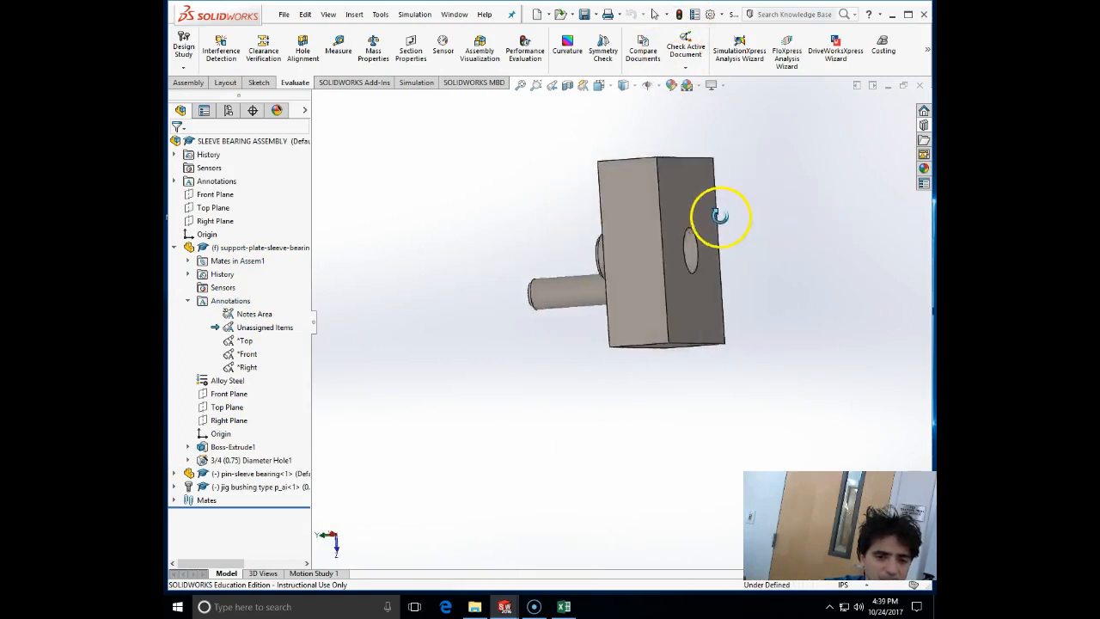
{"action": "left_click_drag", "start_coordinate": [718, 215], "coordinate": [696, 292]}
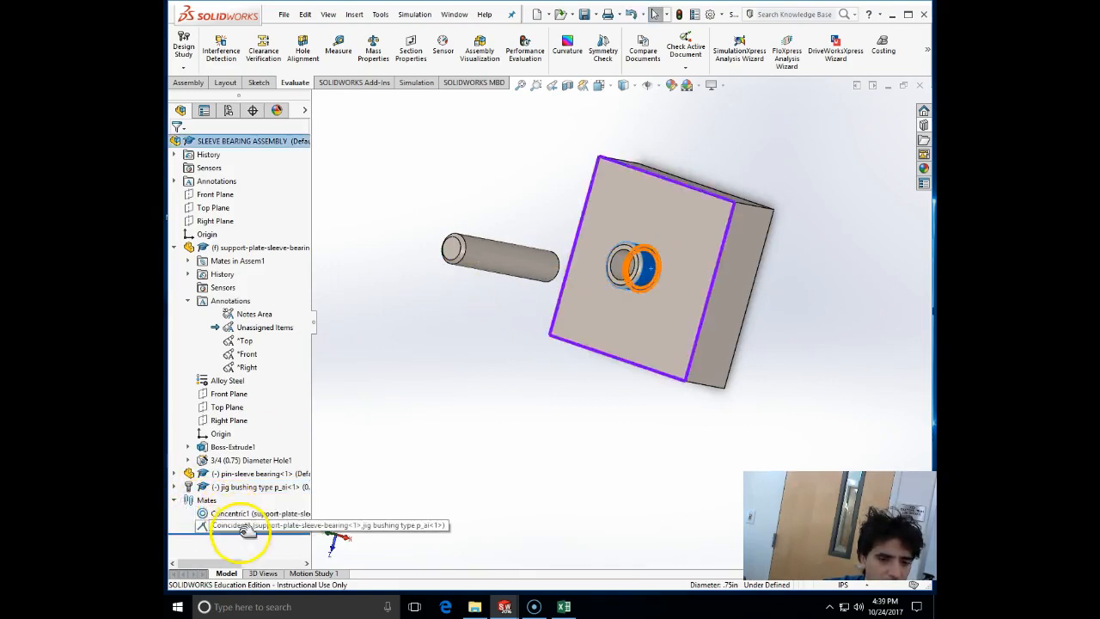
{"action": "left_click", "coordinate": [249, 526]}
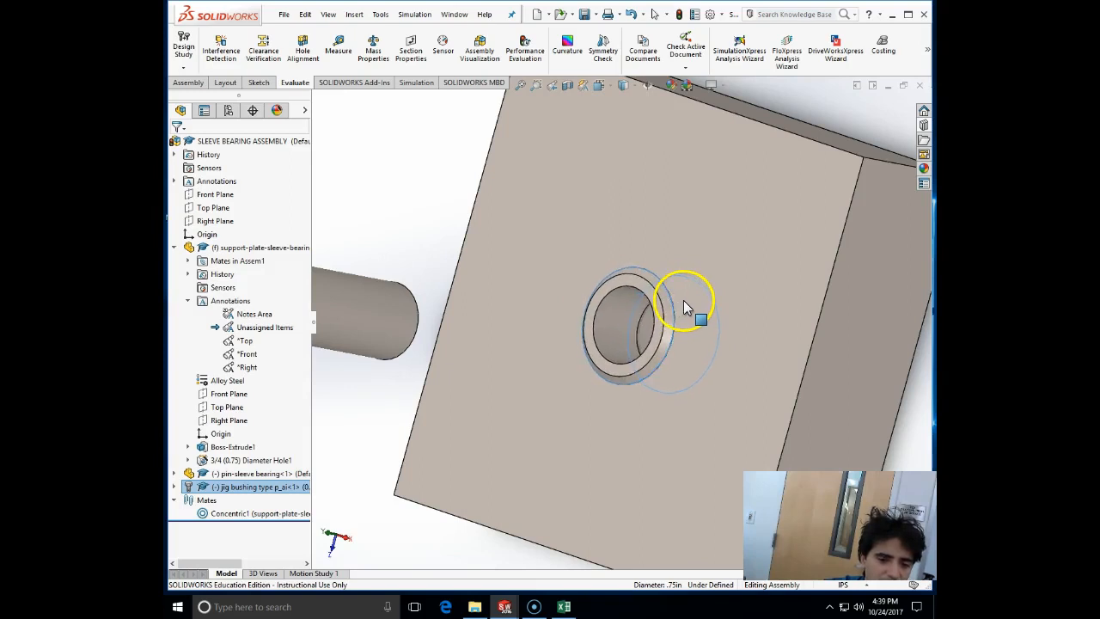
{"action": "left_click_drag", "start_coordinate": [679, 305], "coordinate": [759, 330]}
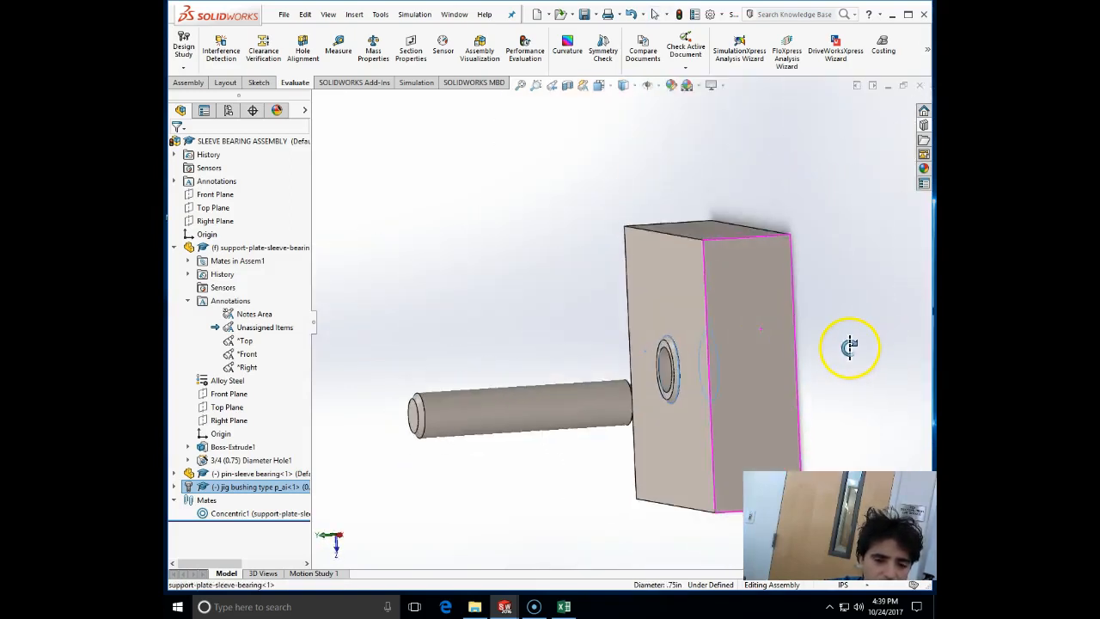
{"action": "left_click_drag", "start_coordinate": [846, 347], "coordinate": [701, 369]}
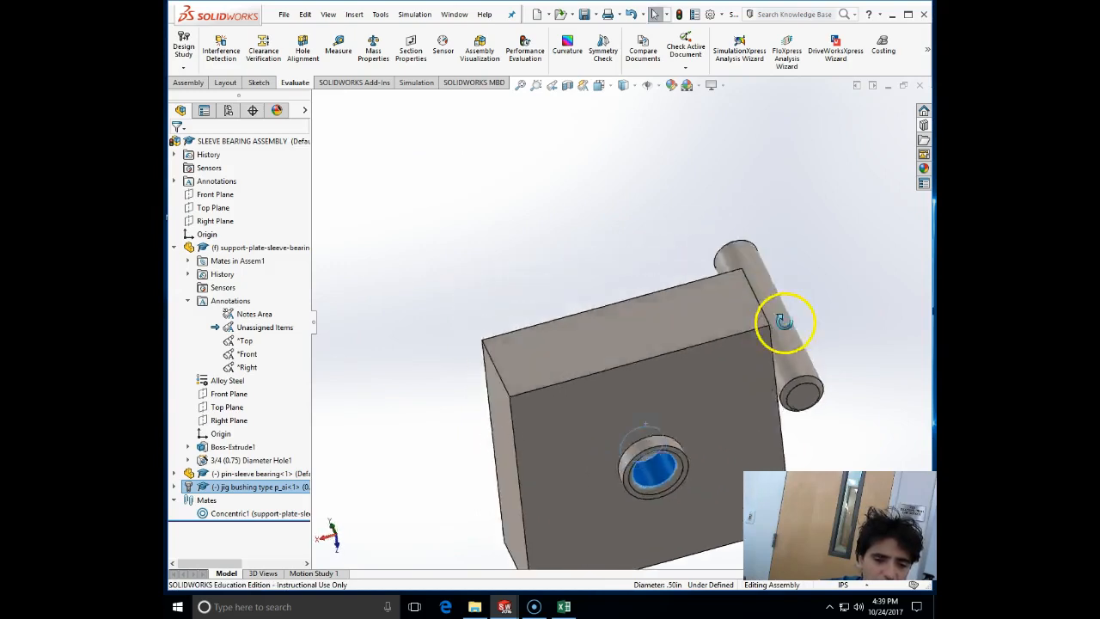
{"action": "left_click_drag", "start_coordinate": [782, 323], "coordinate": [619, 395]}
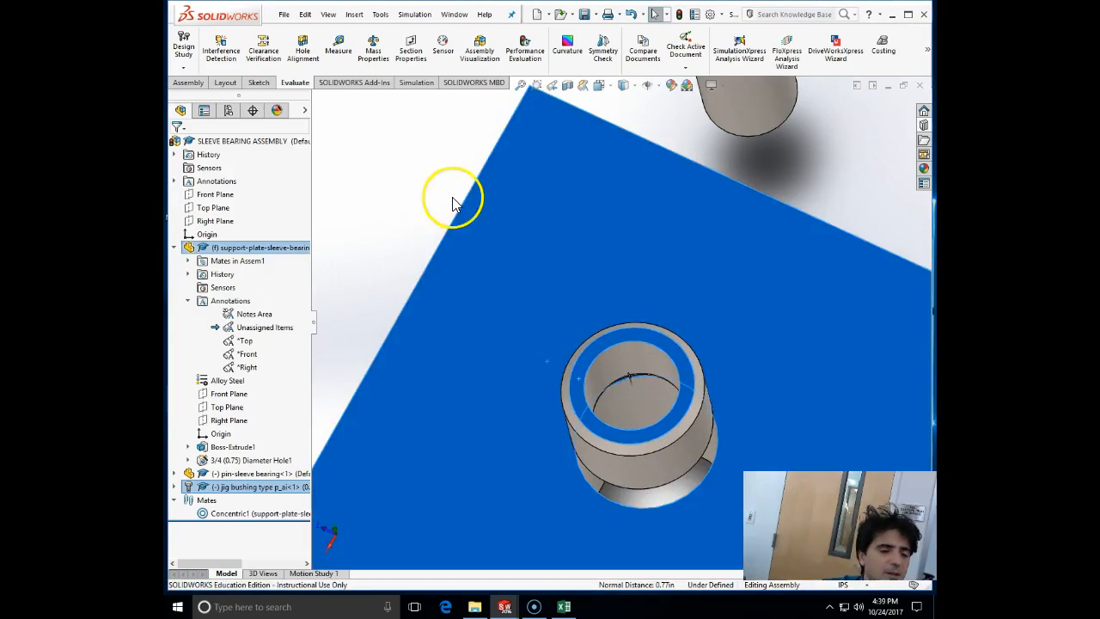
{"action": "left_click", "coordinate": [190, 82]}
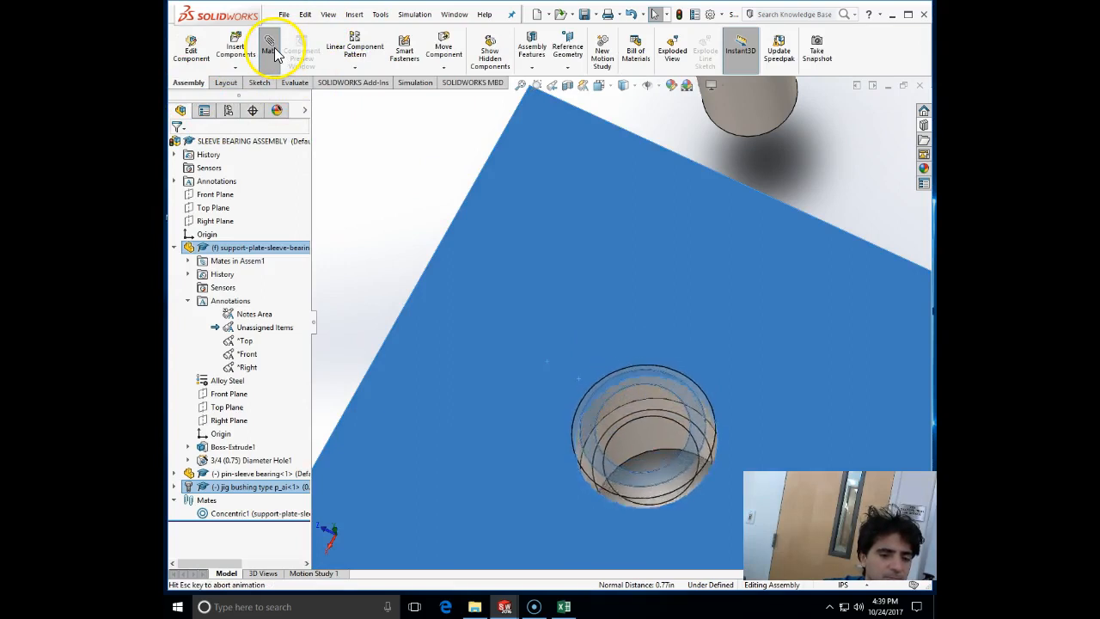
- Add a coincident mate between the bushing end face and the support plate face
{"action": "left_click", "coordinate": [269, 48]}
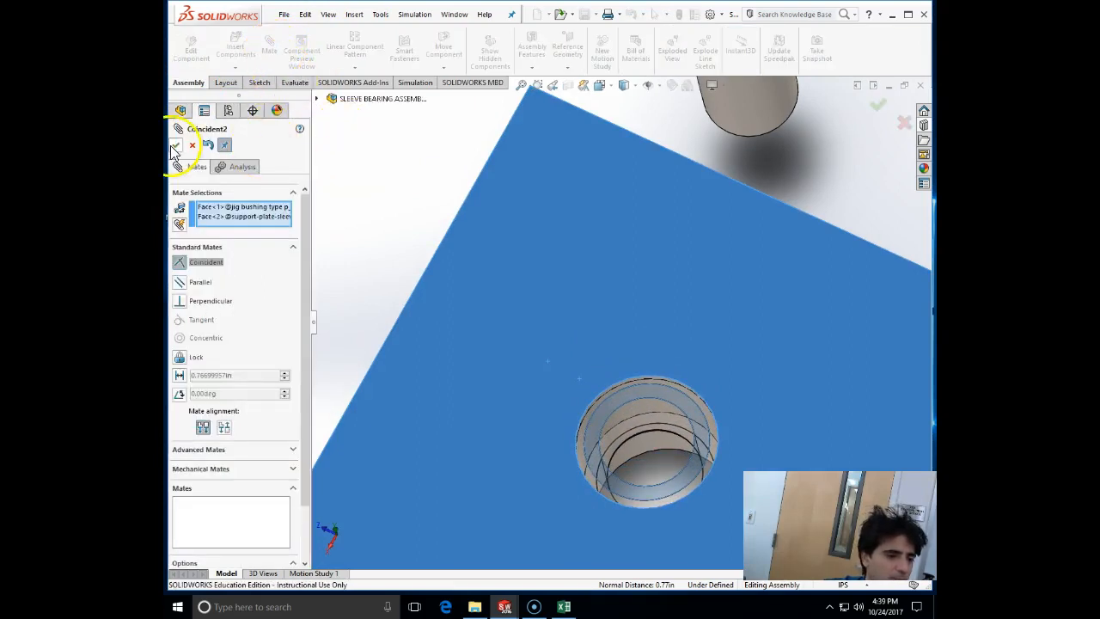
{"action": "left_click", "coordinate": [175, 144]}
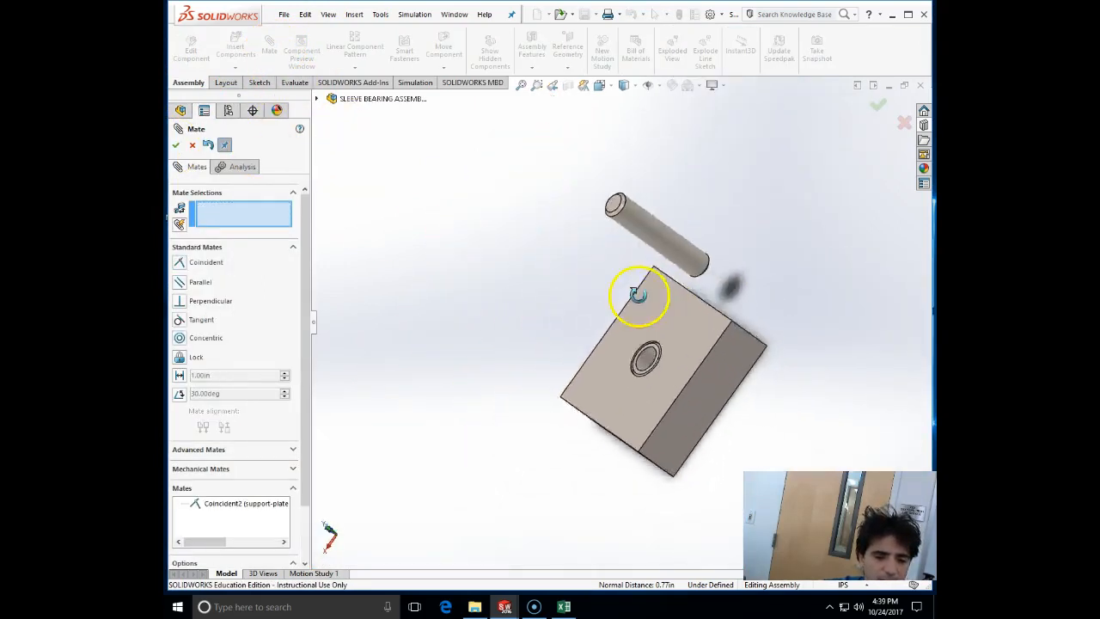
{"action": "left_click_drag", "start_coordinate": [640, 295], "coordinate": [512, 209]}
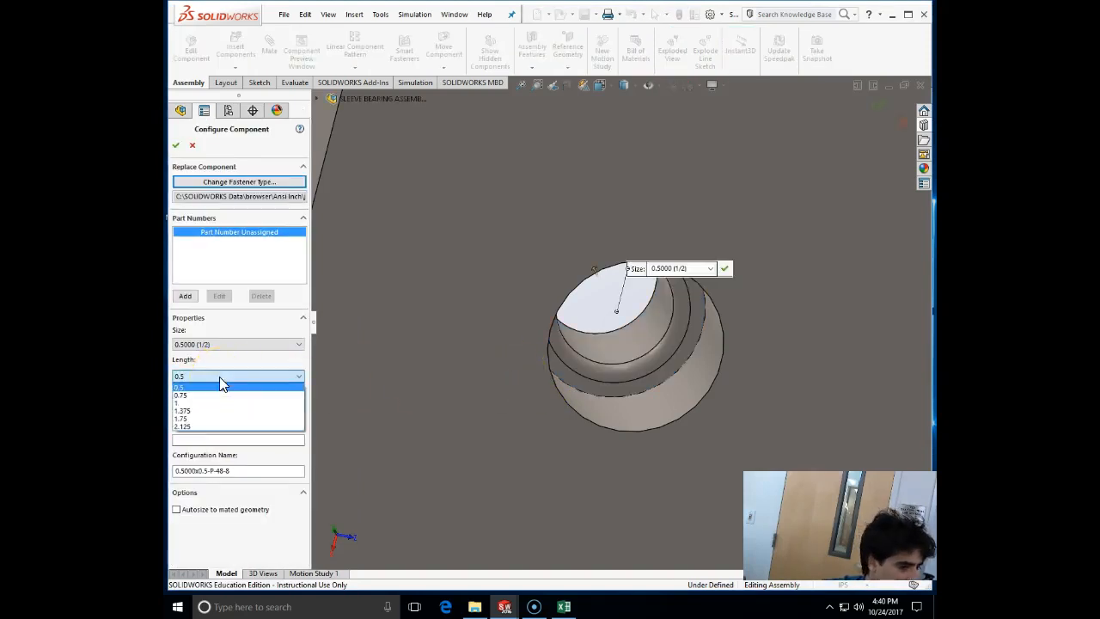
- Set the Toolbox bushing's length to 1 inch in Configure Component
{"action": "left_click", "coordinate": [175, 402]}
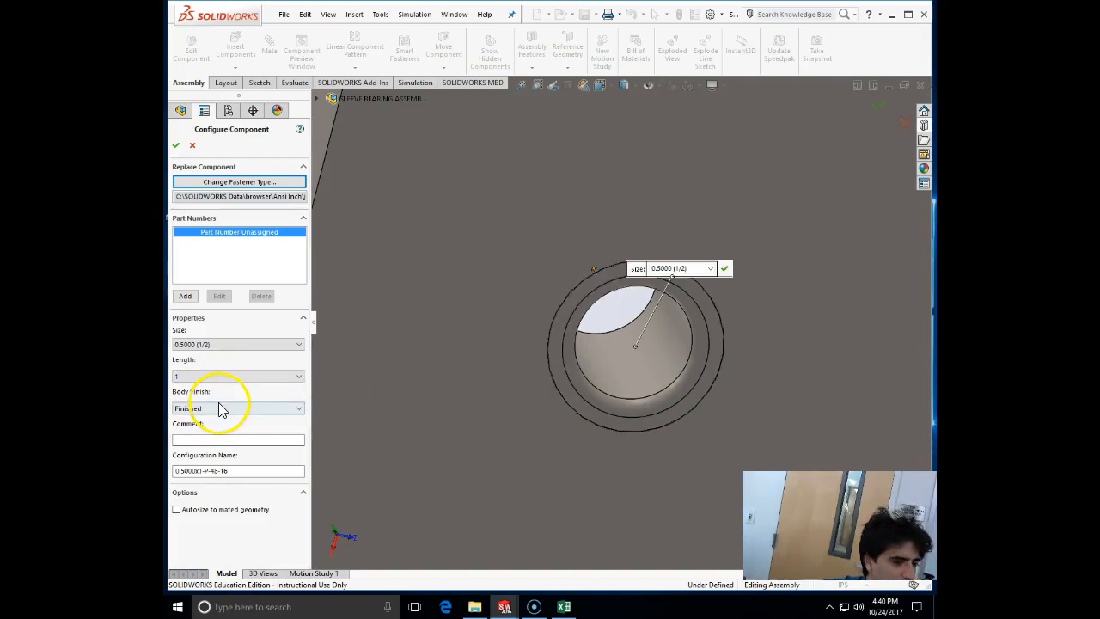
{"action": "mouse_move", "coordinate": [567, 356]}
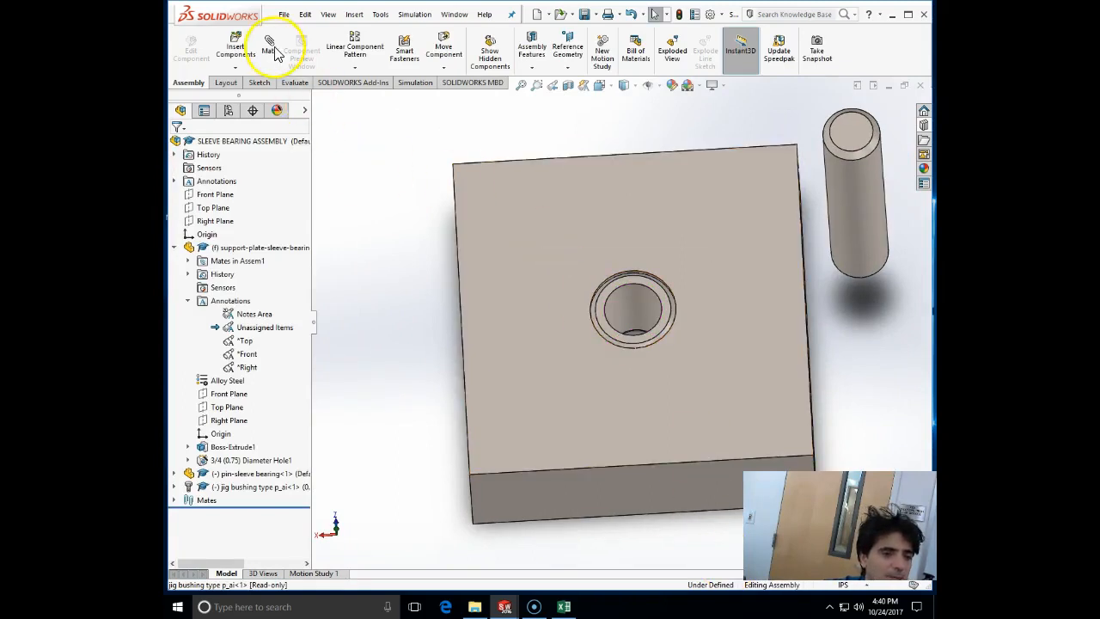
- Add a concentric mate aligning the pin with the bushing bore
{"action": "left_click", "coordinate": [268, 48]}
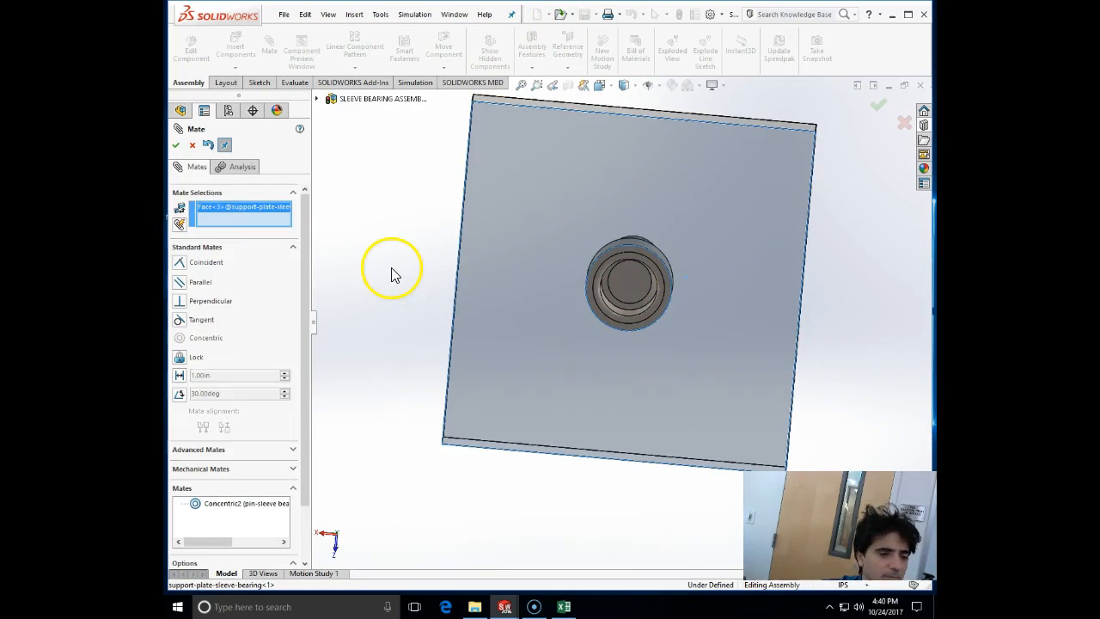
{"action": "left_click", "coordinate": [175, 144]}
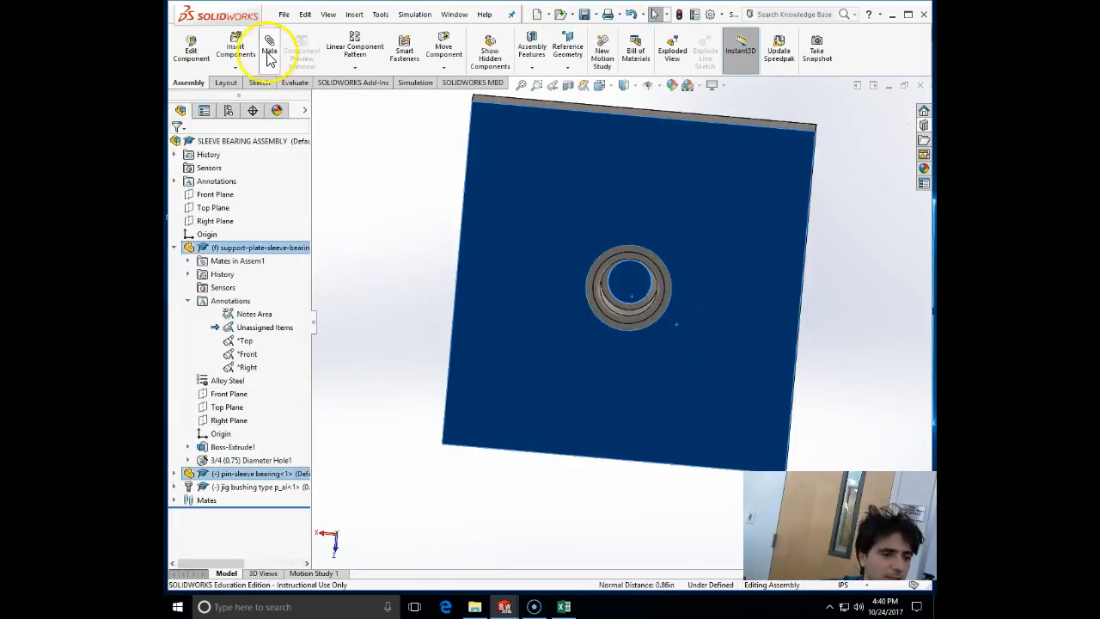
- Slide the pin deeper into the plate hole with Move Component, then minimize SOLIDWORKS
{"action": "left_click", "coordinate": [268, 48]}
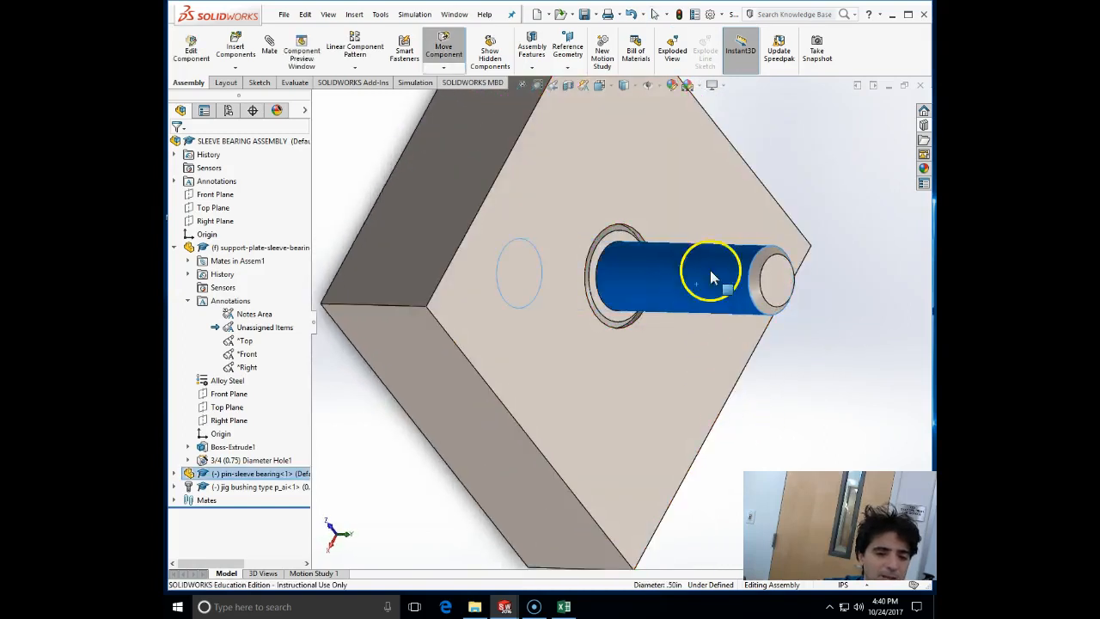
{"action": "left_click_drag", "start_coordinate": [713, 279], "coordinate": [707, 262]}
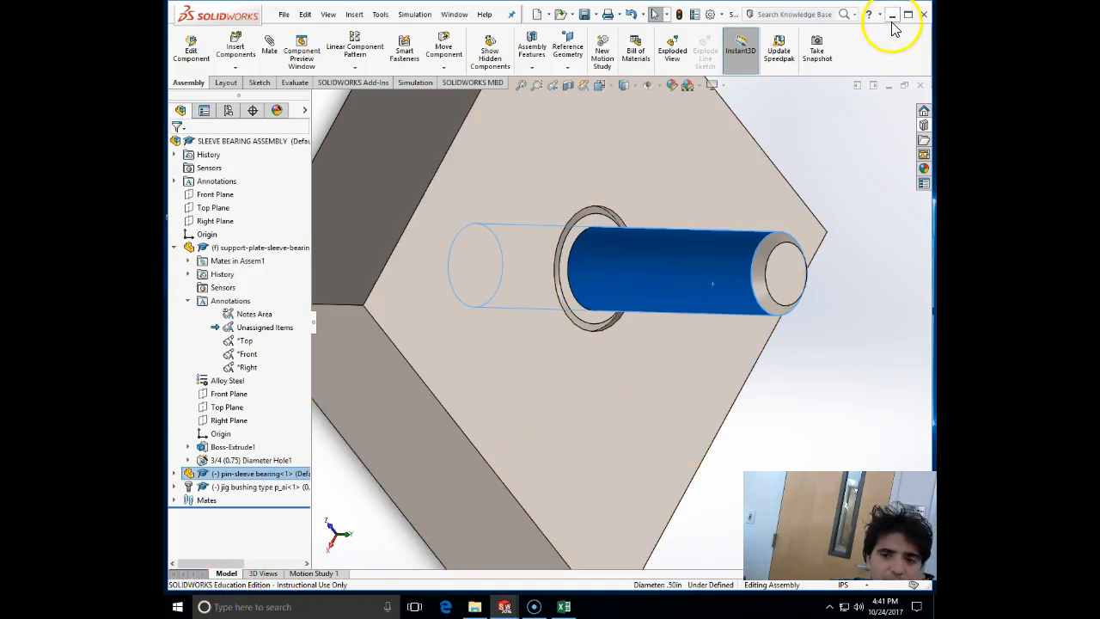
{"action": "left_click", "coordinate": [892, 16]}
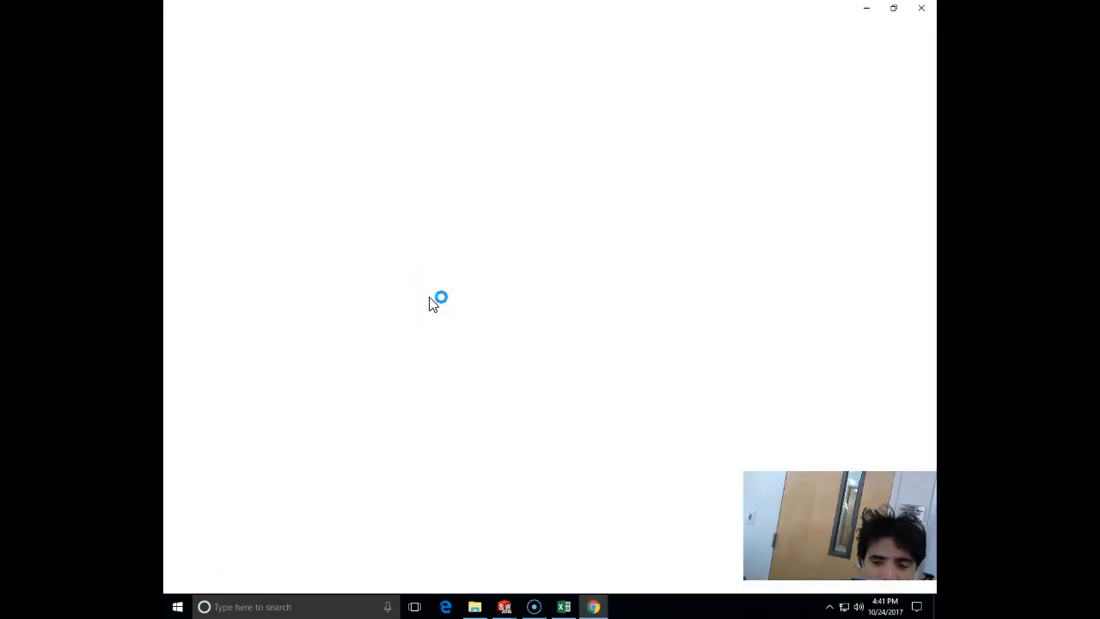
- Search 'mcmaster carr' bushings in Chrome and open McMaster-Carr's Sleeve Bearings category
{"action": "left_click", "coordinate": [592, 606]}
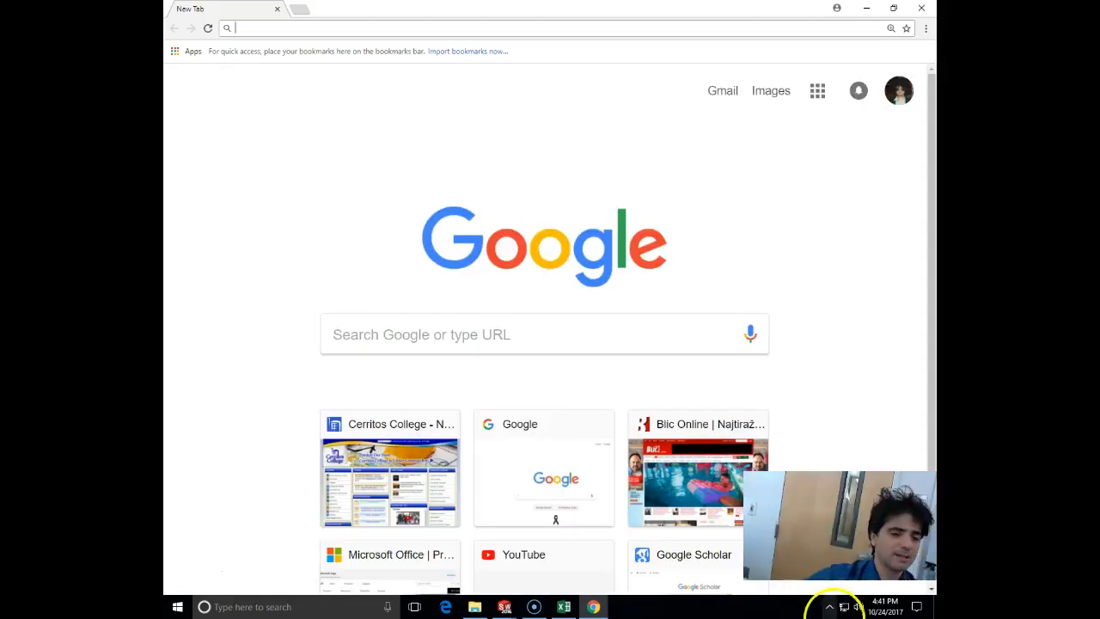
{"action": "type", "text": "m"}
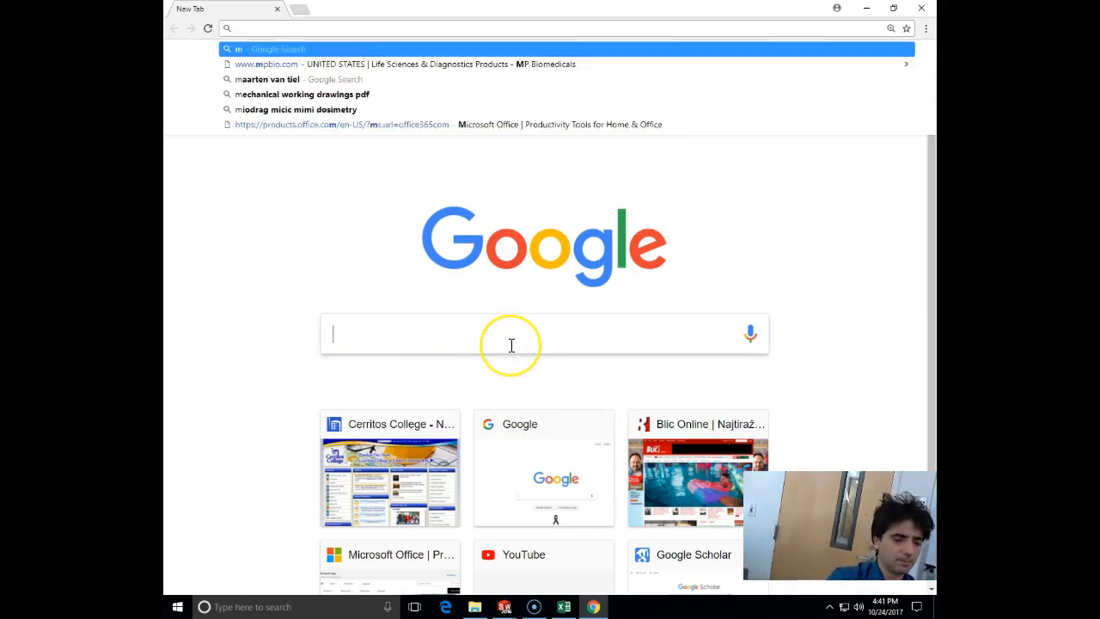
{"action": "type", "text": "mcmaster carr p bushings"}
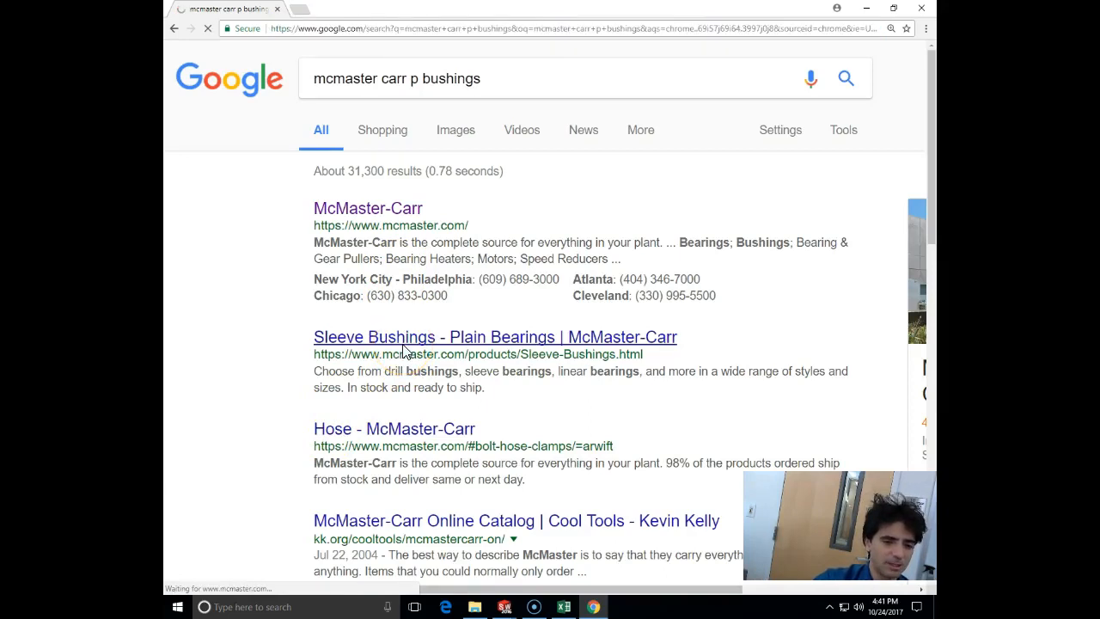
{"action": "left_click", "coordinate": [495, 335]}
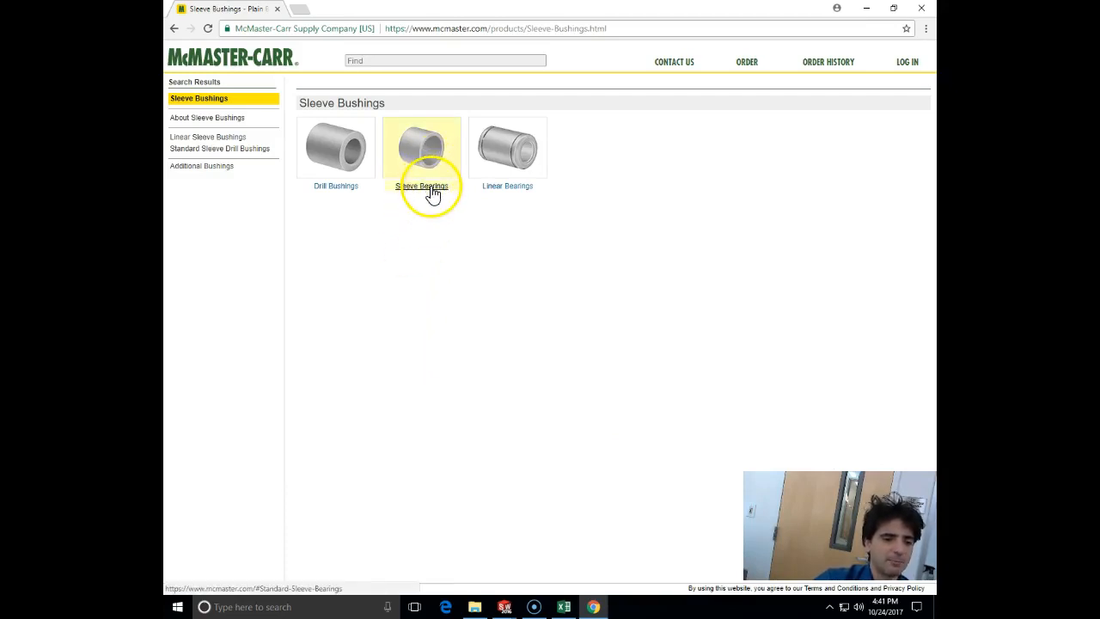
{"action": "left_click", "coordinate": [421, 148]}
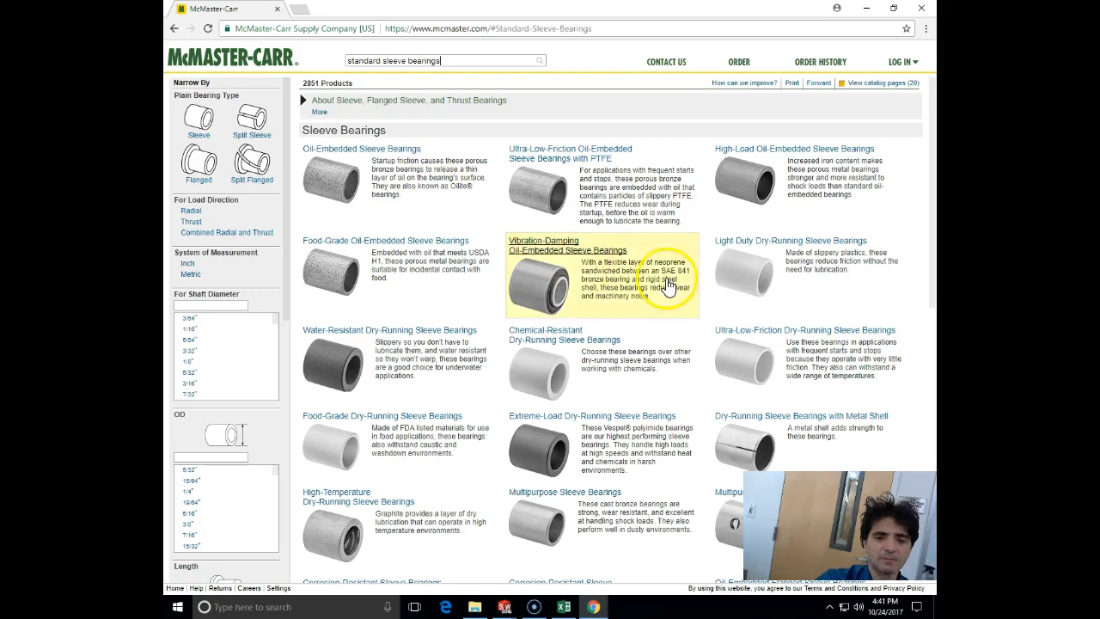
- Scroll the categories and open the Light Duty Dry-Running Sleeve Bearings listing
{"action": "scroll", "scroll_direction": "down", "scroll_amount": 3}
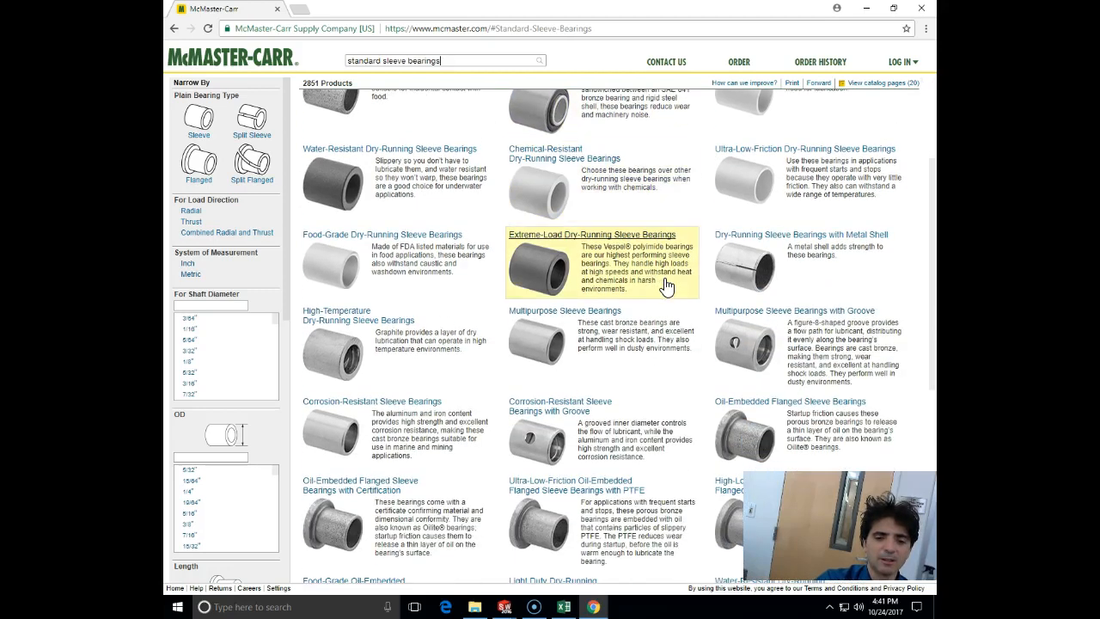
{"action": "scroll", "scroll_direction": "down", "scroll_amount": 3}
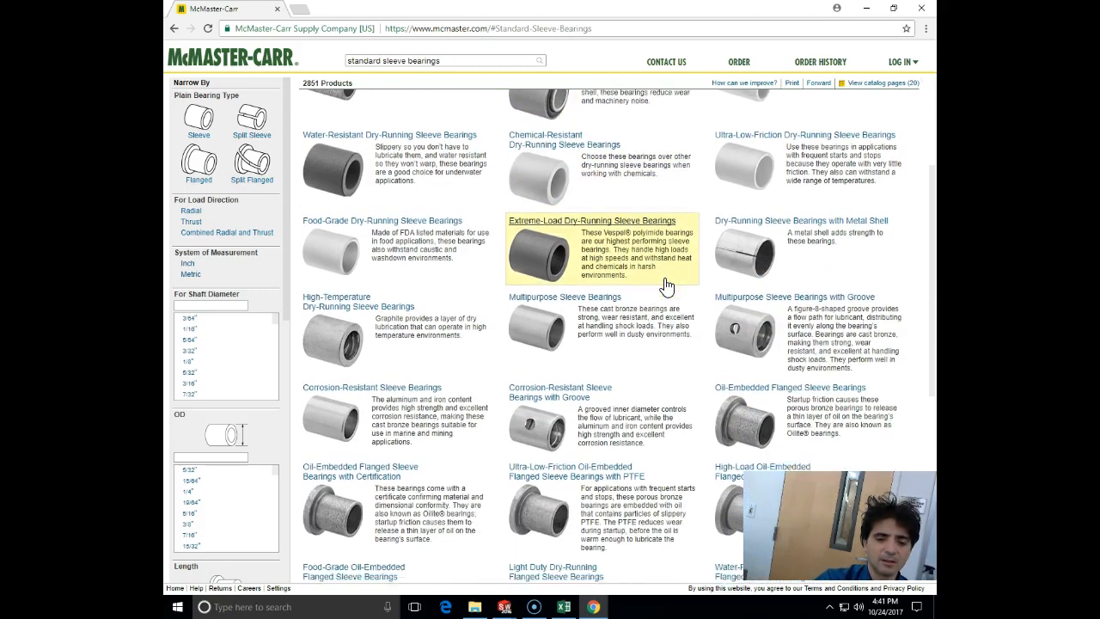
{"action": "scroll", "scroll_direction": "down", "scroll_amount": 3}
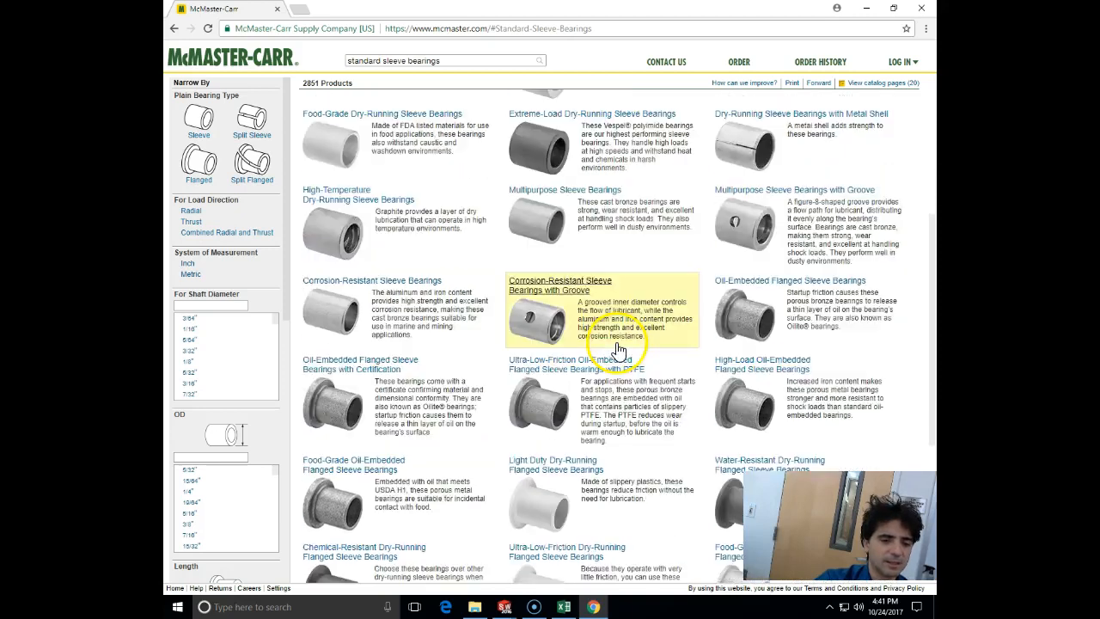
{"action": "scroll", "scroll_direction": "down", "scroll_amount": 3}
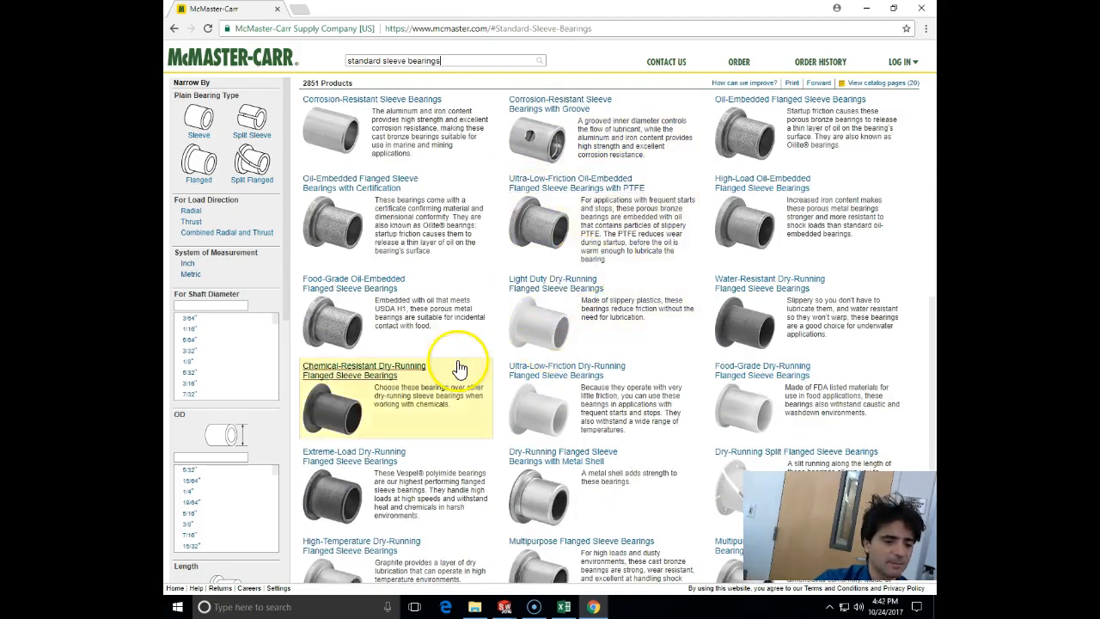
{"action": "scroll", "scroll_direction": "down", "scroll_amount": 3}
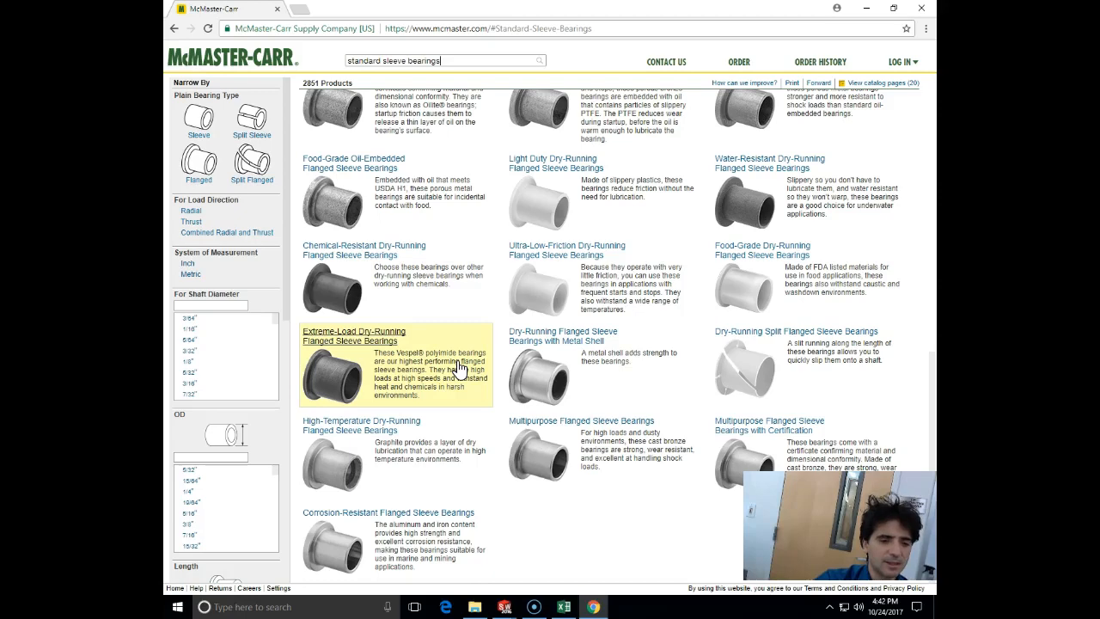
{"action": "scroll", "scroll_direction": "down", "scroll_amount": 3}
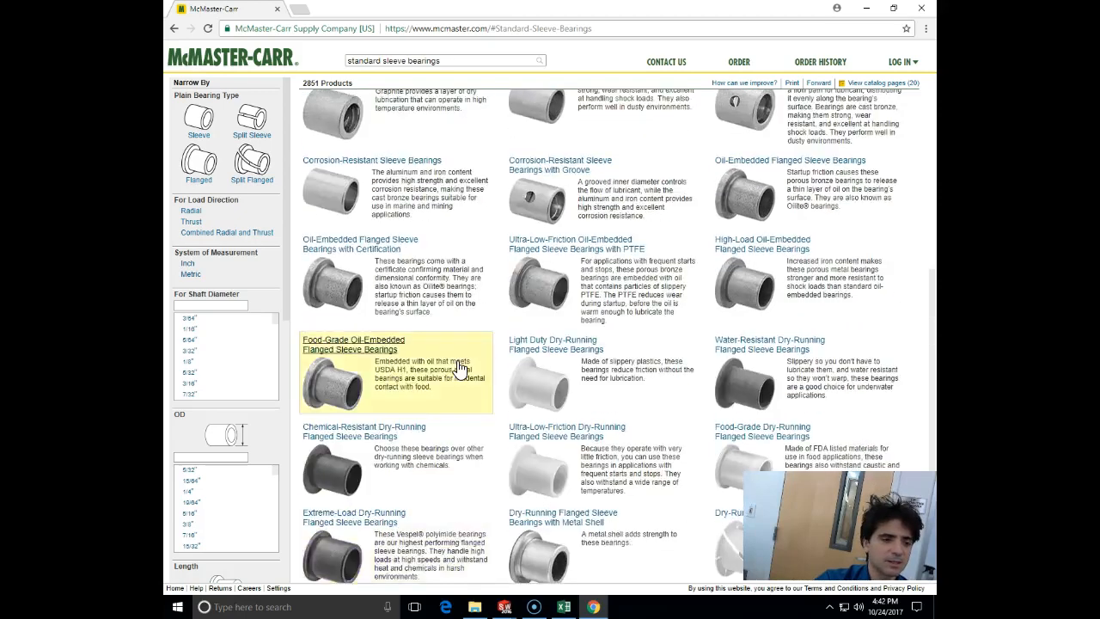
{"action": "scroll", "scroll_direction": "down", "scroll_amount": 3}
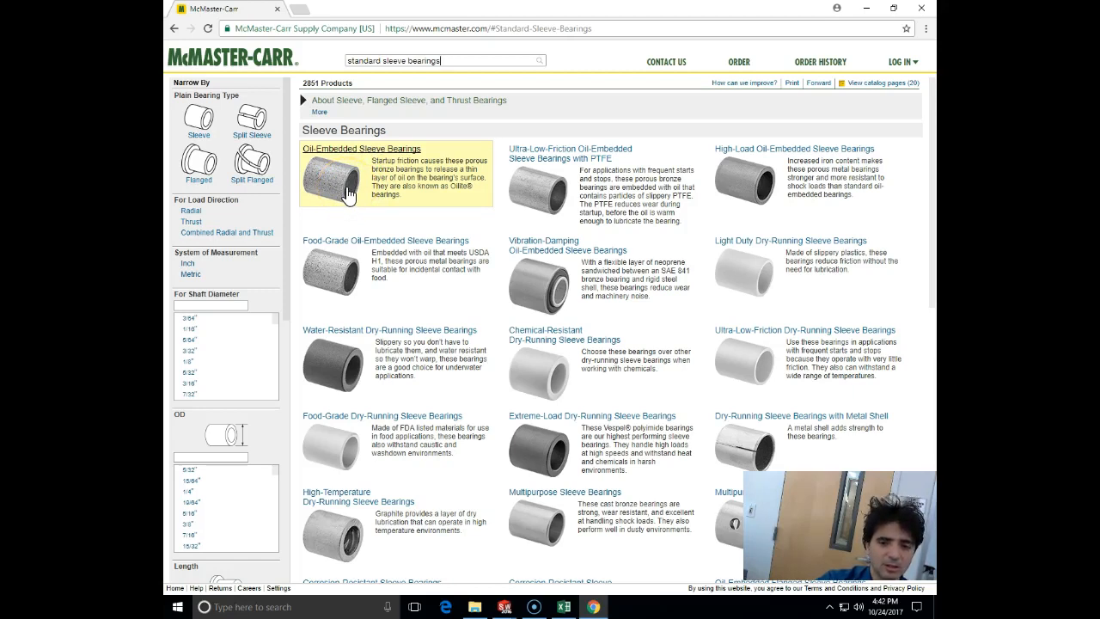
{"action": "mouse_move", "coordinate": [787, 246]}
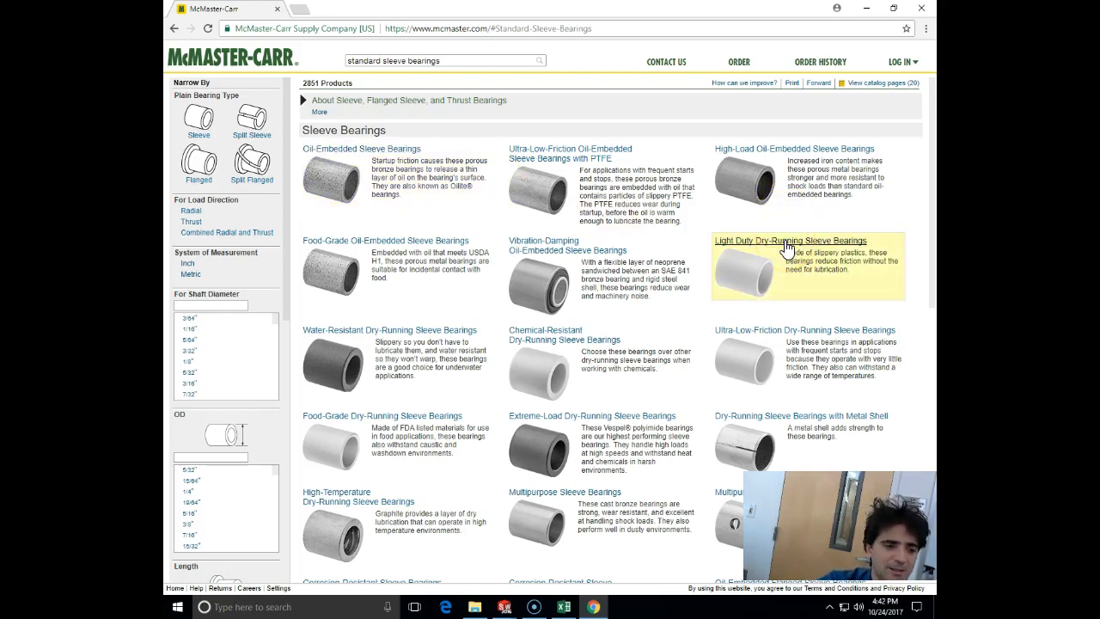
{"action": "left_click", "coordinate": [783, 240]}
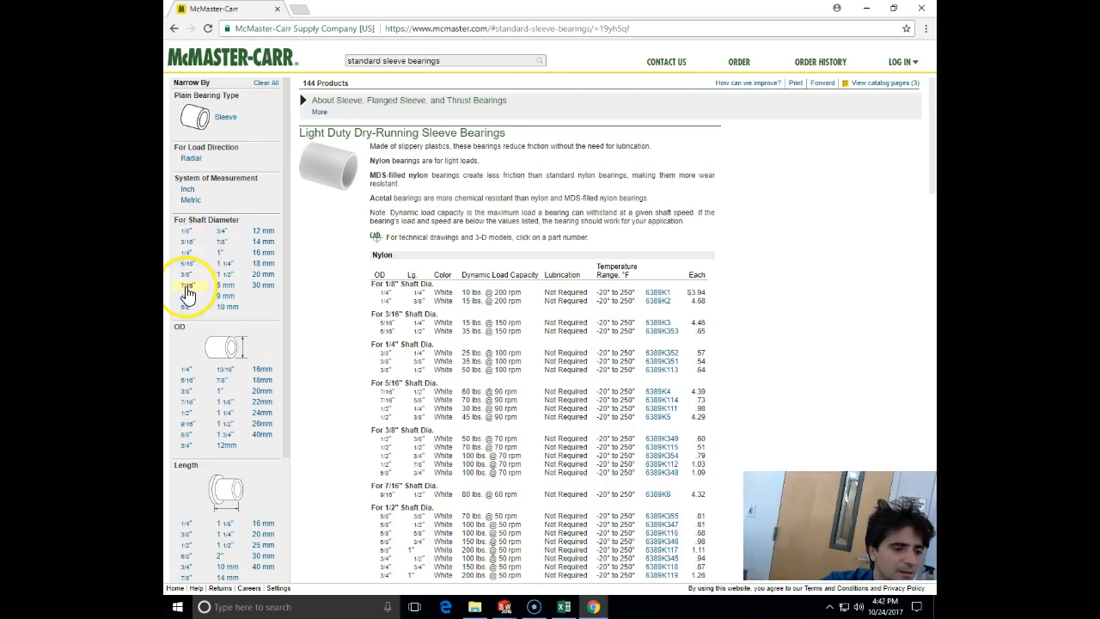
- Filter to 1/2" shaft and 1" length, then open nylon bearing 6389K119
{"action": "left_click", "coordinate": [187, 286]}
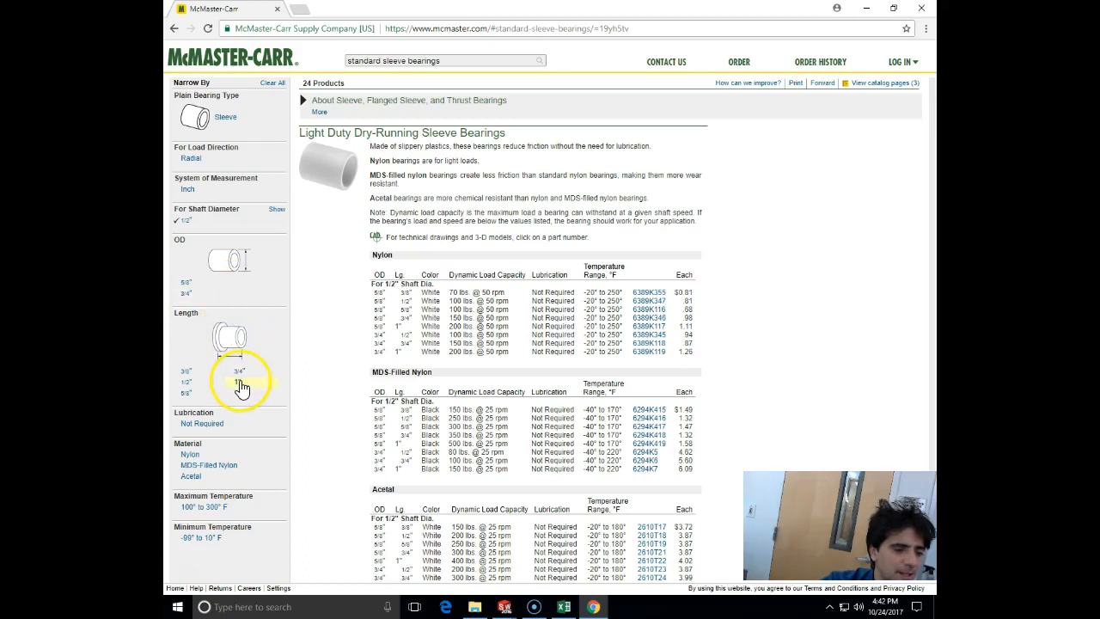
{"action": "left_click", "coordinate": [238, 381]}
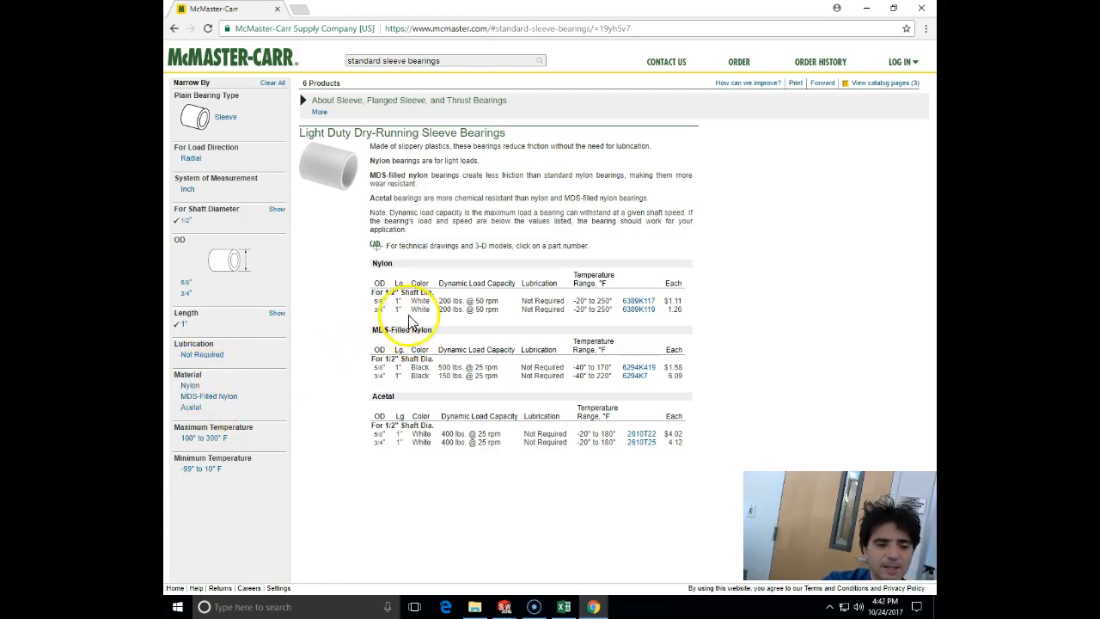
{"action": "mouse_move", "coordinate": [404, 301]}
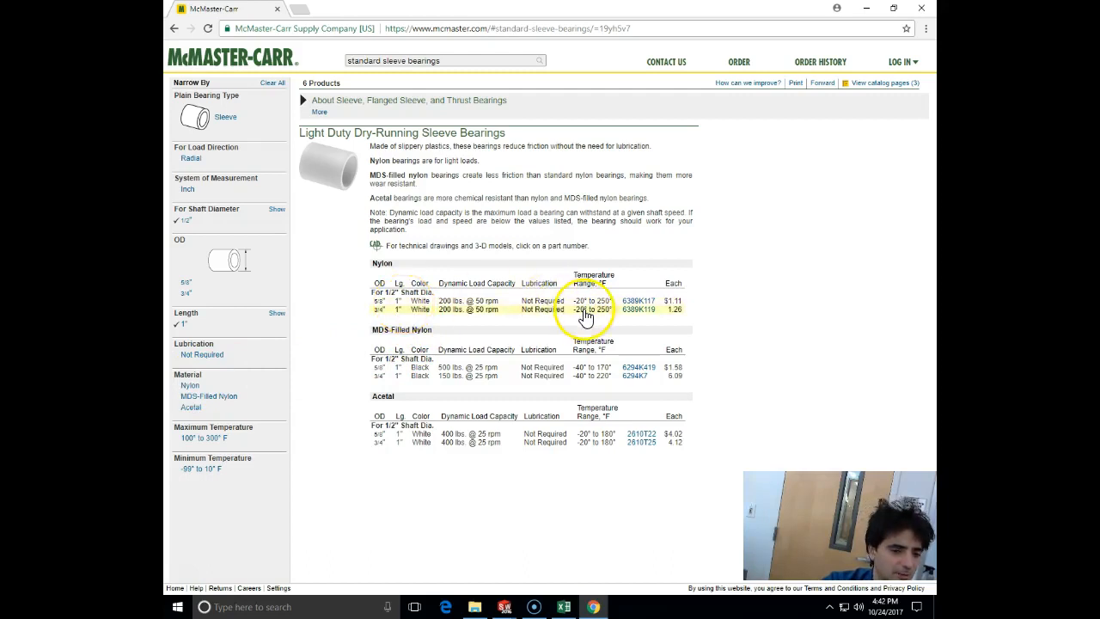
{"action": "mouse_move", "coordinate": [634, 319]}
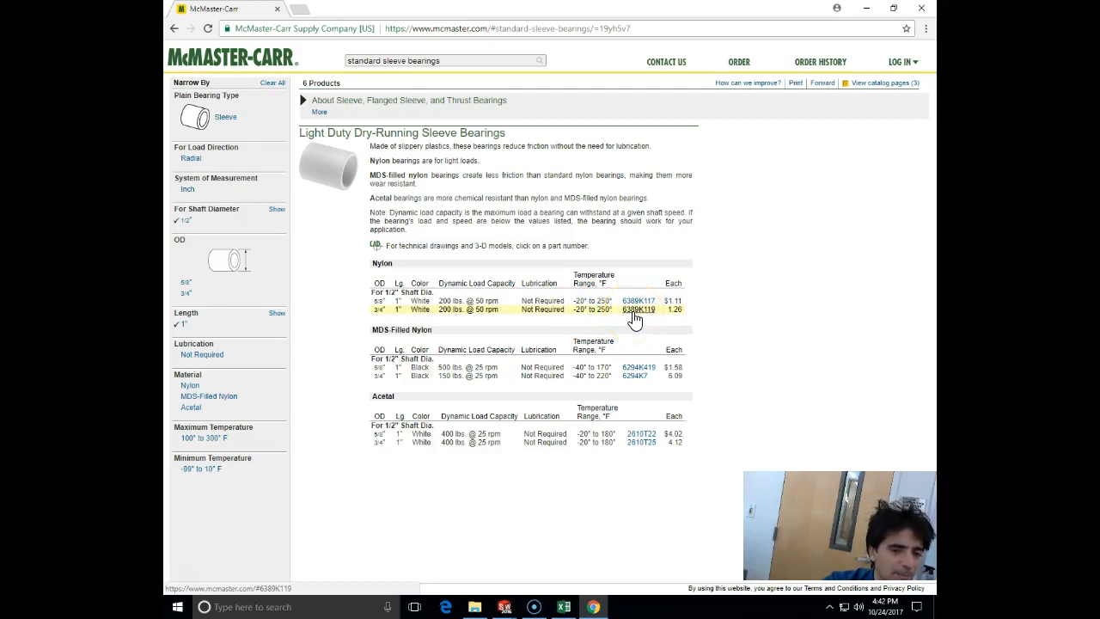
{"action": "left_click", "coordinate": [637, 311]}
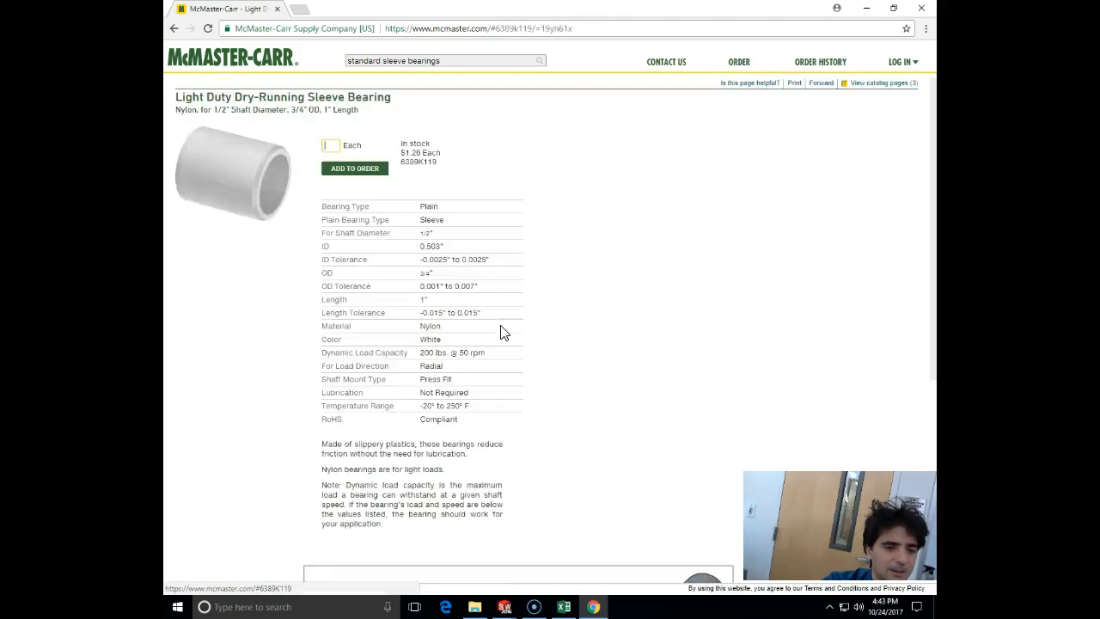
- Download the 6389K119 bearing as a 3-D SOLIDWORKS model from the CAD section
{"action": "scroll", "scroll_direction": "down", "scroll_amount": 3}
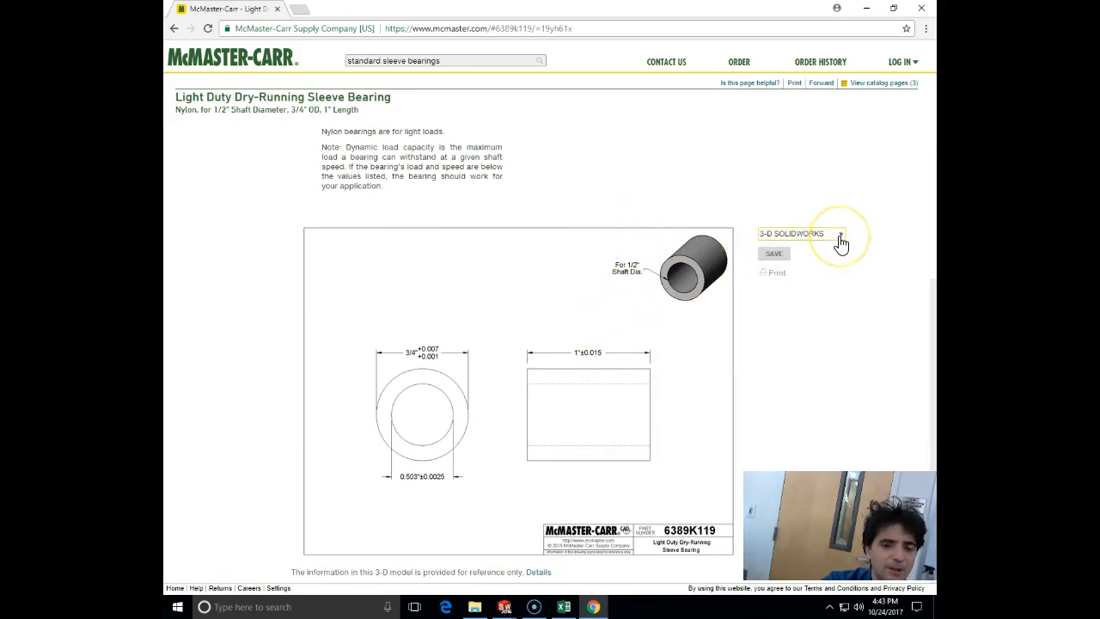
{"action": "left_click", "coordinate": [838, 233]}
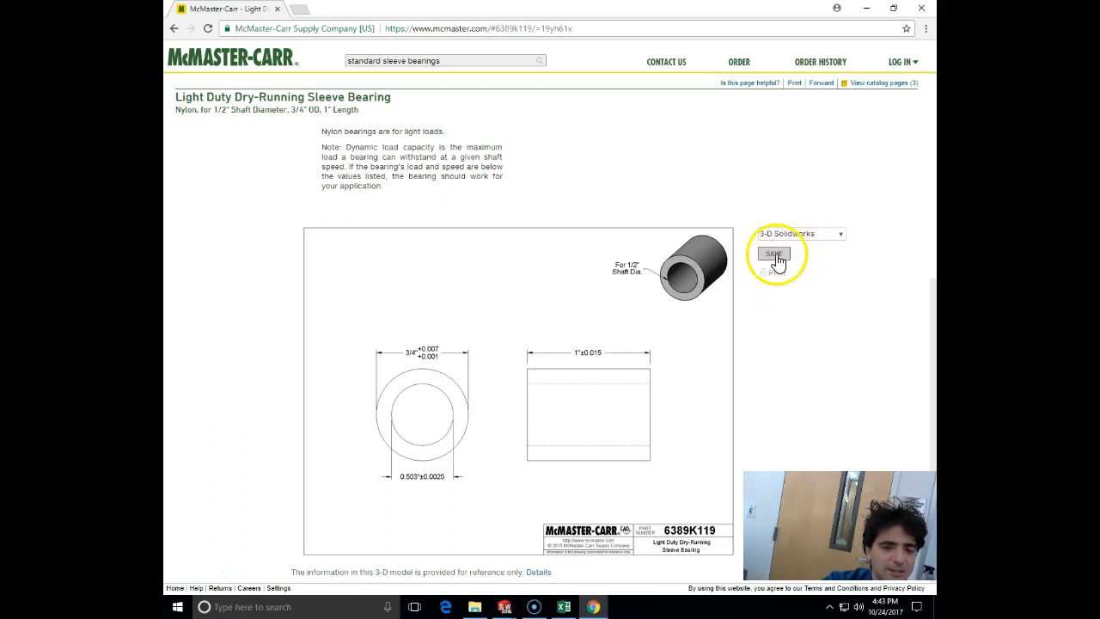
{"action": "left_click", "coordinate": [773, 254]}
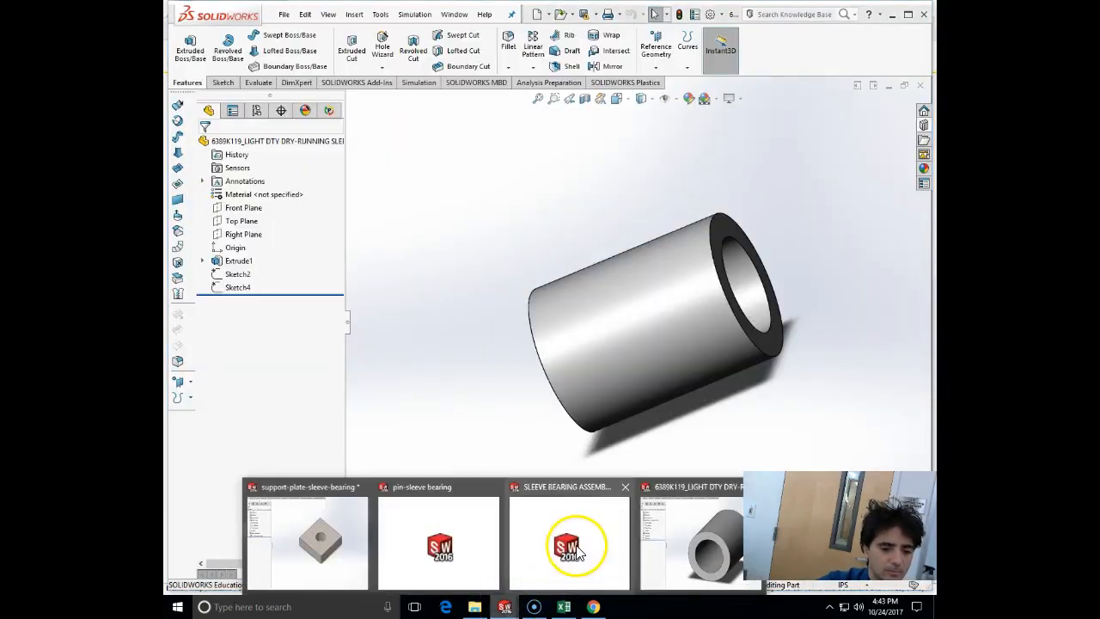
- Return to the SLEEVE BEARING ASSEMBLY window and bring up the jig bushing's context actions in the tree
{"action": "left_click", "coordinate": [568, 543]}
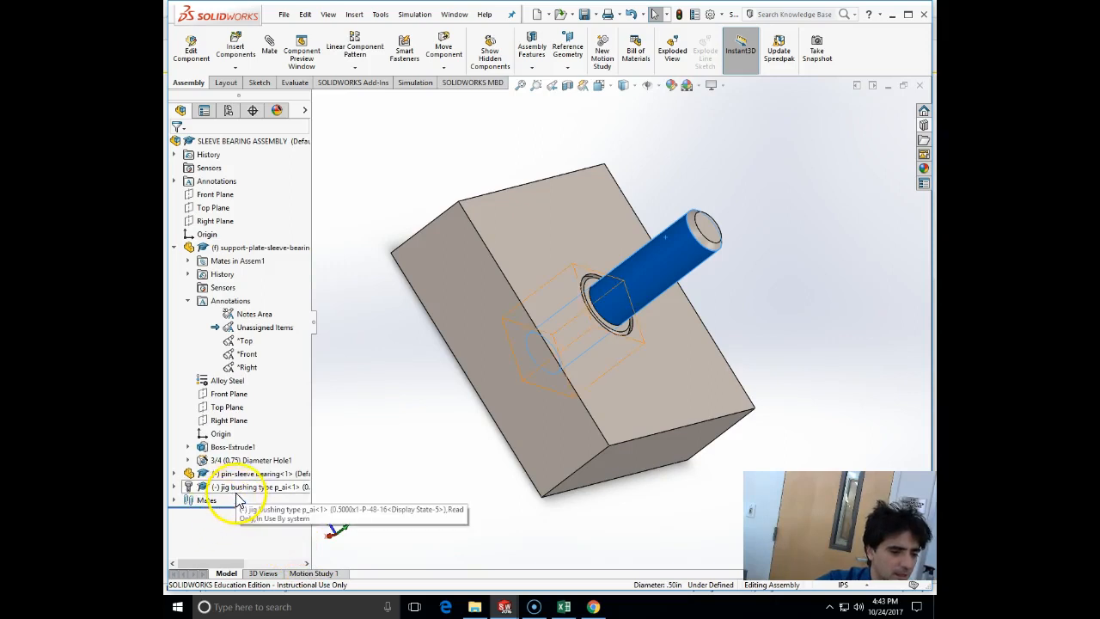
{"action": "right_click", "coordinate": [230, 487]}
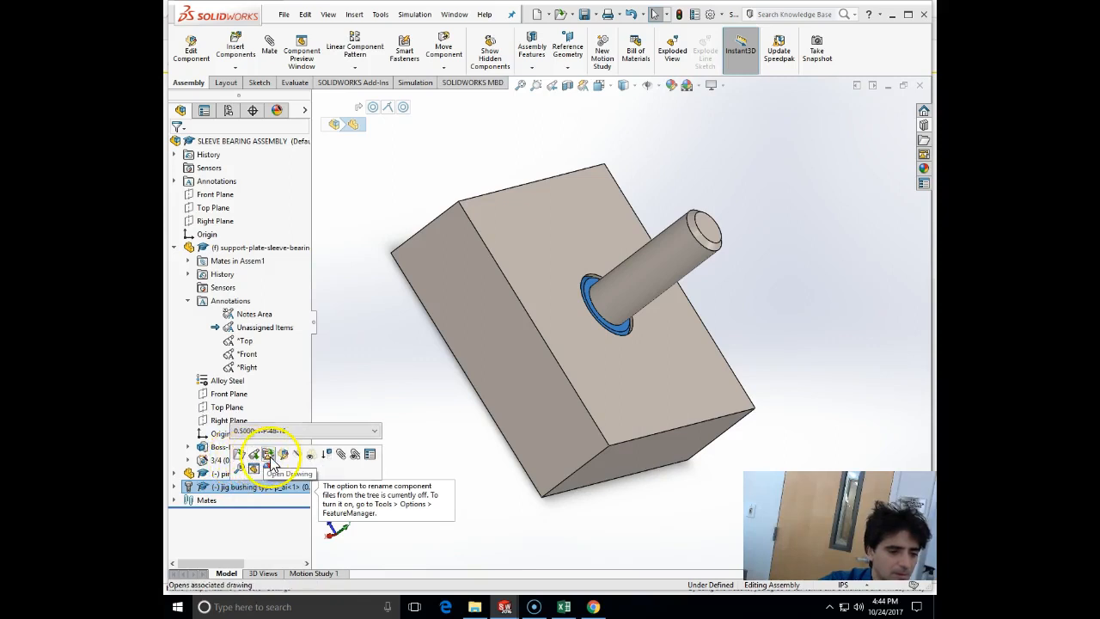
{"action": "mouse_move", "coordinate": [327, 453]}
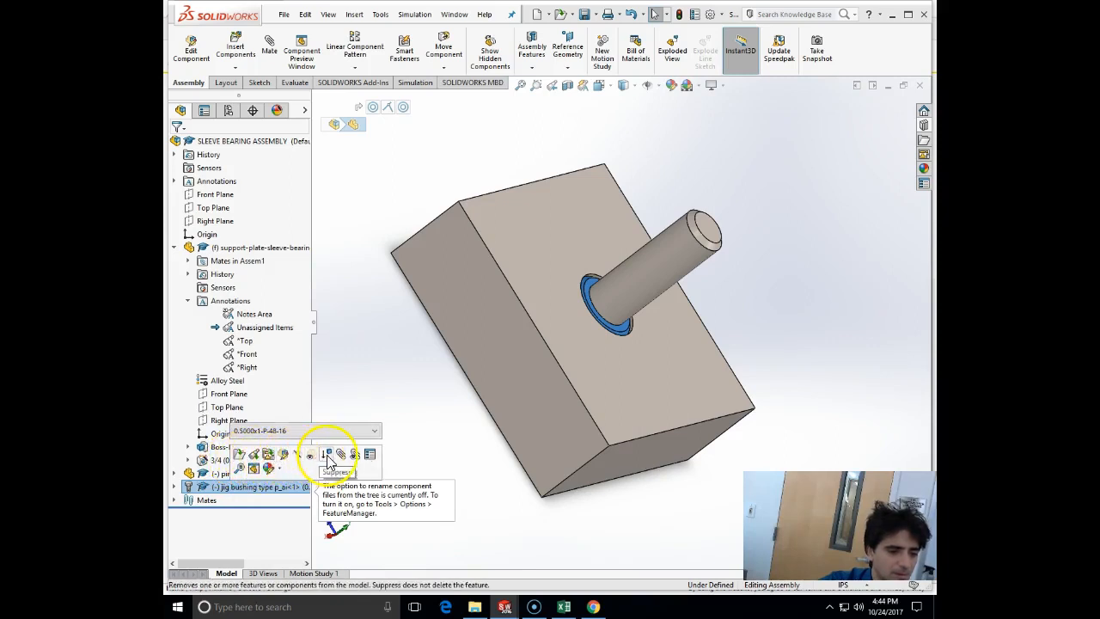
{"action": "mouse_move", "coordinate": [369, 454]}
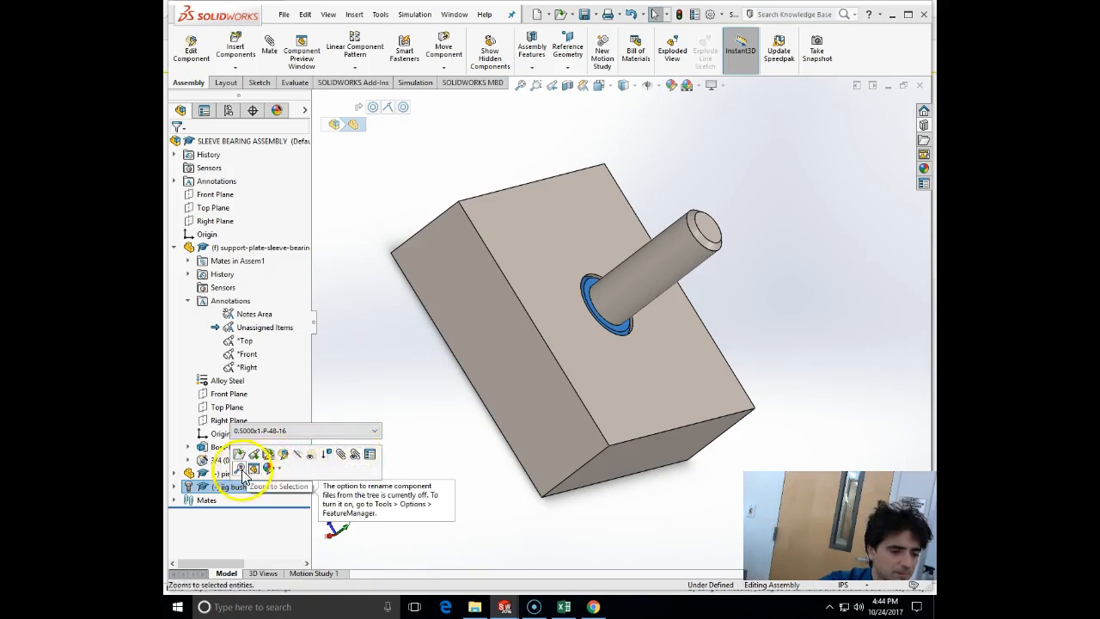
{"action": "right_click", "coordinate": [227, 488]}
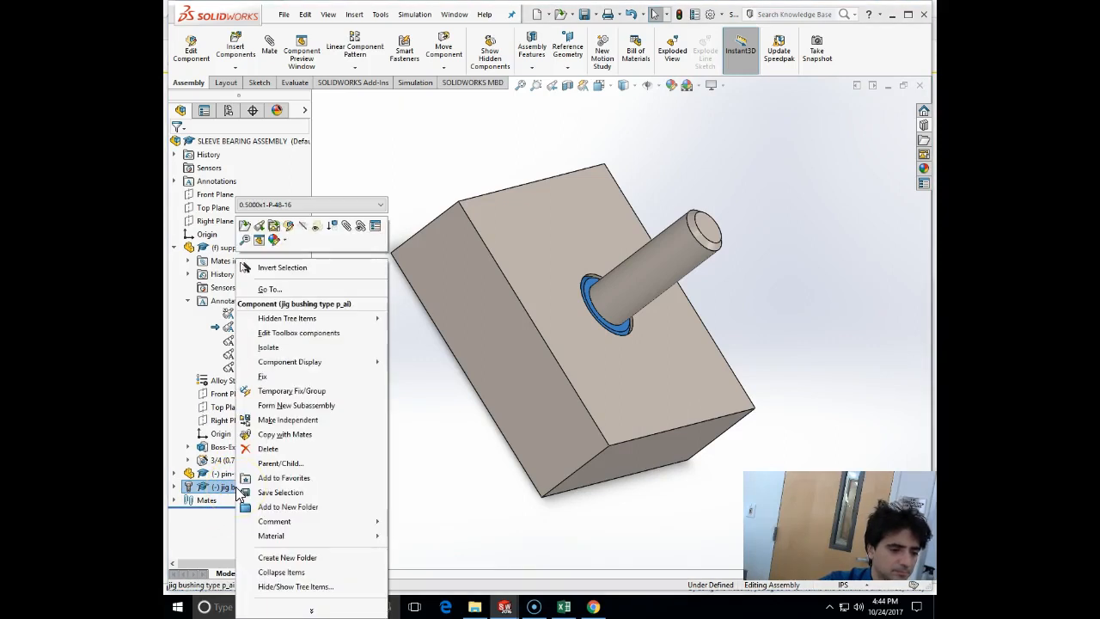
{"action": "mouse_move", "coordinate": [327, 334]}
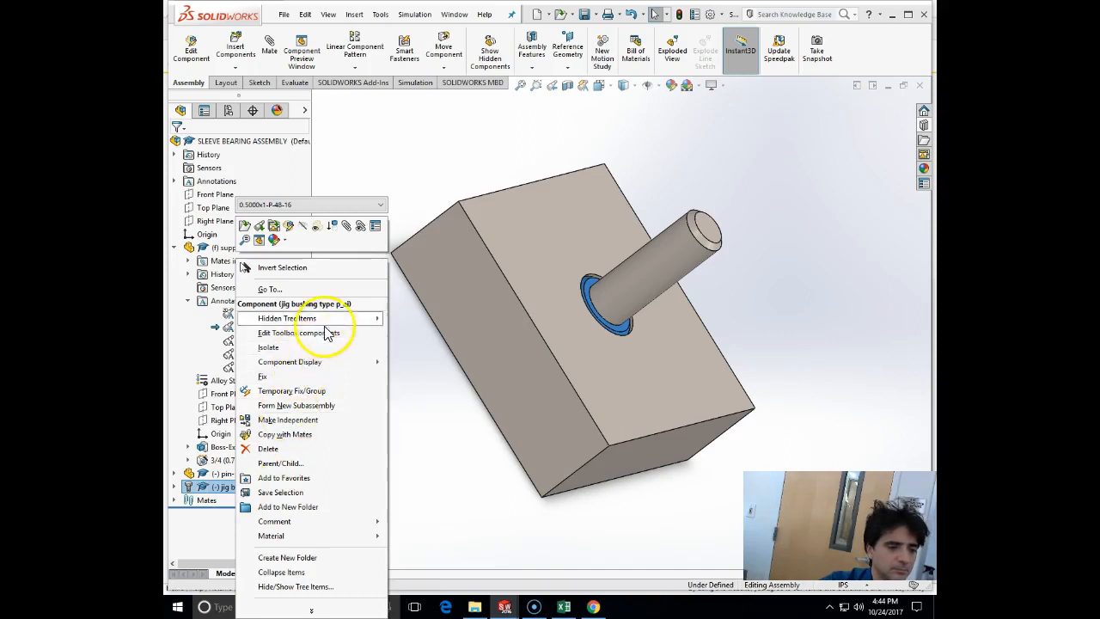
{"action": "mouse_move", "coordinate": [316, 227]}
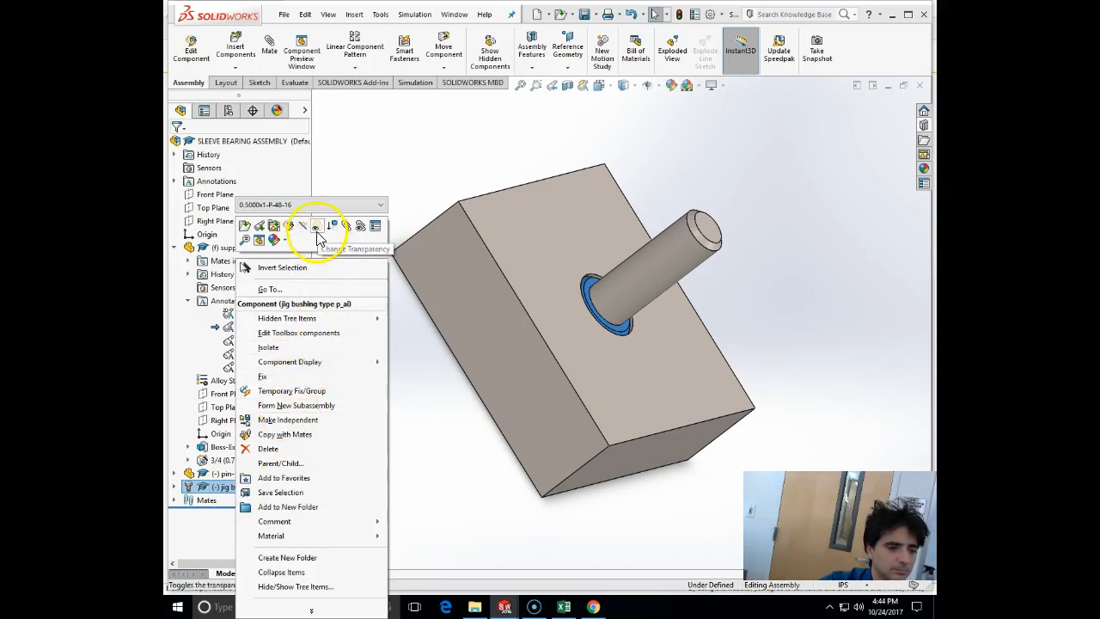
{"action": "mouse_move", "coordinate": [273, 239]}
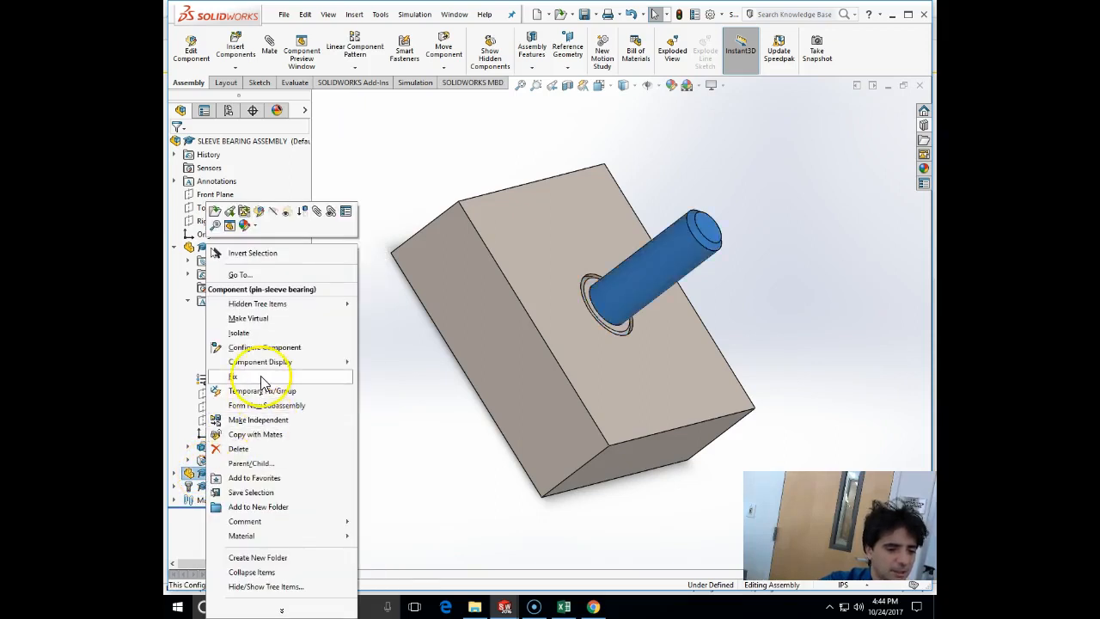
{"action": "mouse_move", "coordinate": [282, 610]}
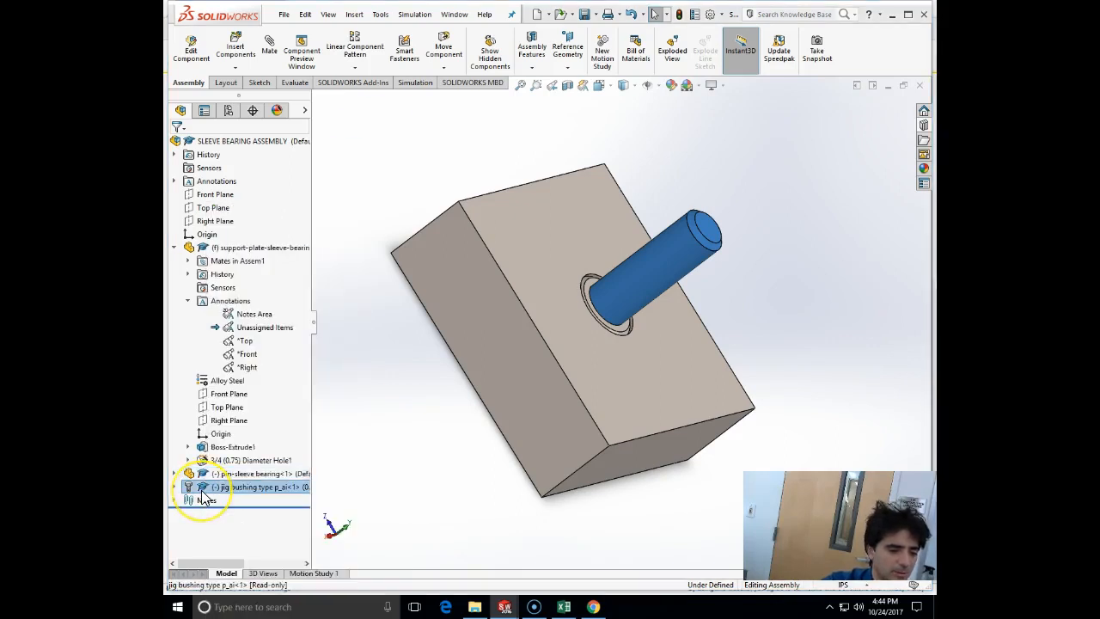
{"action": "right_click", "coordinate": [262, 488]}
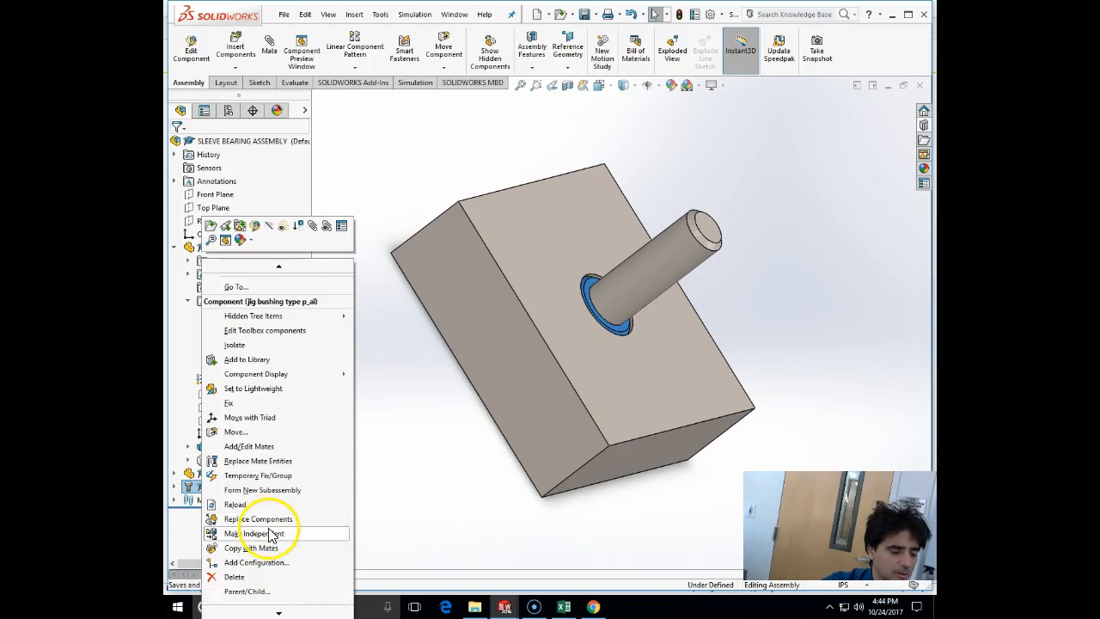
{"action": "mouse_move", "coordinate": [268, 519]}
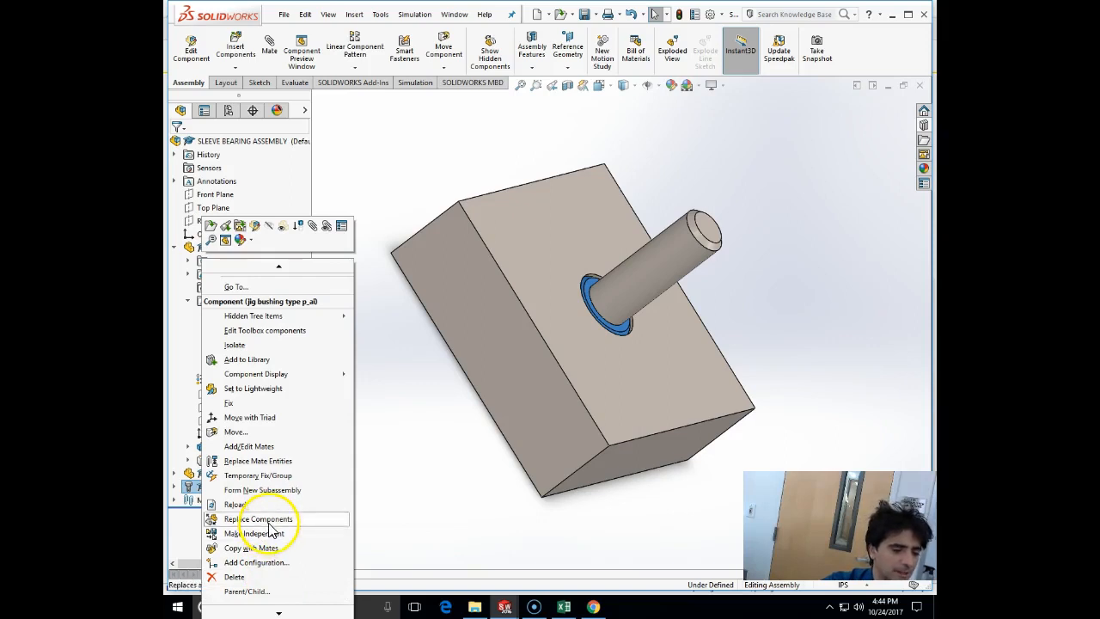
- Replace the jig bushing component with the downloaded 6389K119 nylon sleeve bearing
{"action": "left_click", "coordinate": [257, 519]}
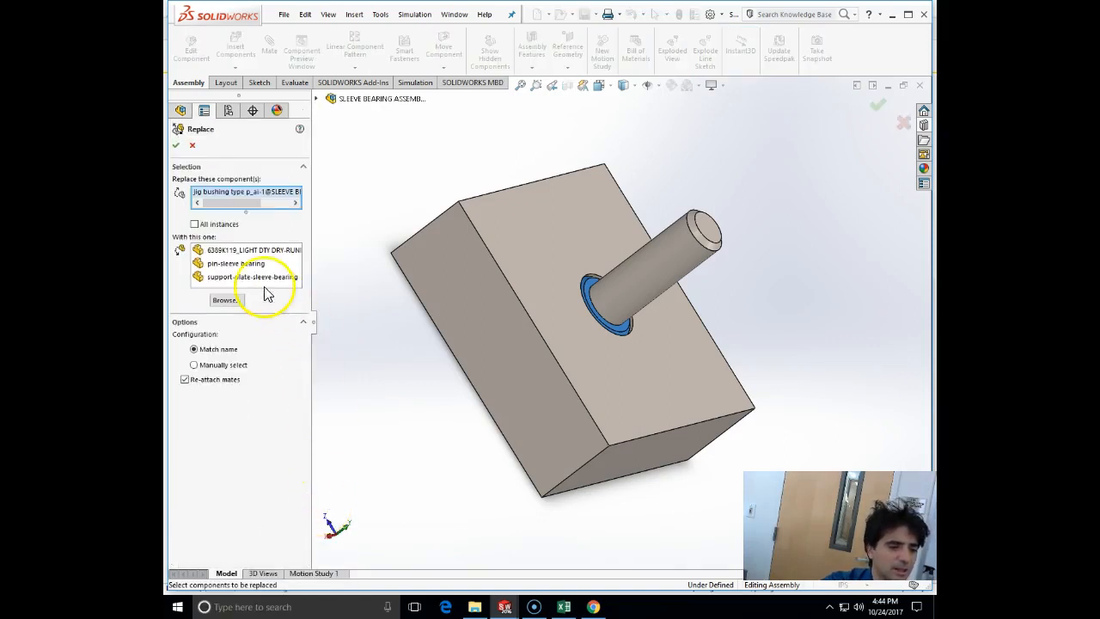
{"action": "left_click", "coordinate": [253, 249]}
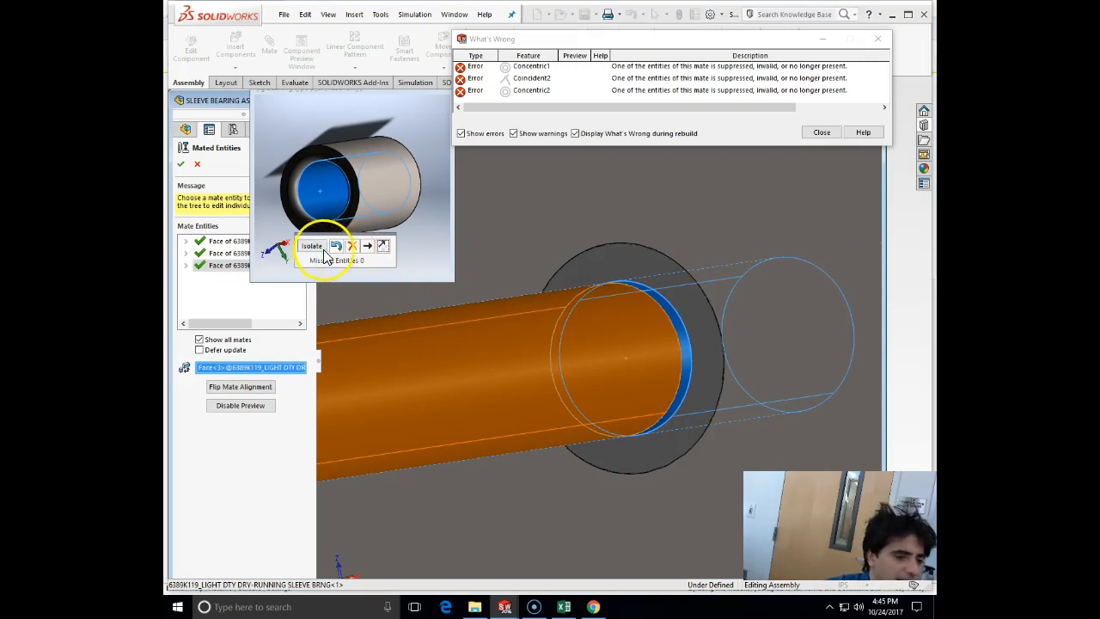
{"action": "mouse_move", "coordinate": [261, 313]}
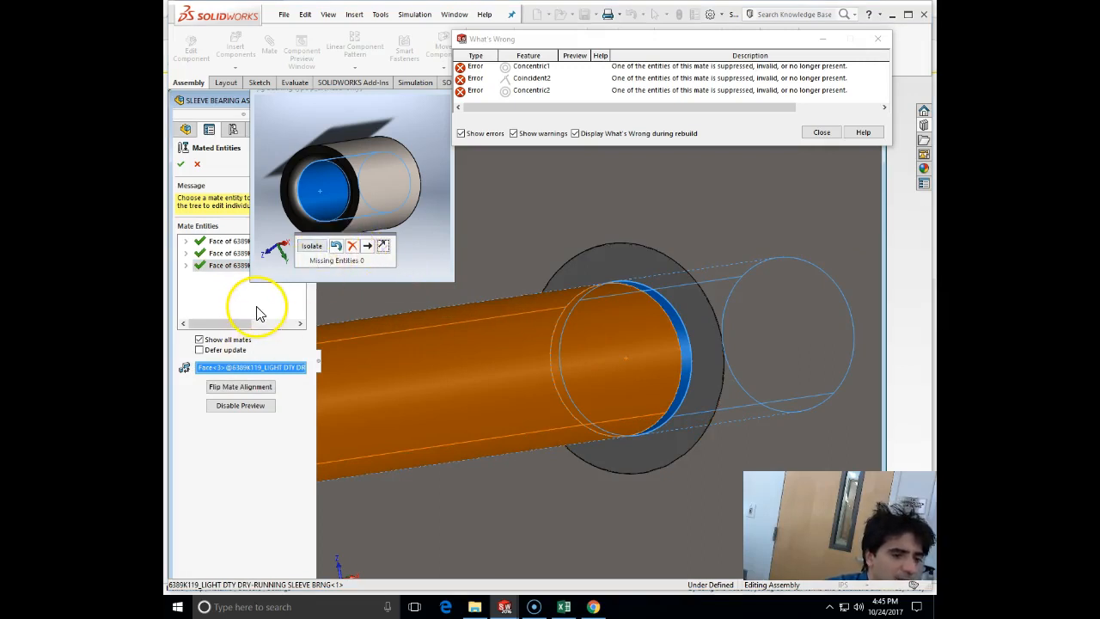
- Delete the broken Coincident1 mate, confirm, and select the pin running through the nylon bearing
{"action": "left_click", "coordinate": [368, 245]}
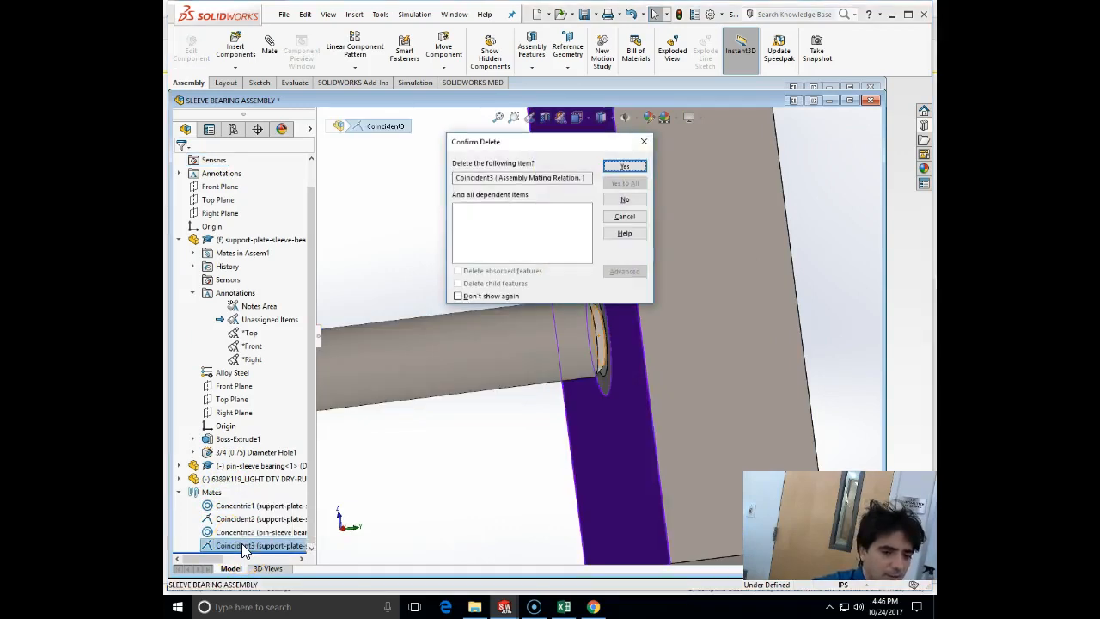
{"action": "left_click", "coordinate": [624, 165]}
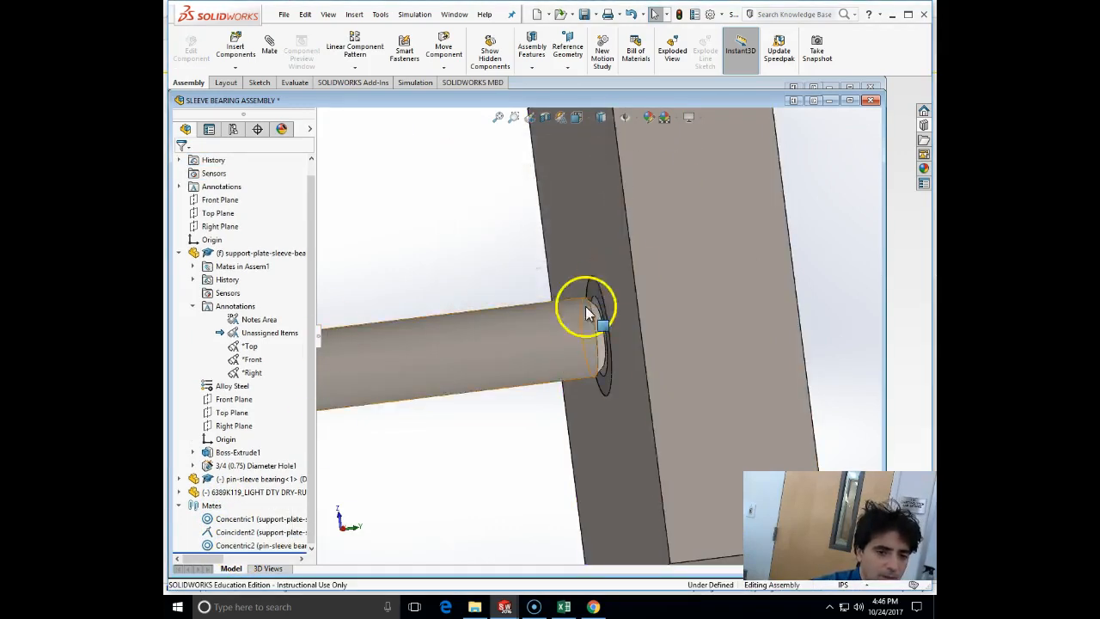
{"action": "left_click", "coordinate": [588, 313]}
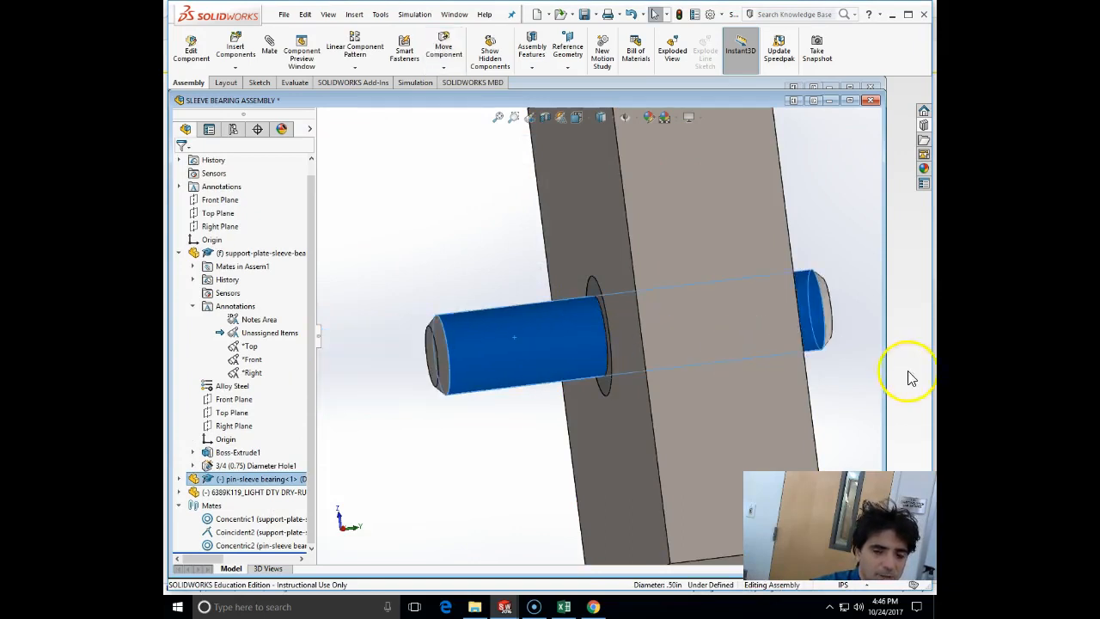